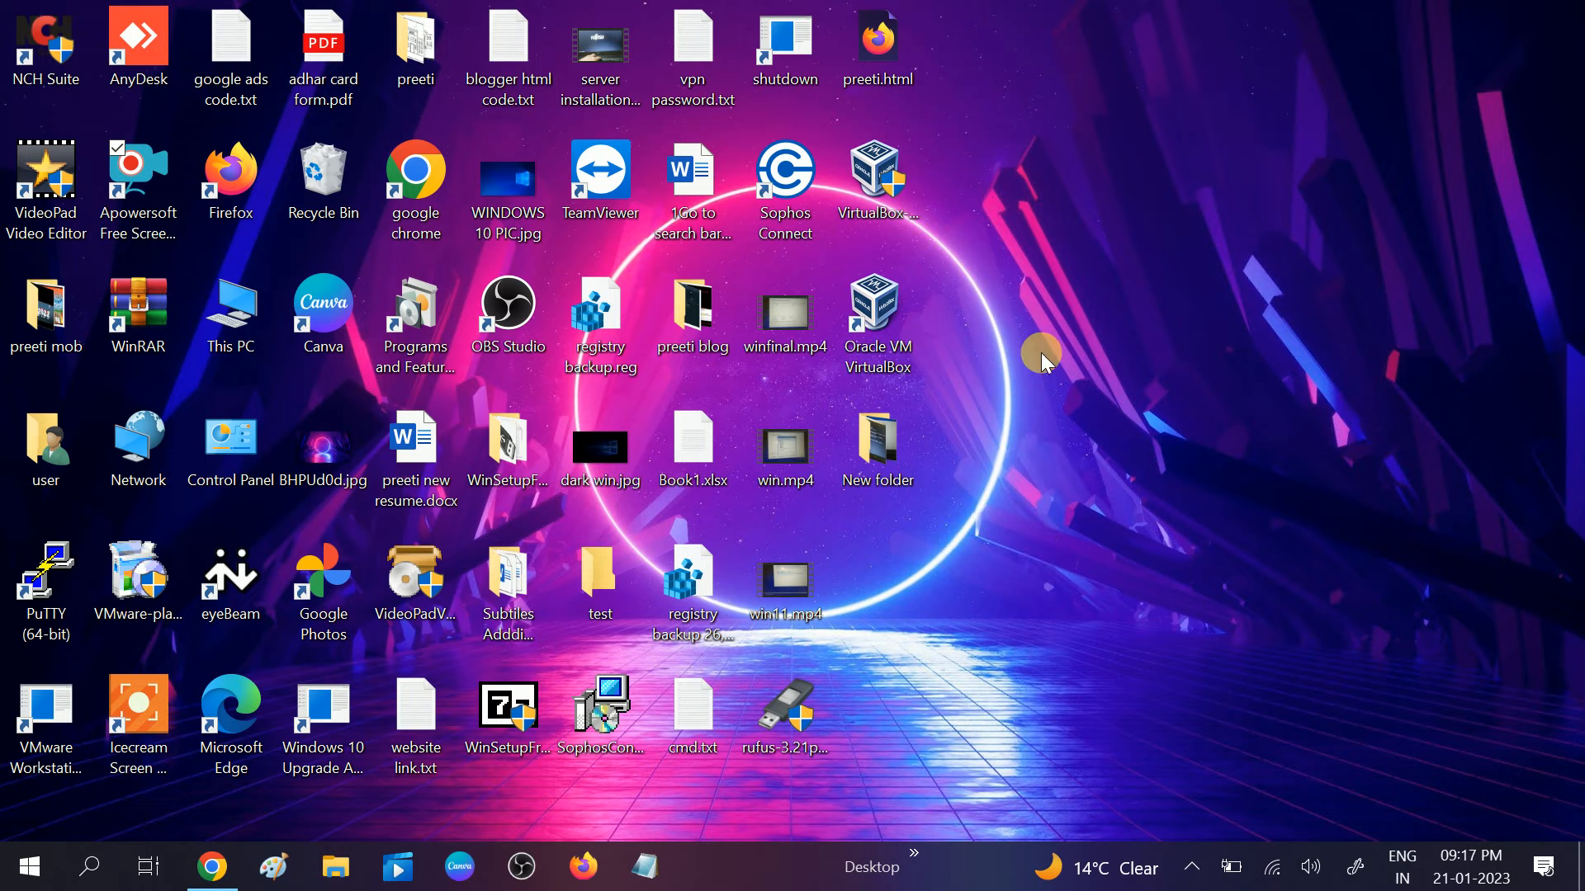
pyautogui.moveTo(1096, 218)
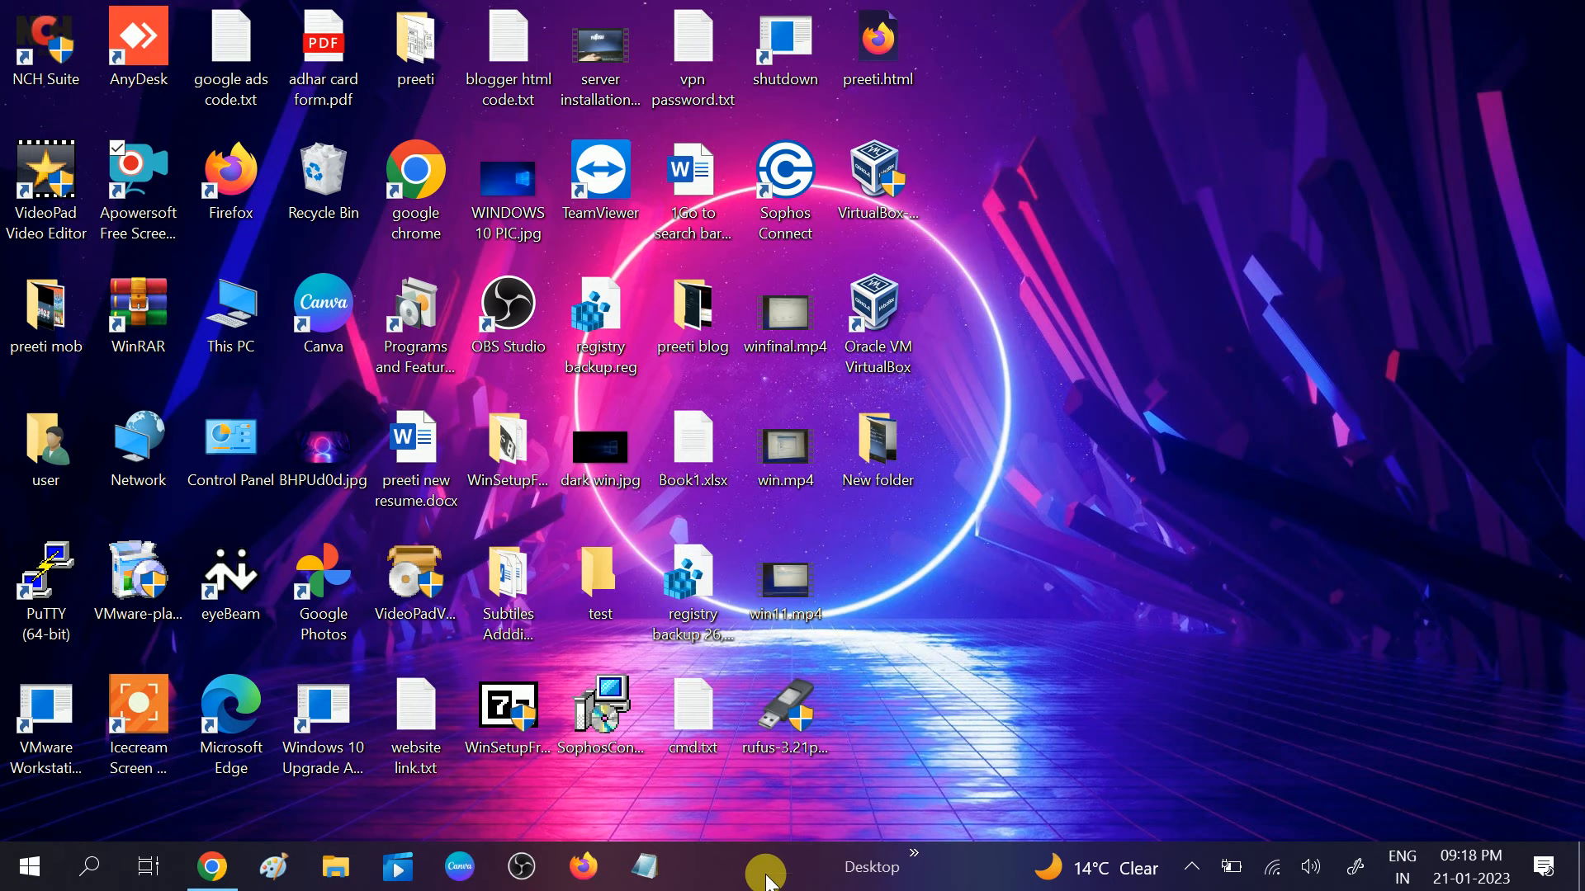
# In Task Manager's Startup list, review the Update and Windows Security notification entries for disabling.
pyautogui.rightClick(762, 867)
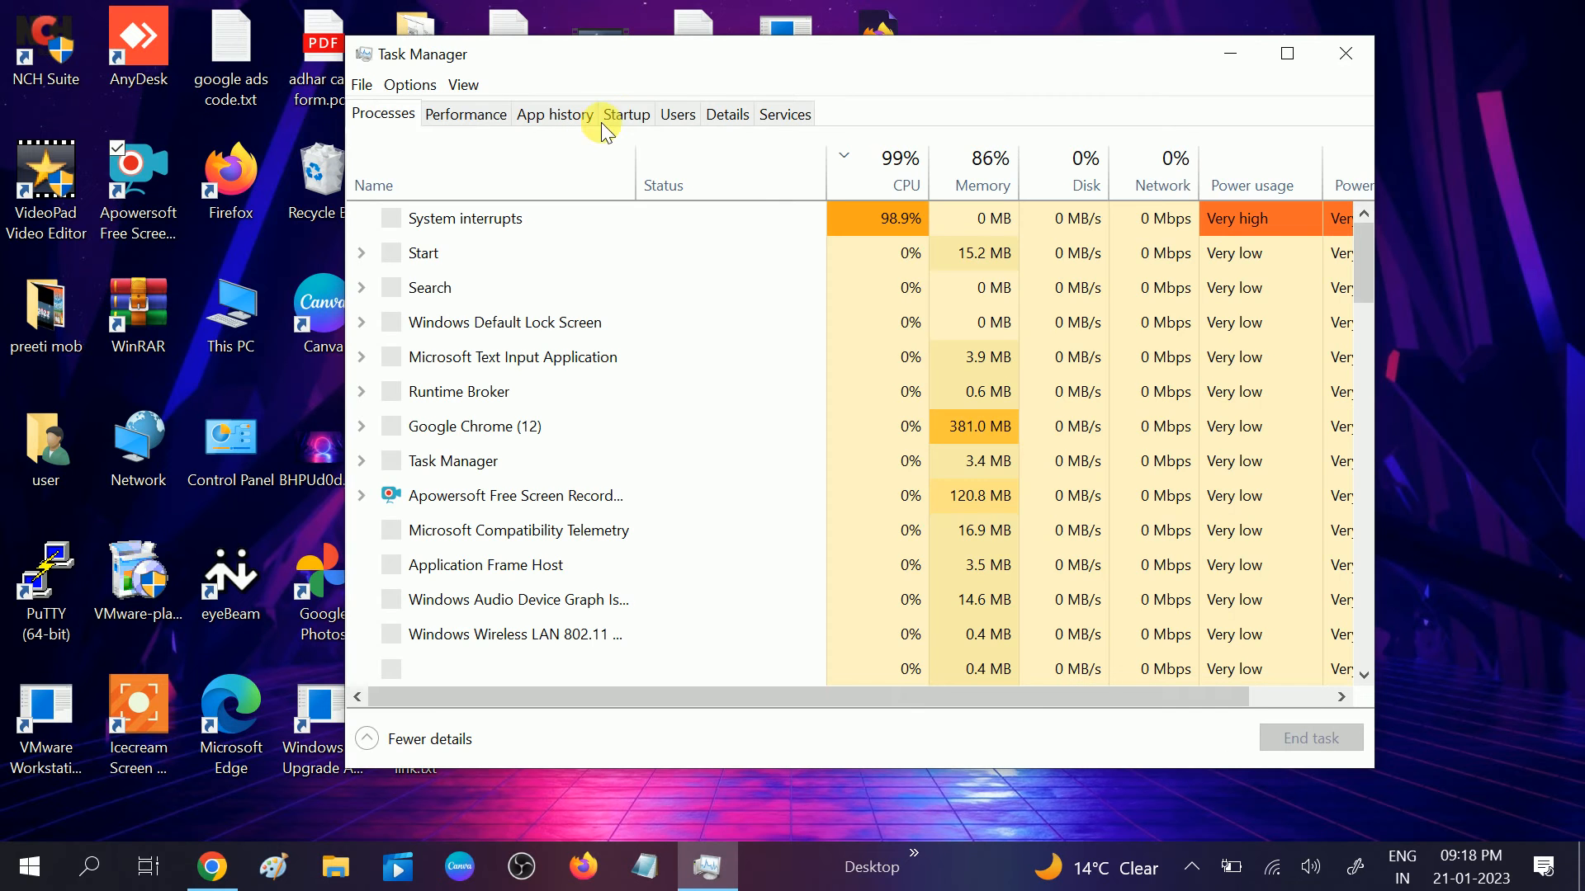
pyautogui.click(624, 114)
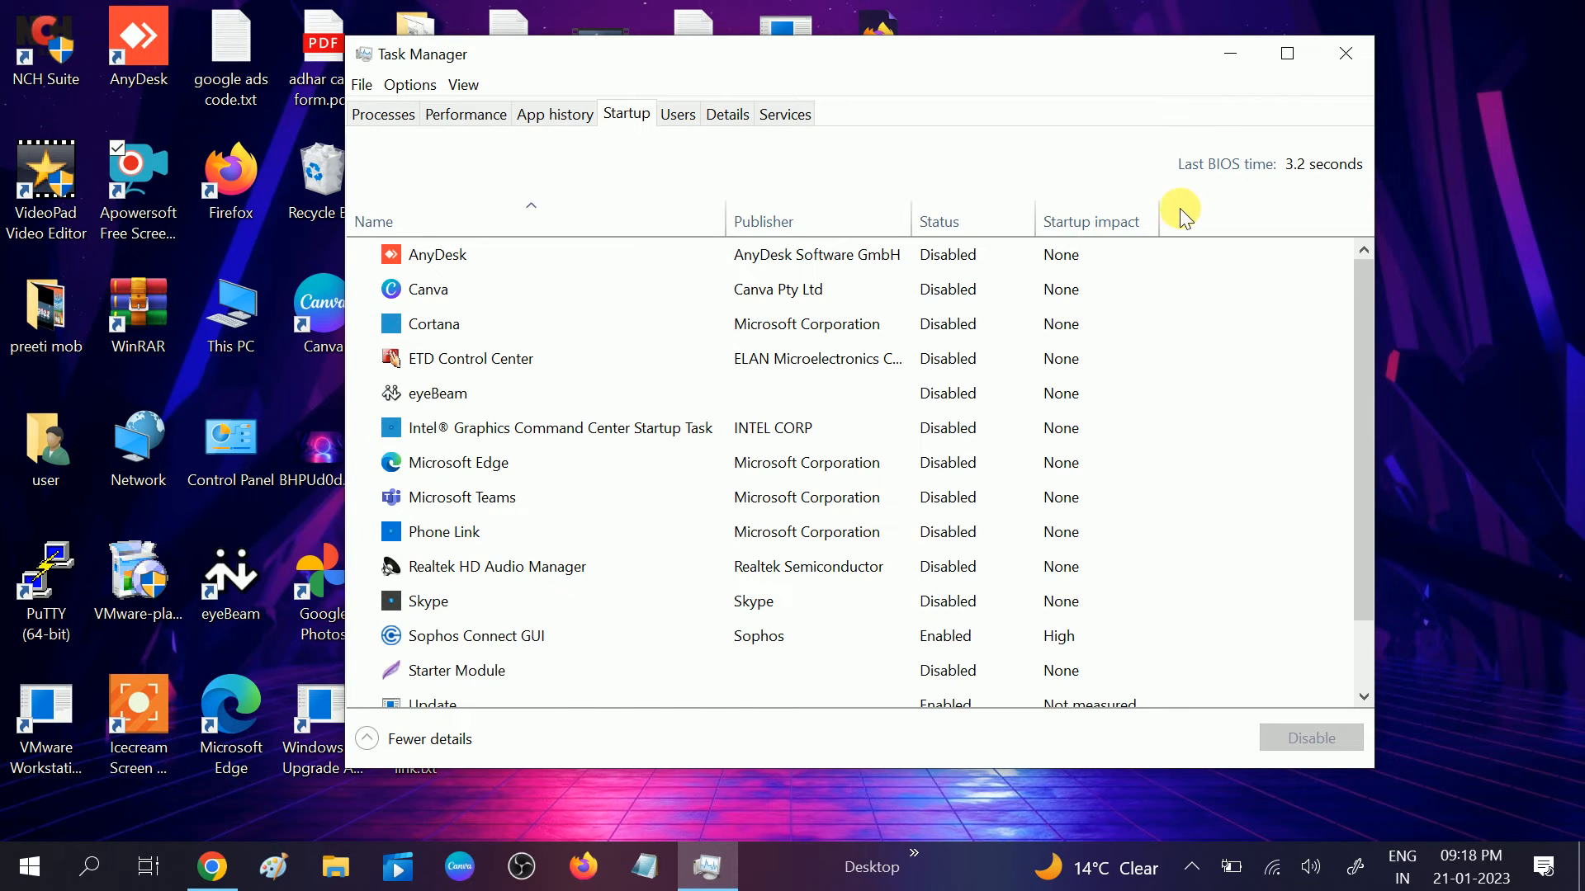
pyautogui.click(1284, 52)
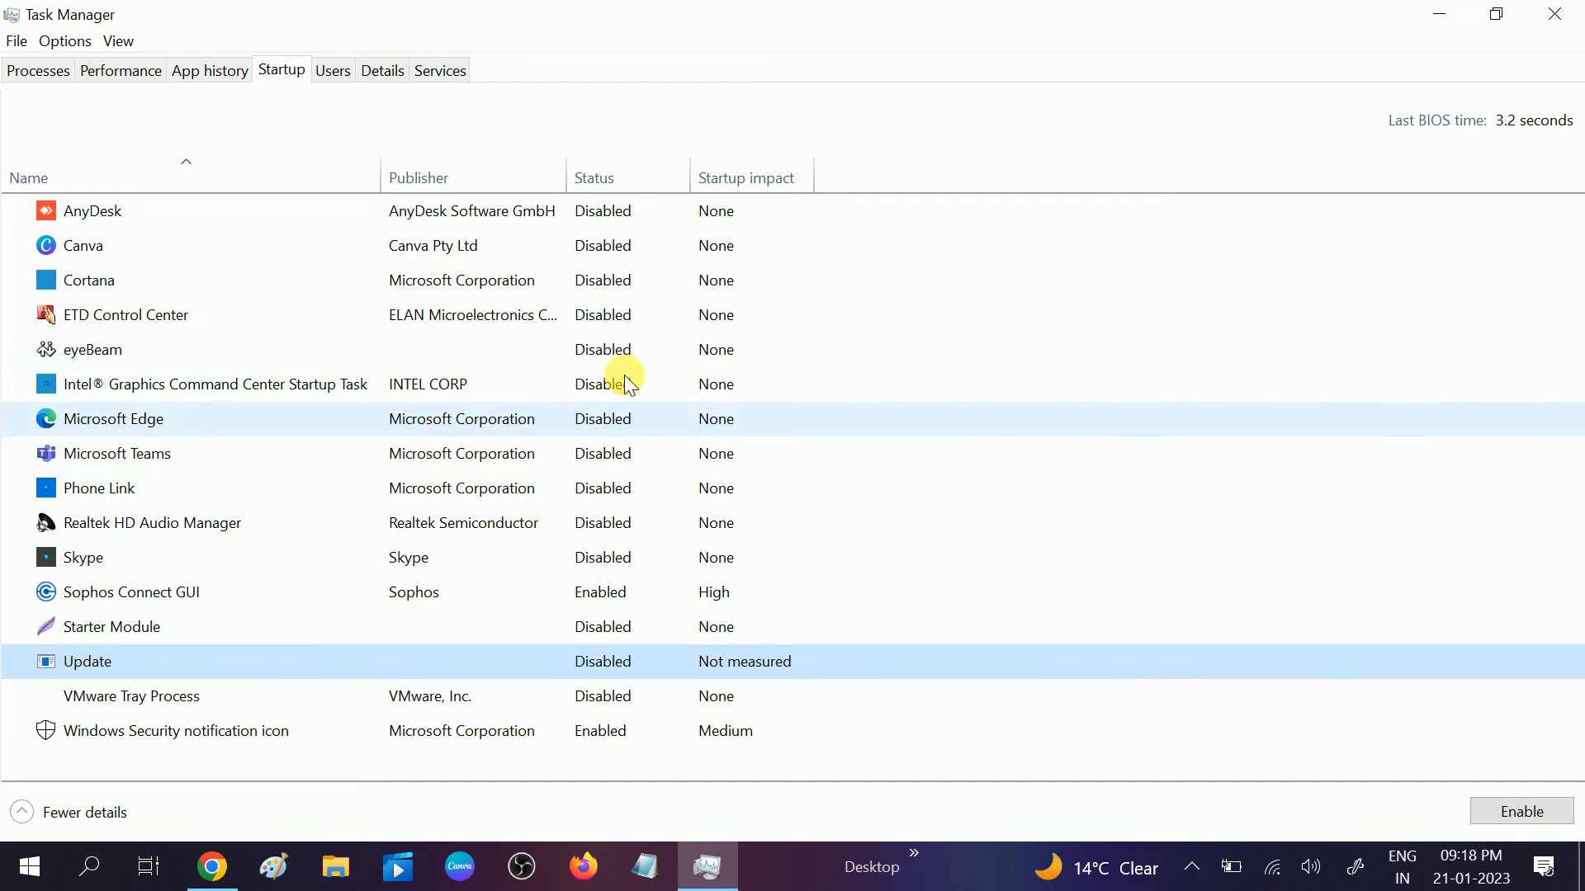
pyautogui.click(125, 314)
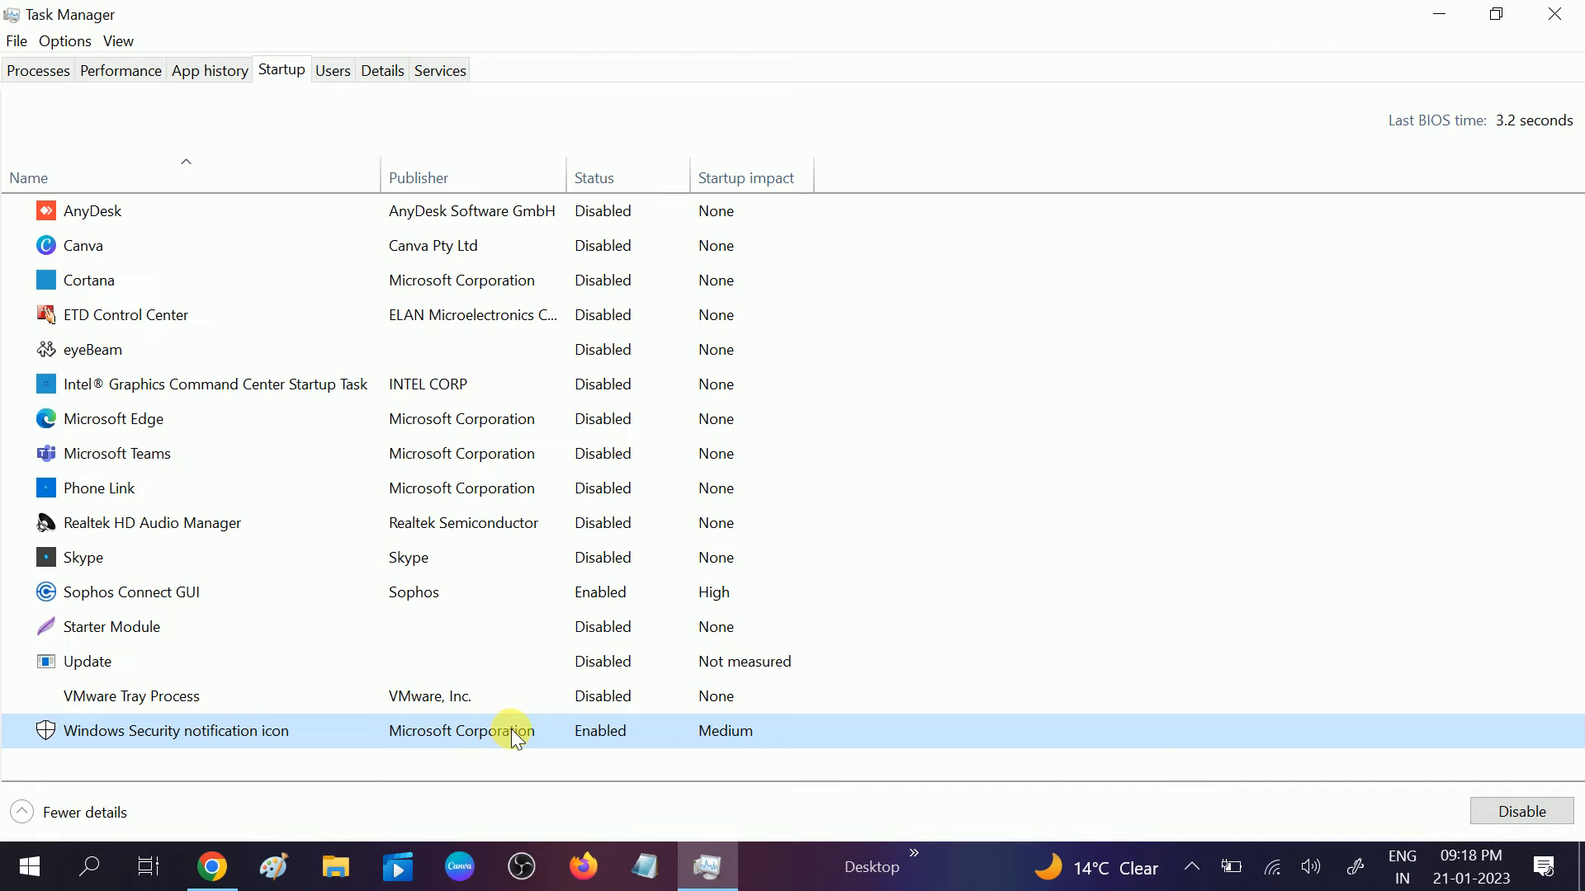
pyautogui.rightClick(515, 732)
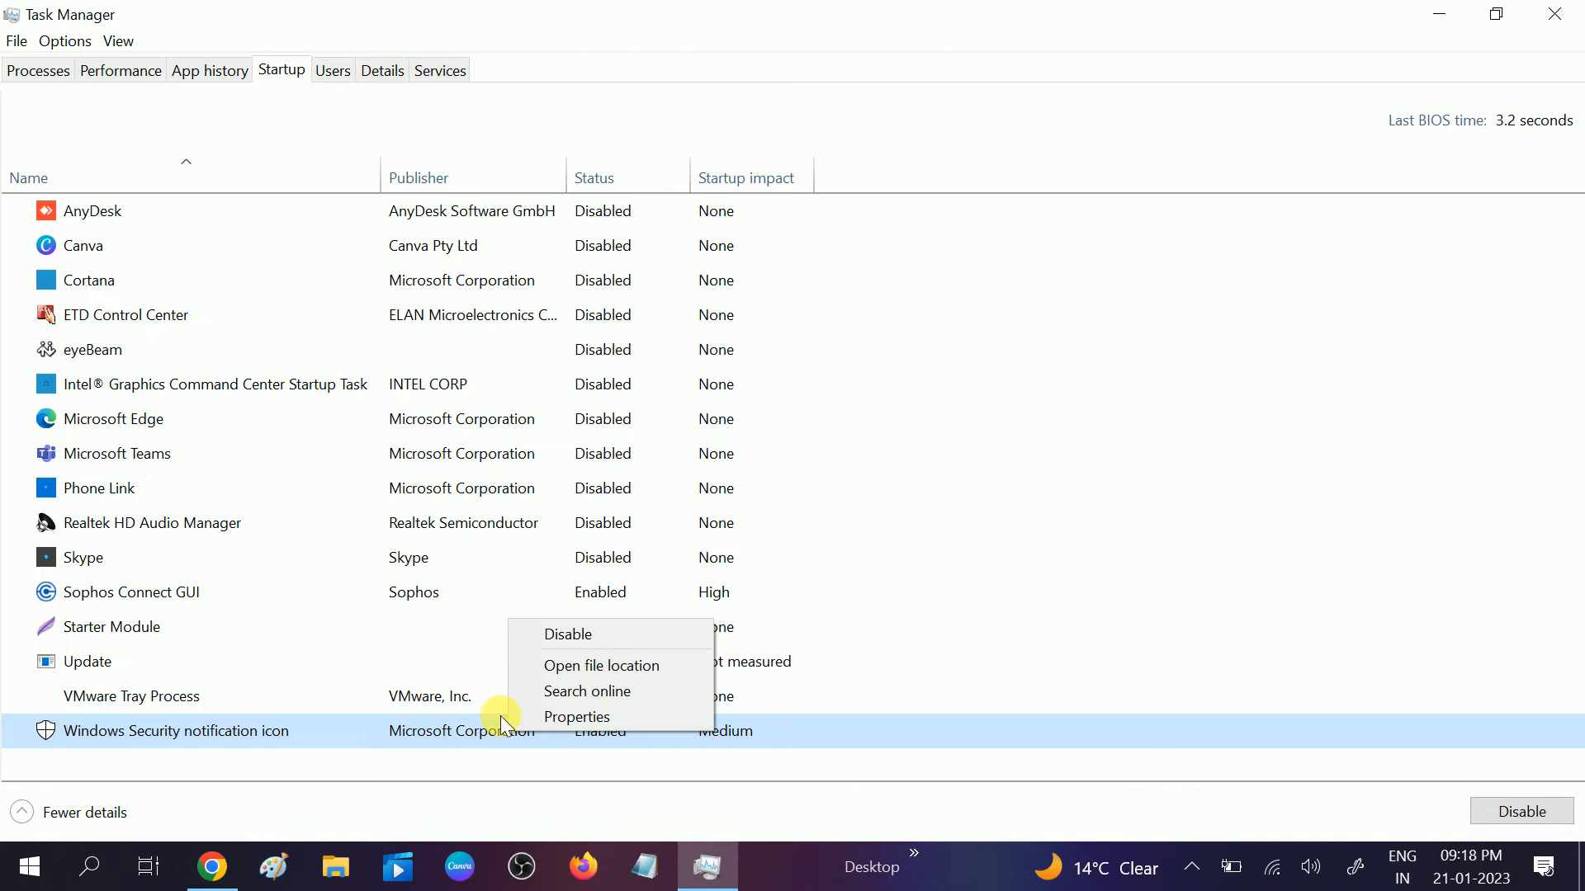
pyautogui.moveTo(457, 736)
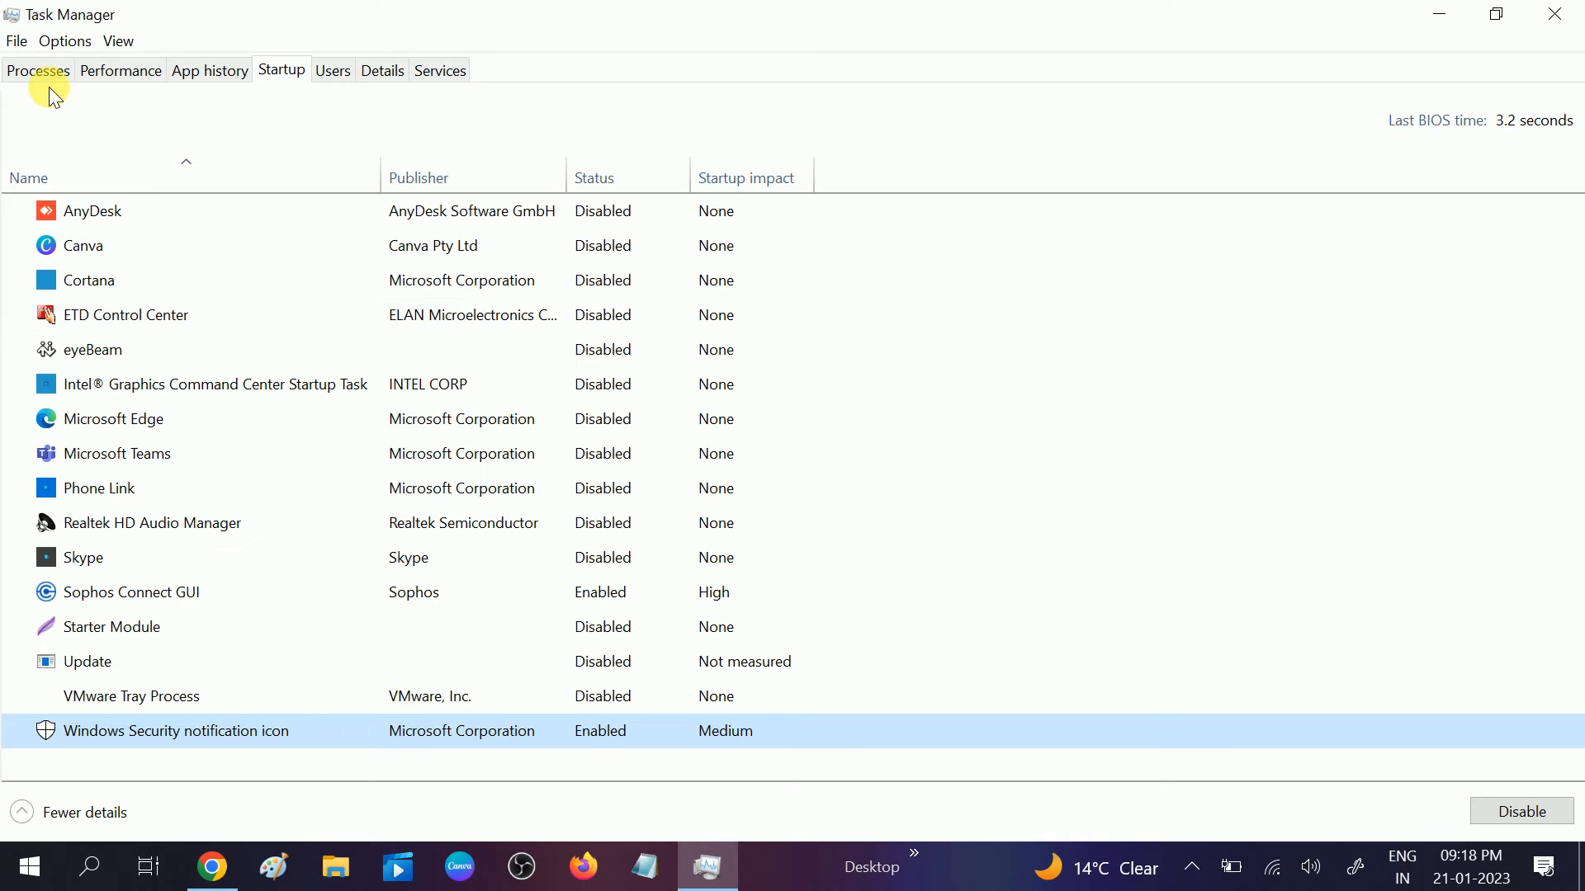
# On the Processes list, bring up the Restart option for the Windows Explorer process.
pyautogui.click(37, 70)
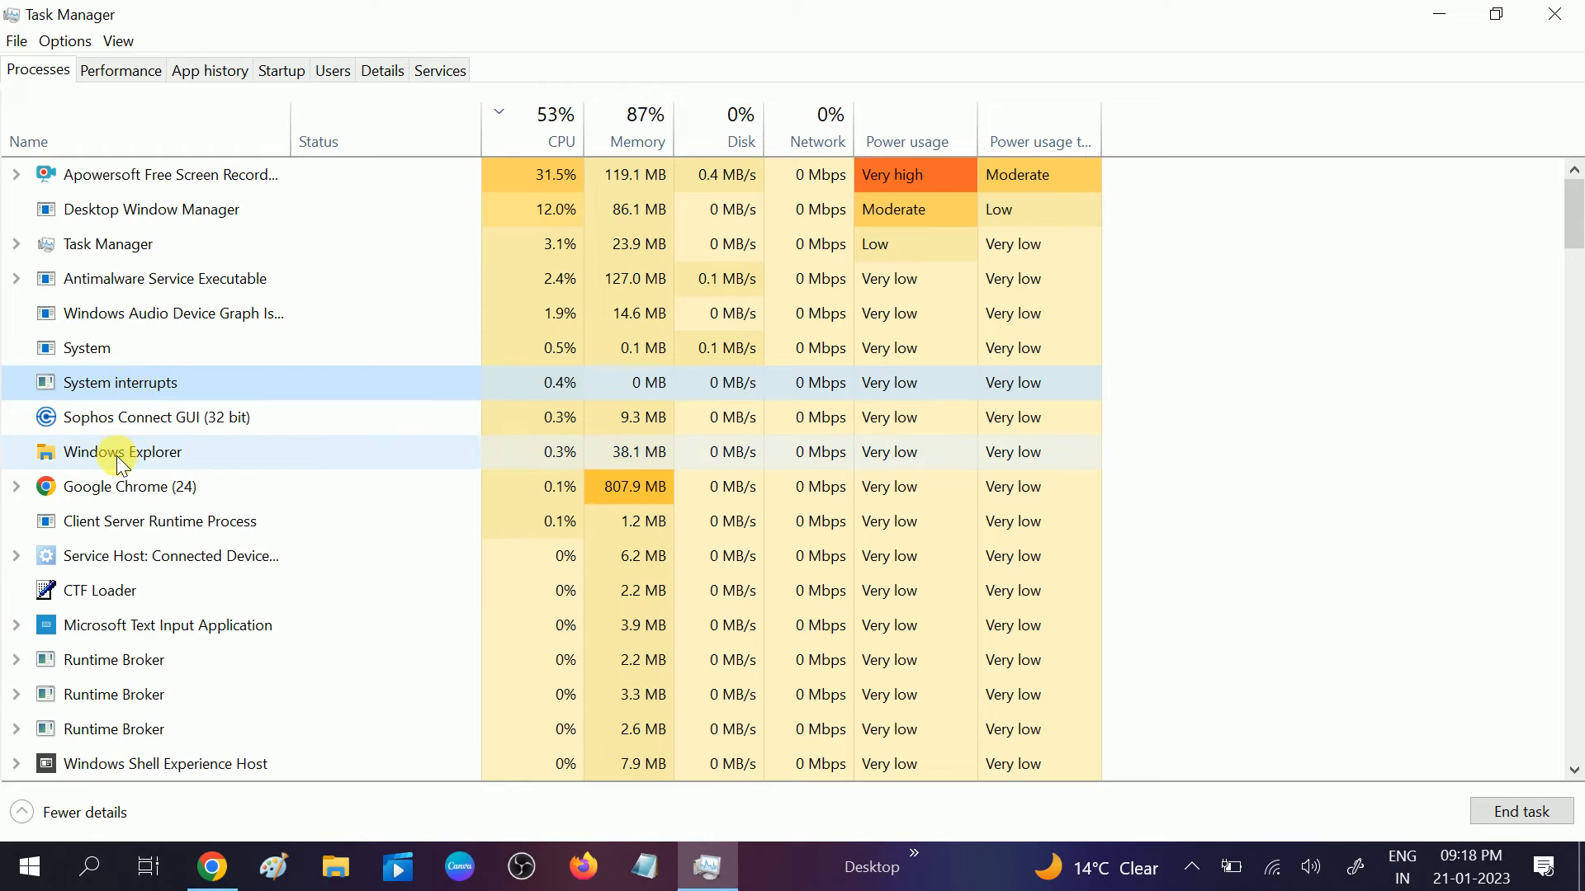
pyautogui.rightClick(120, 452)
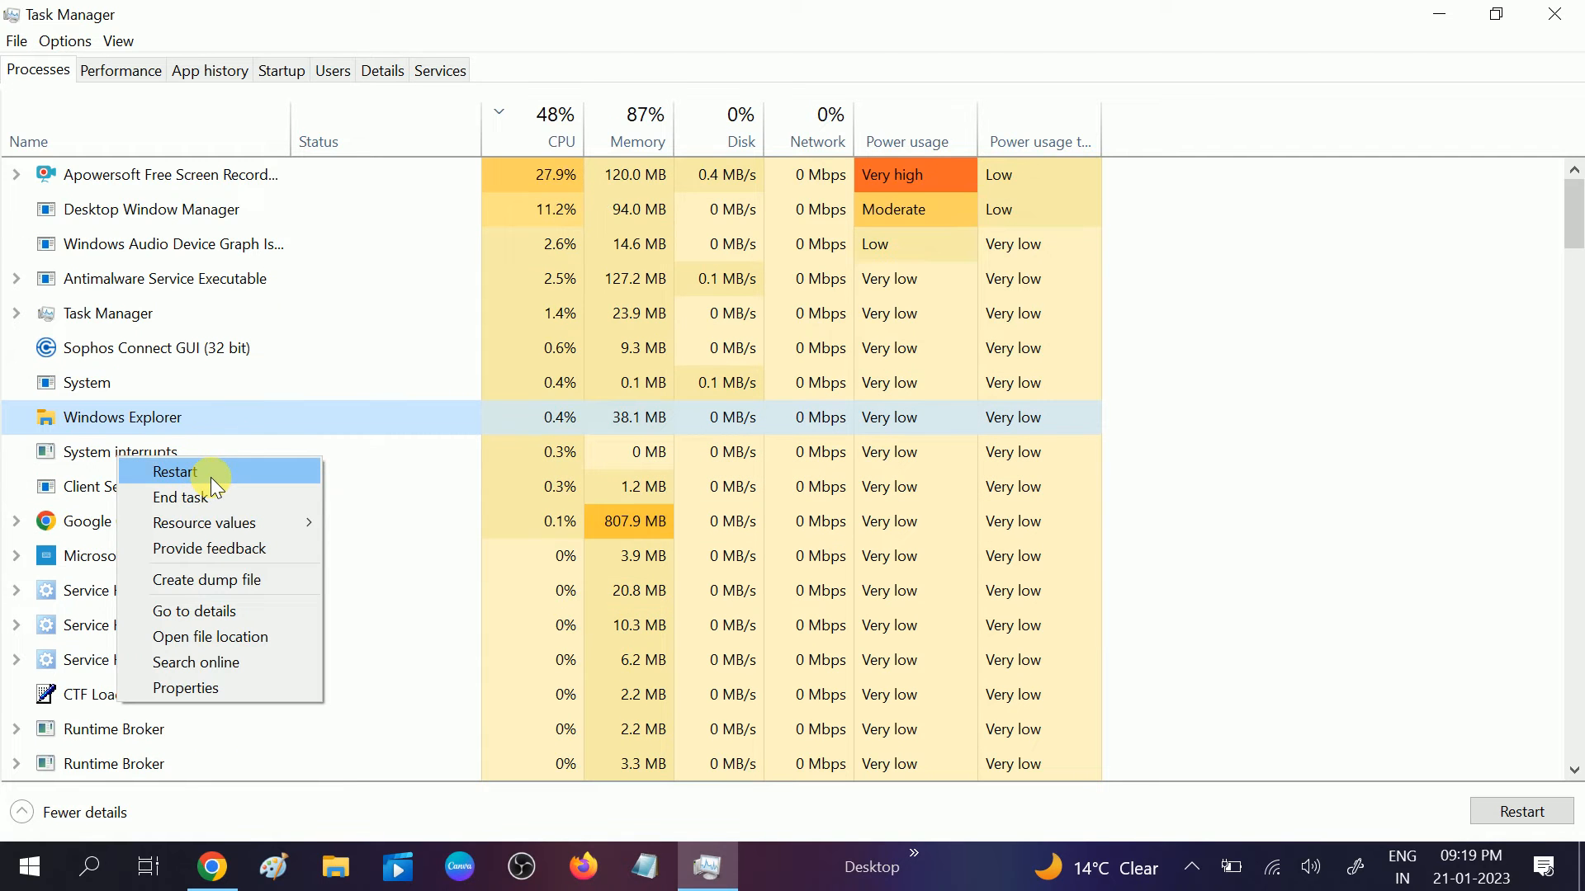
pyautogui.moveTo(205, 497)
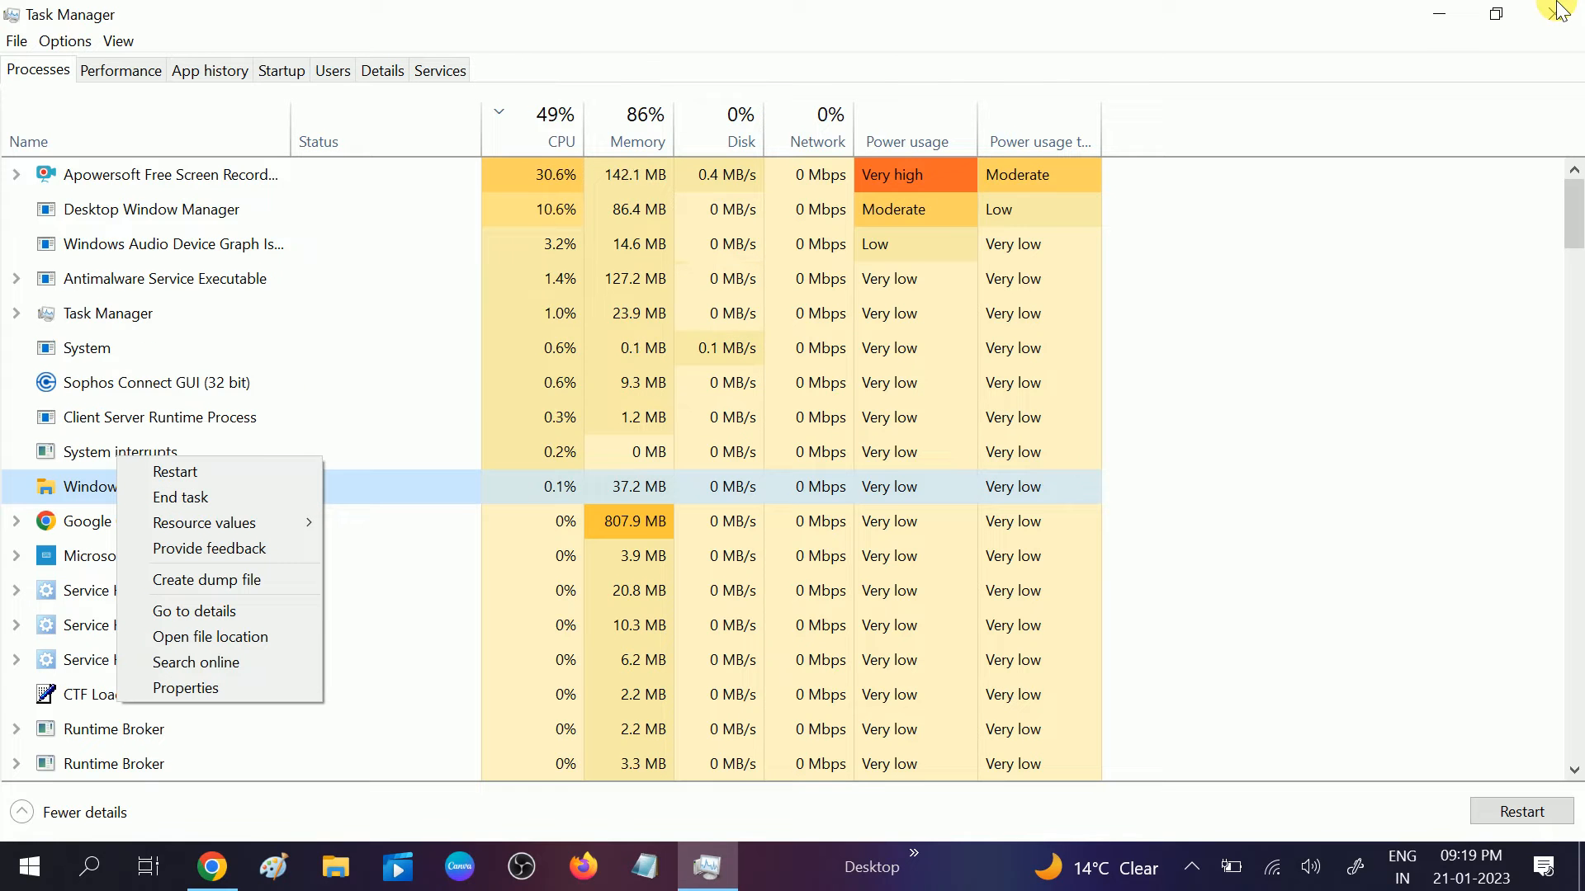
pyautogui.moveTo(424, 114)
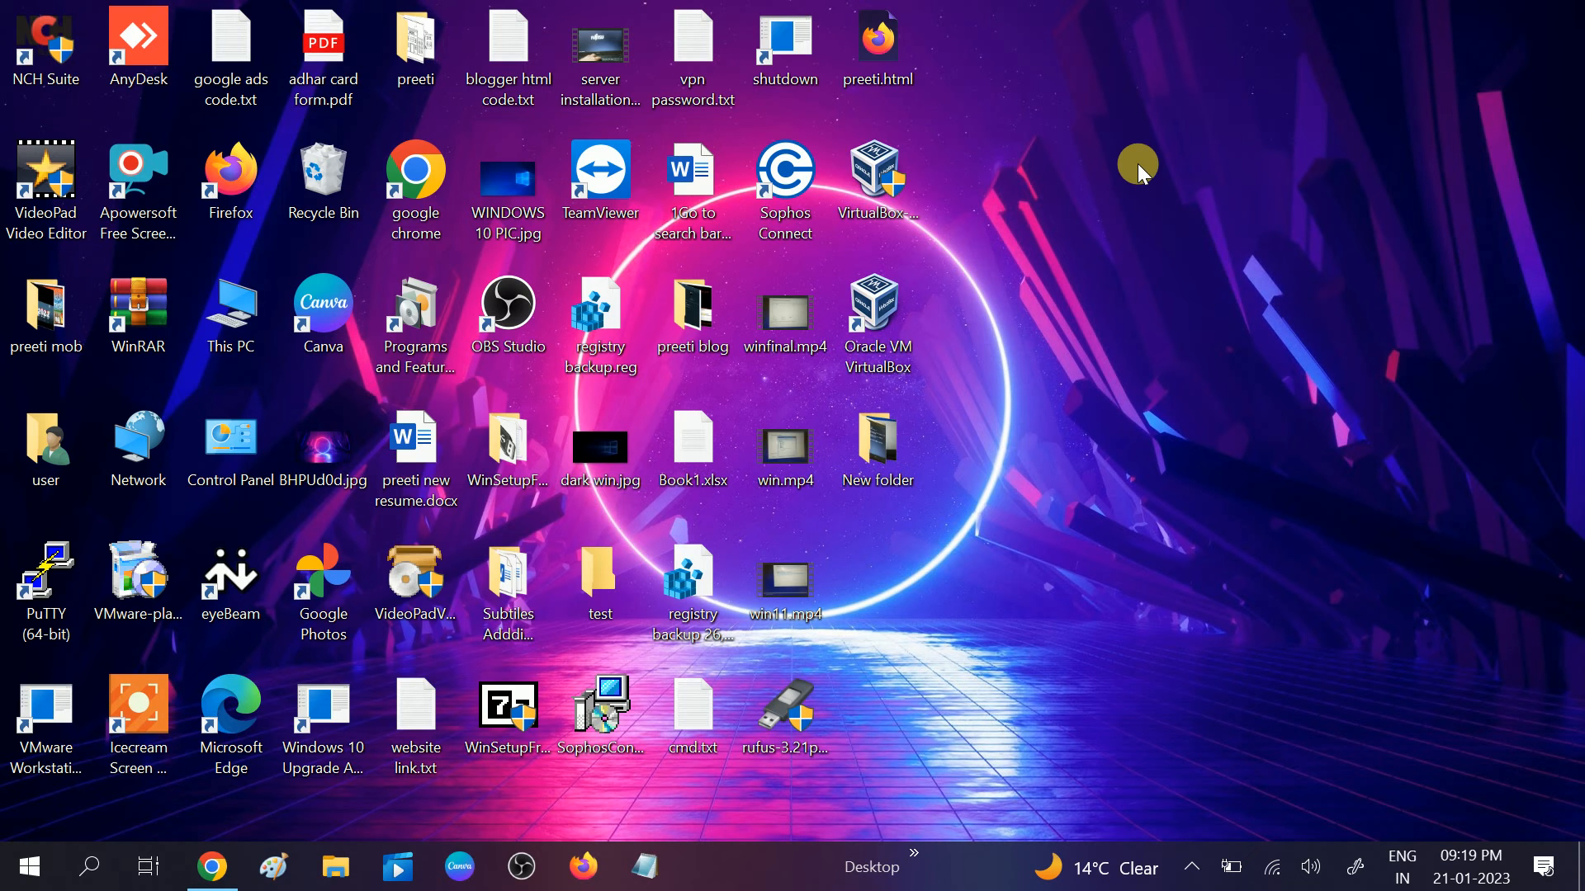
# Via msconfig, hide all Microsoft services, disable the remaining services and confirm with OK.
pyautogui.press('Win+r')
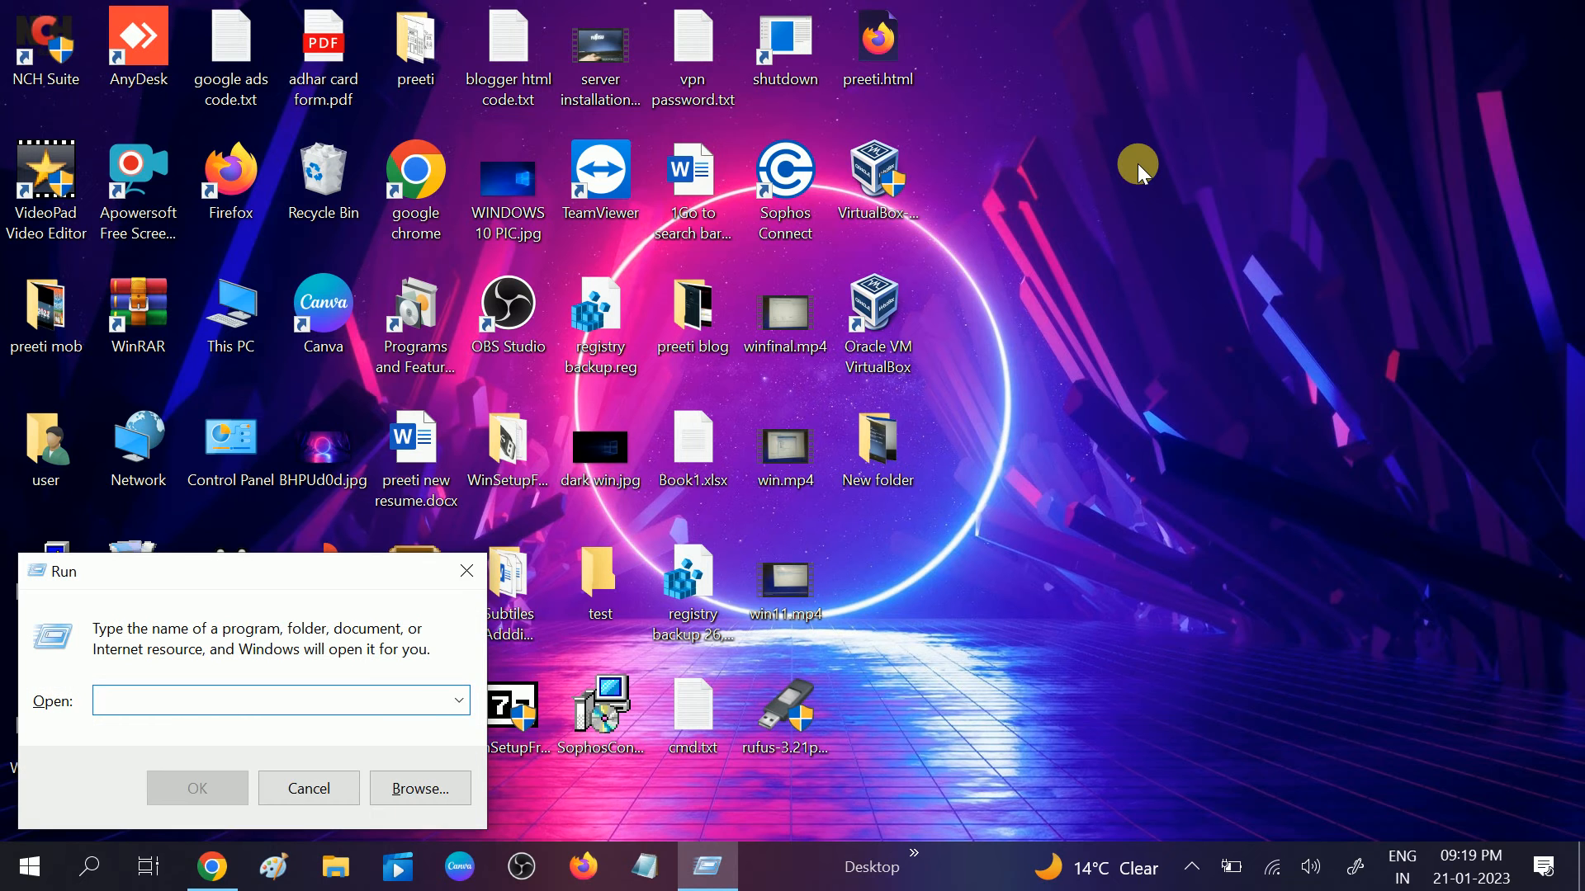
pyautogui.write('ms')
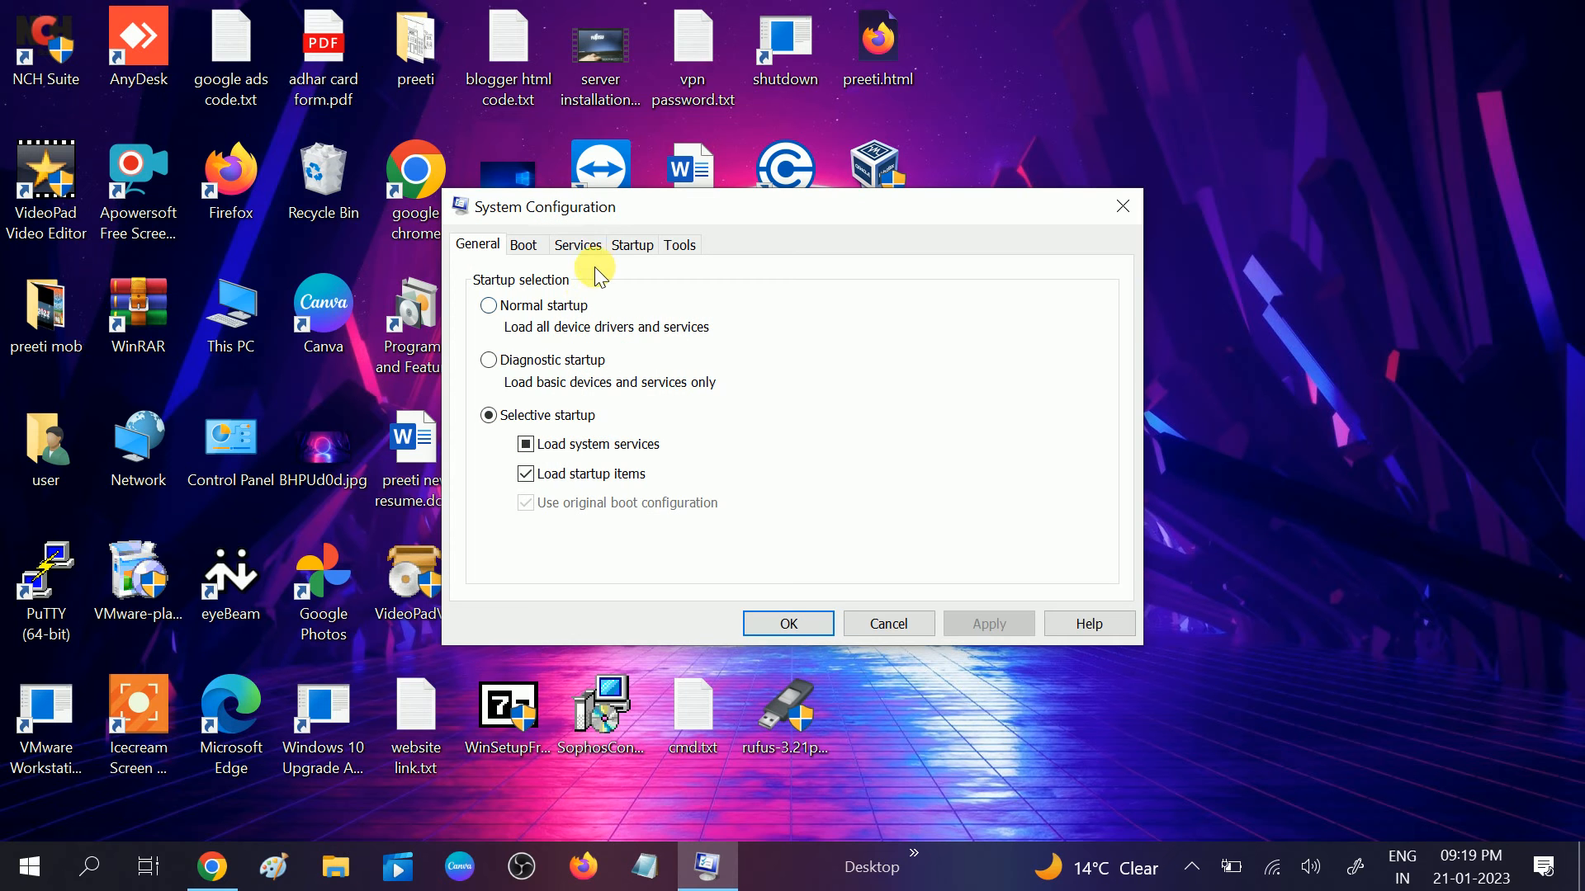
pyautogui.click(578, 244)
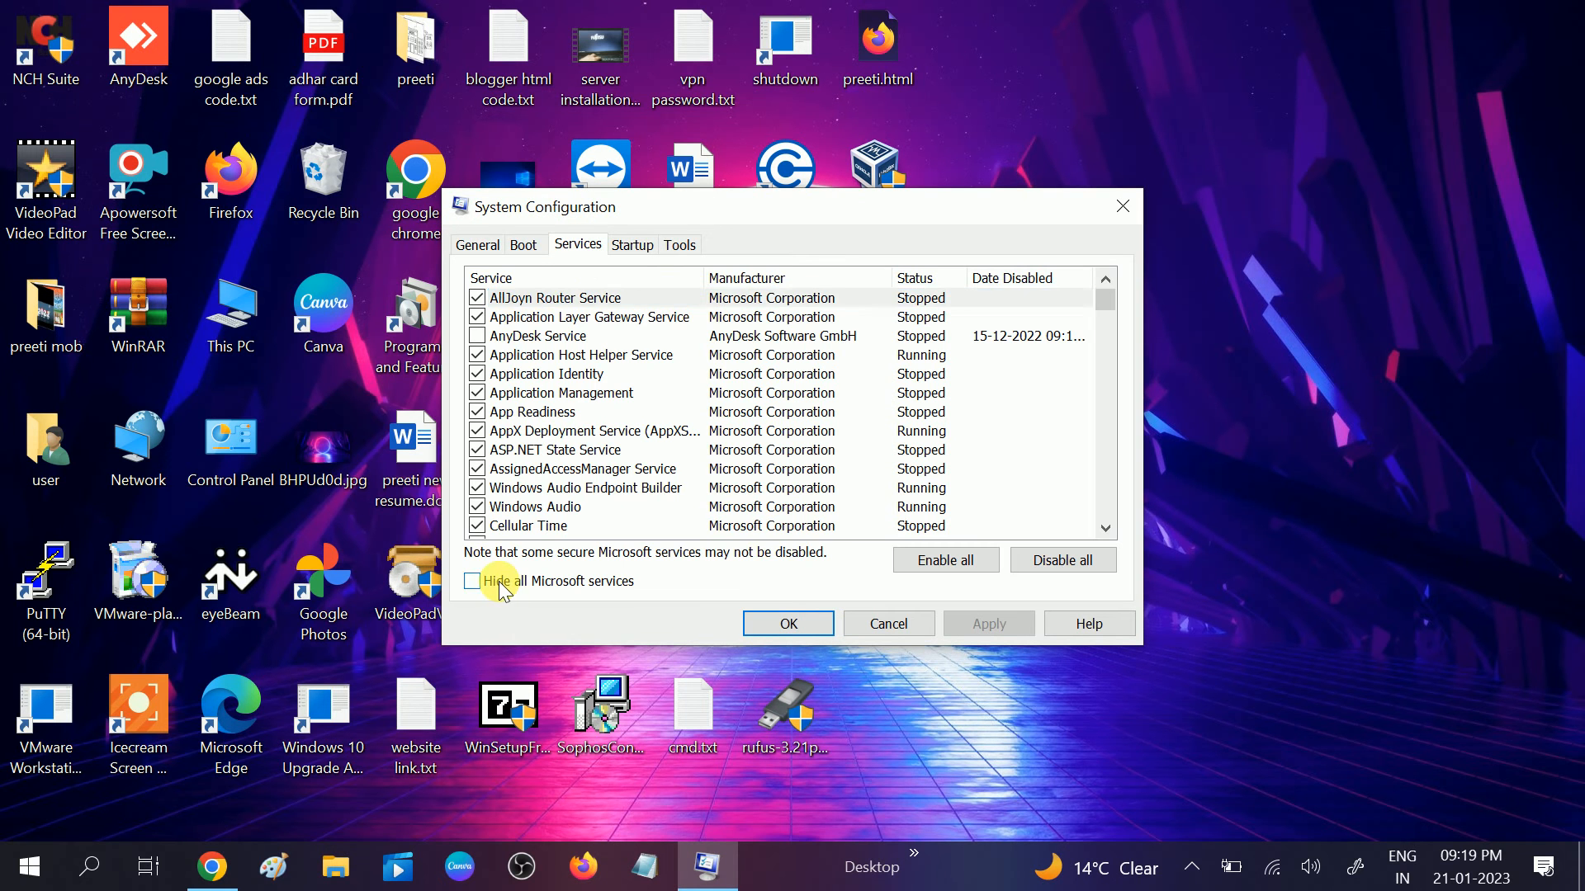
pyautogui.click(472, 579)
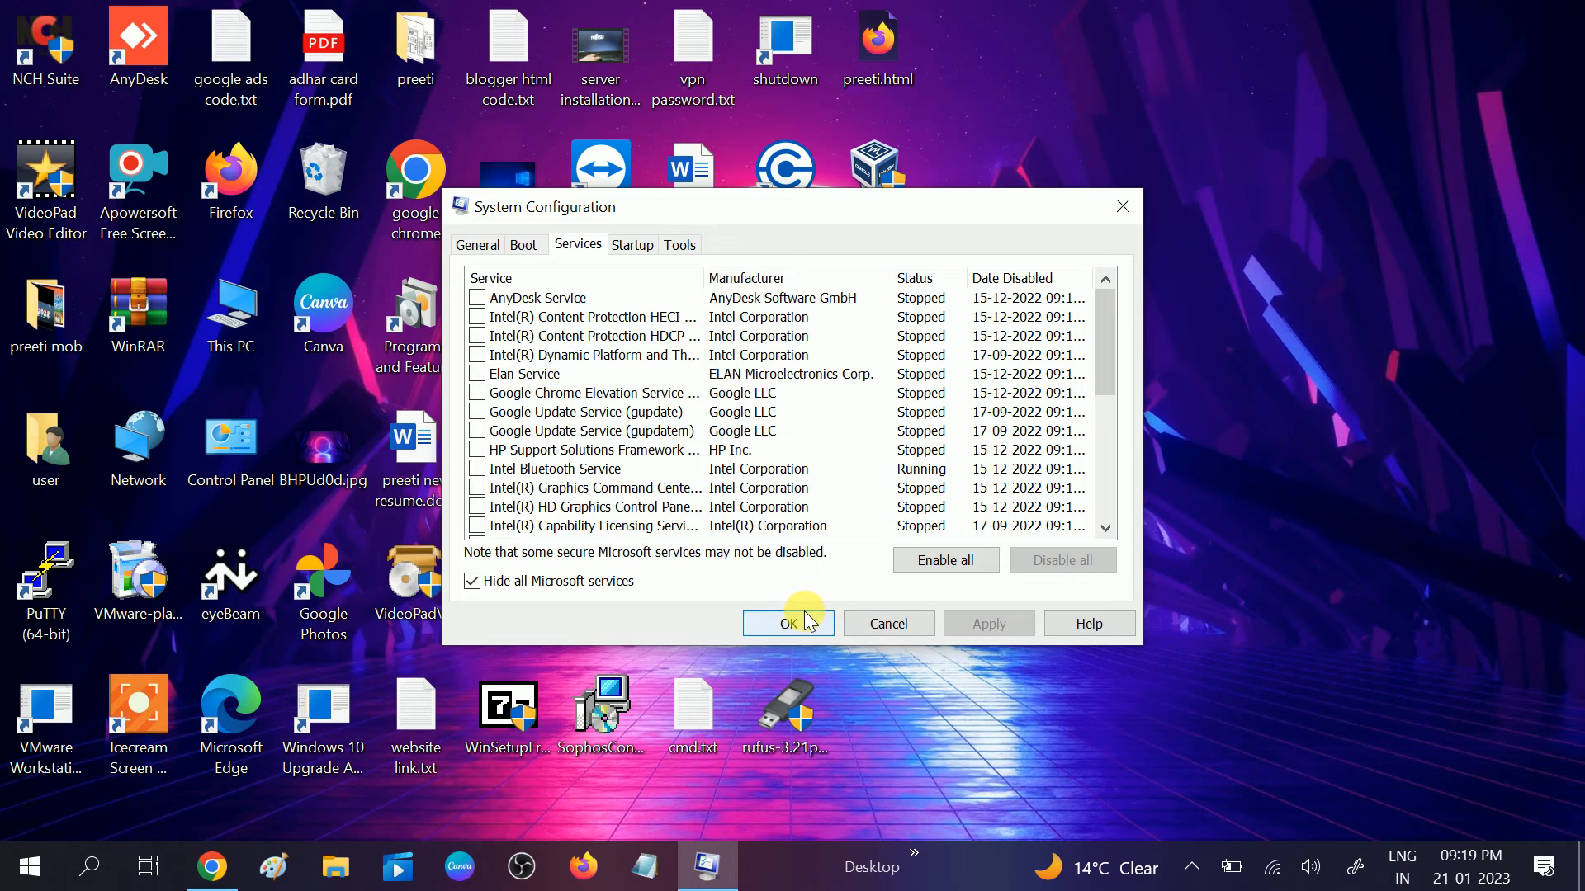
pyautogui.click(787, 624)
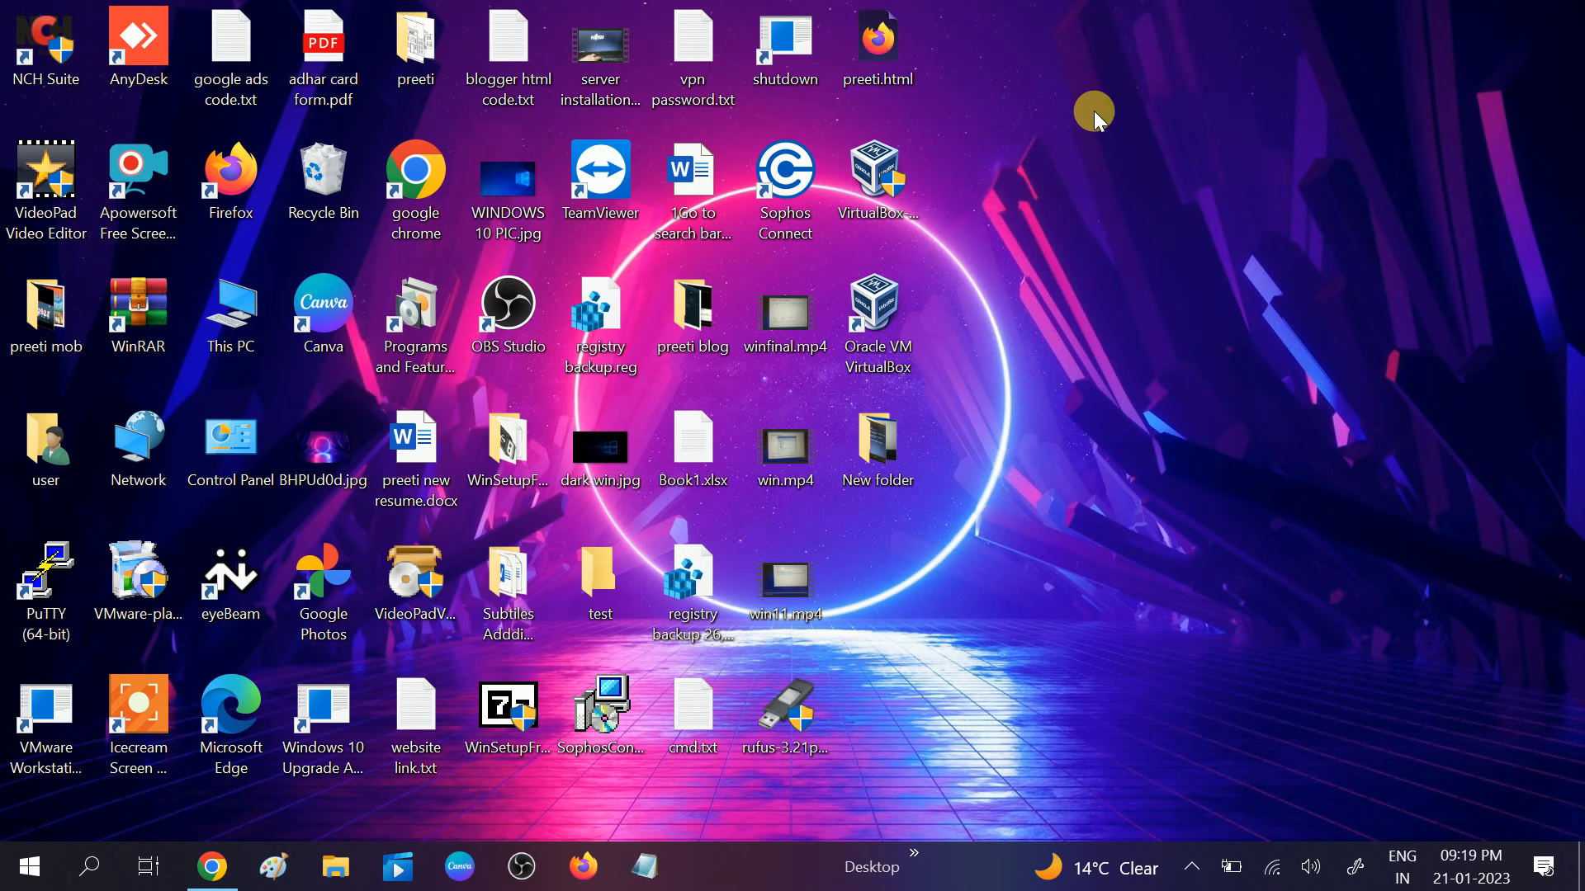
pyautogui.rightClick(1093, 109)
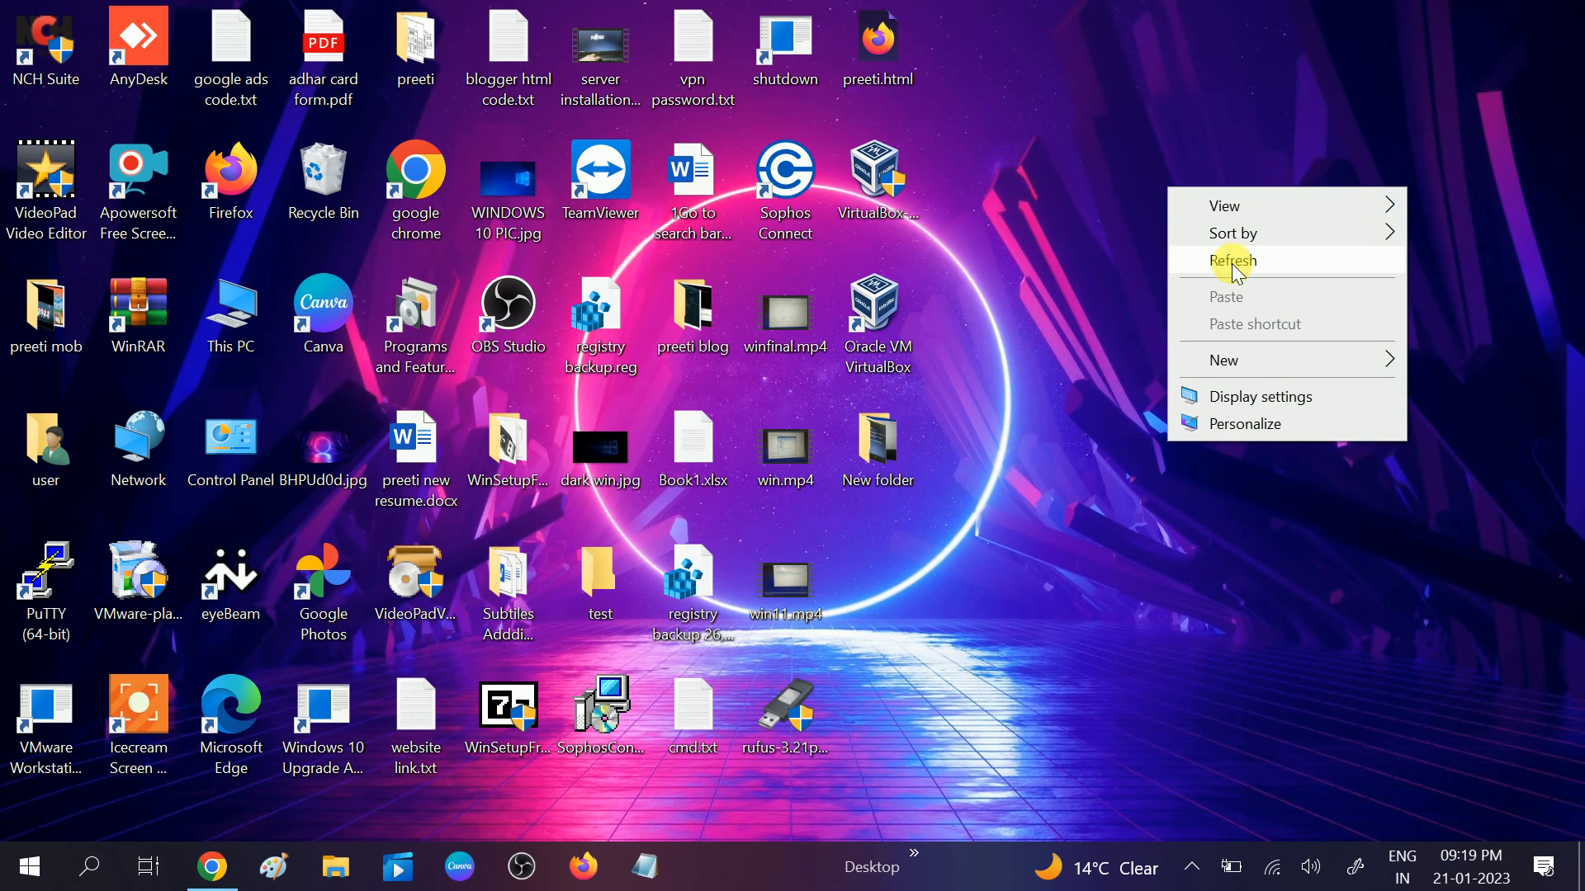
pyautogui.click(1230, 260)
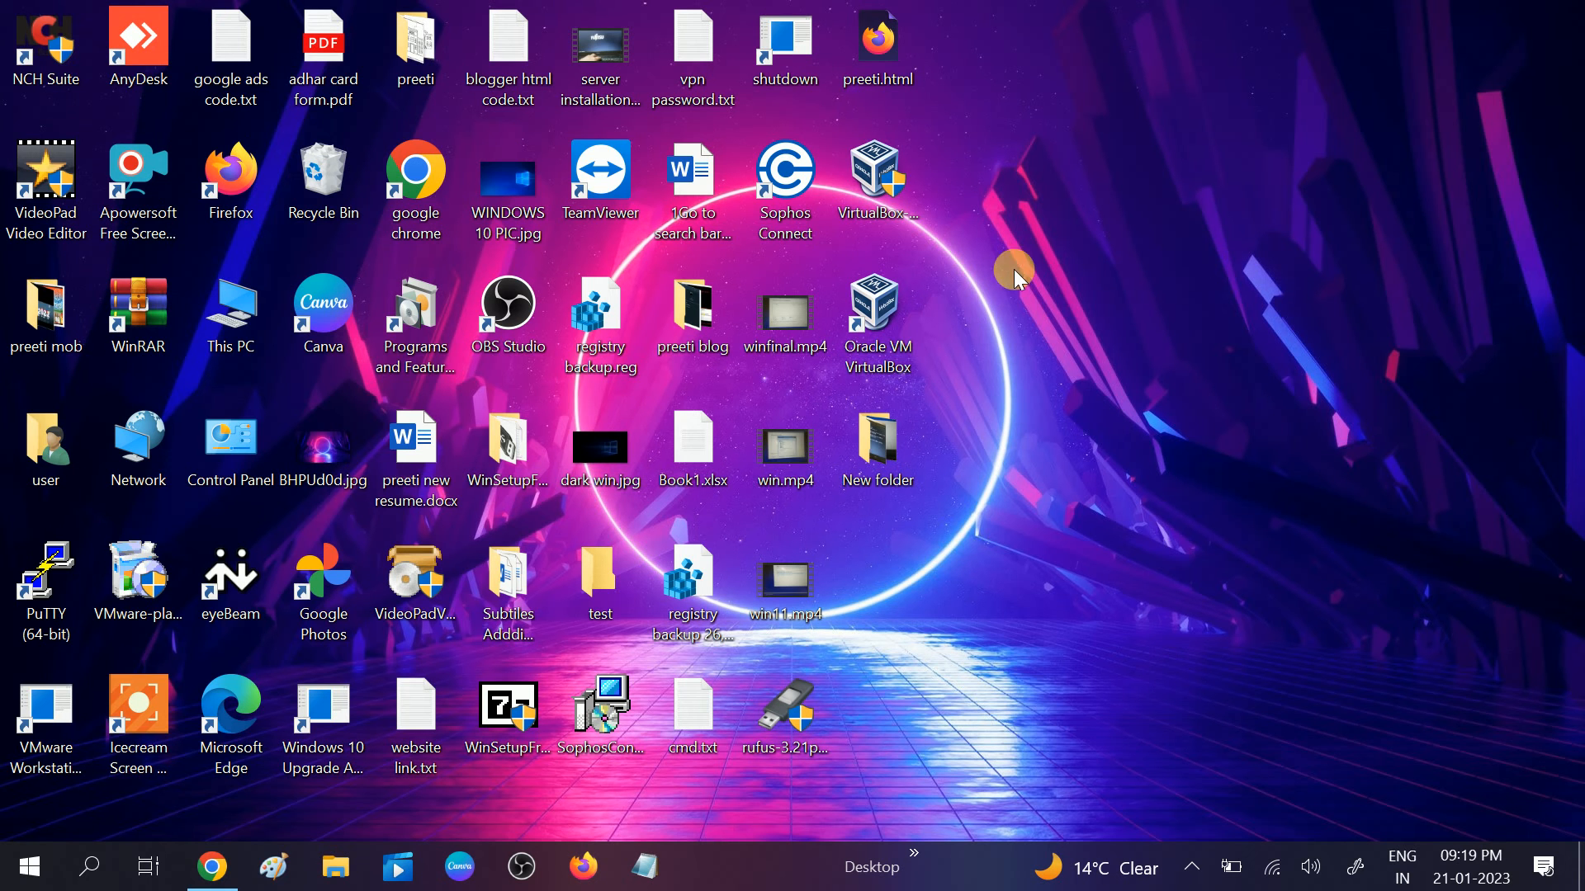
pyautogui.moveTo(984, 330)
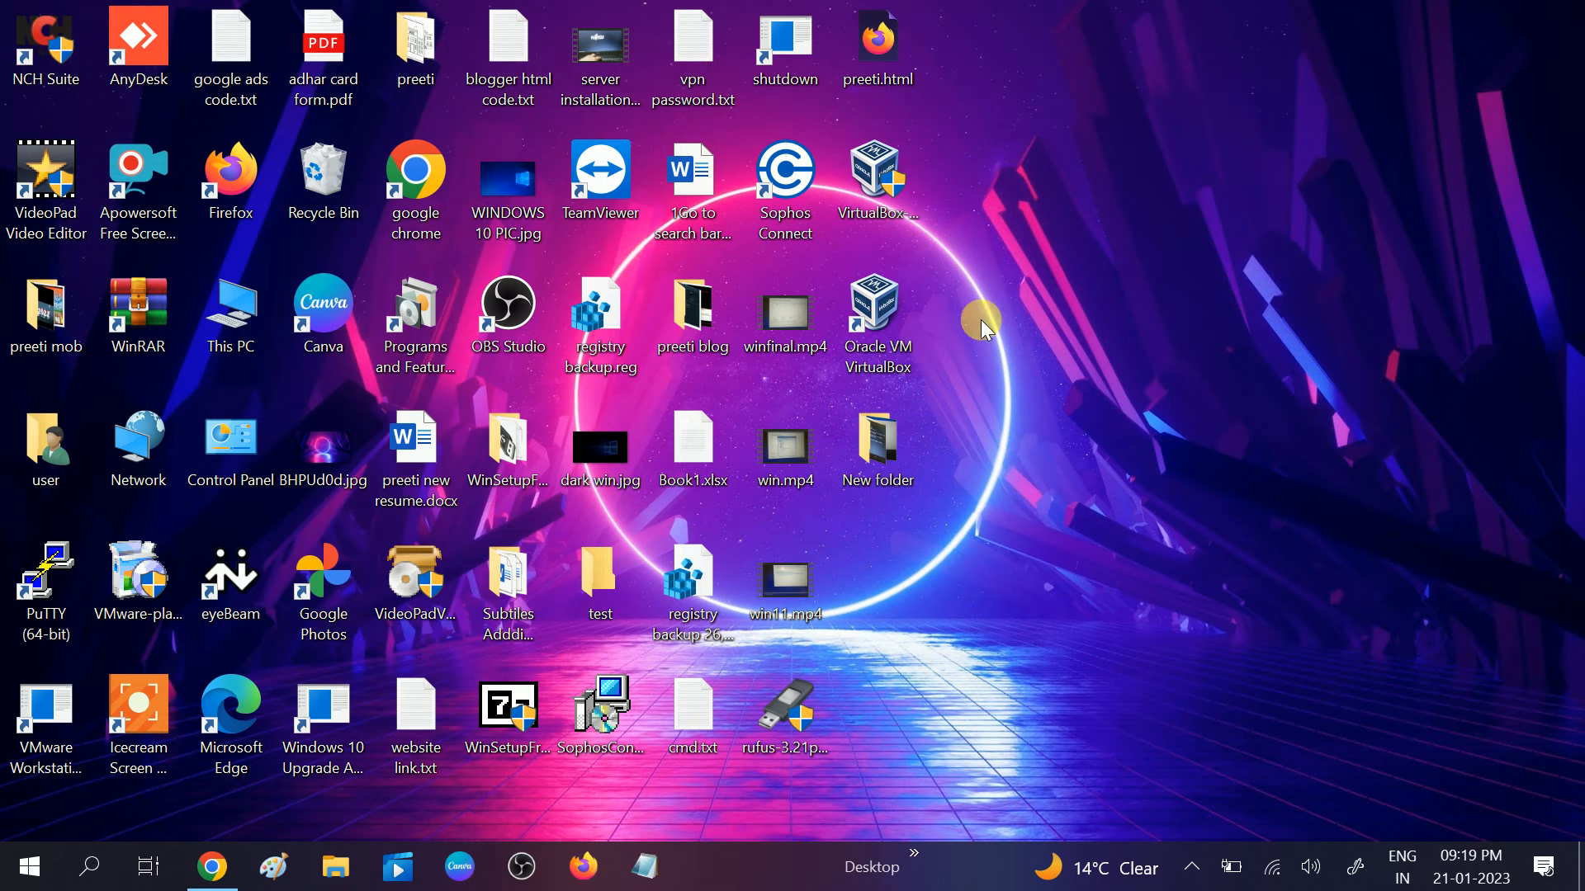
pyautogui.moveTo(1019, 310)
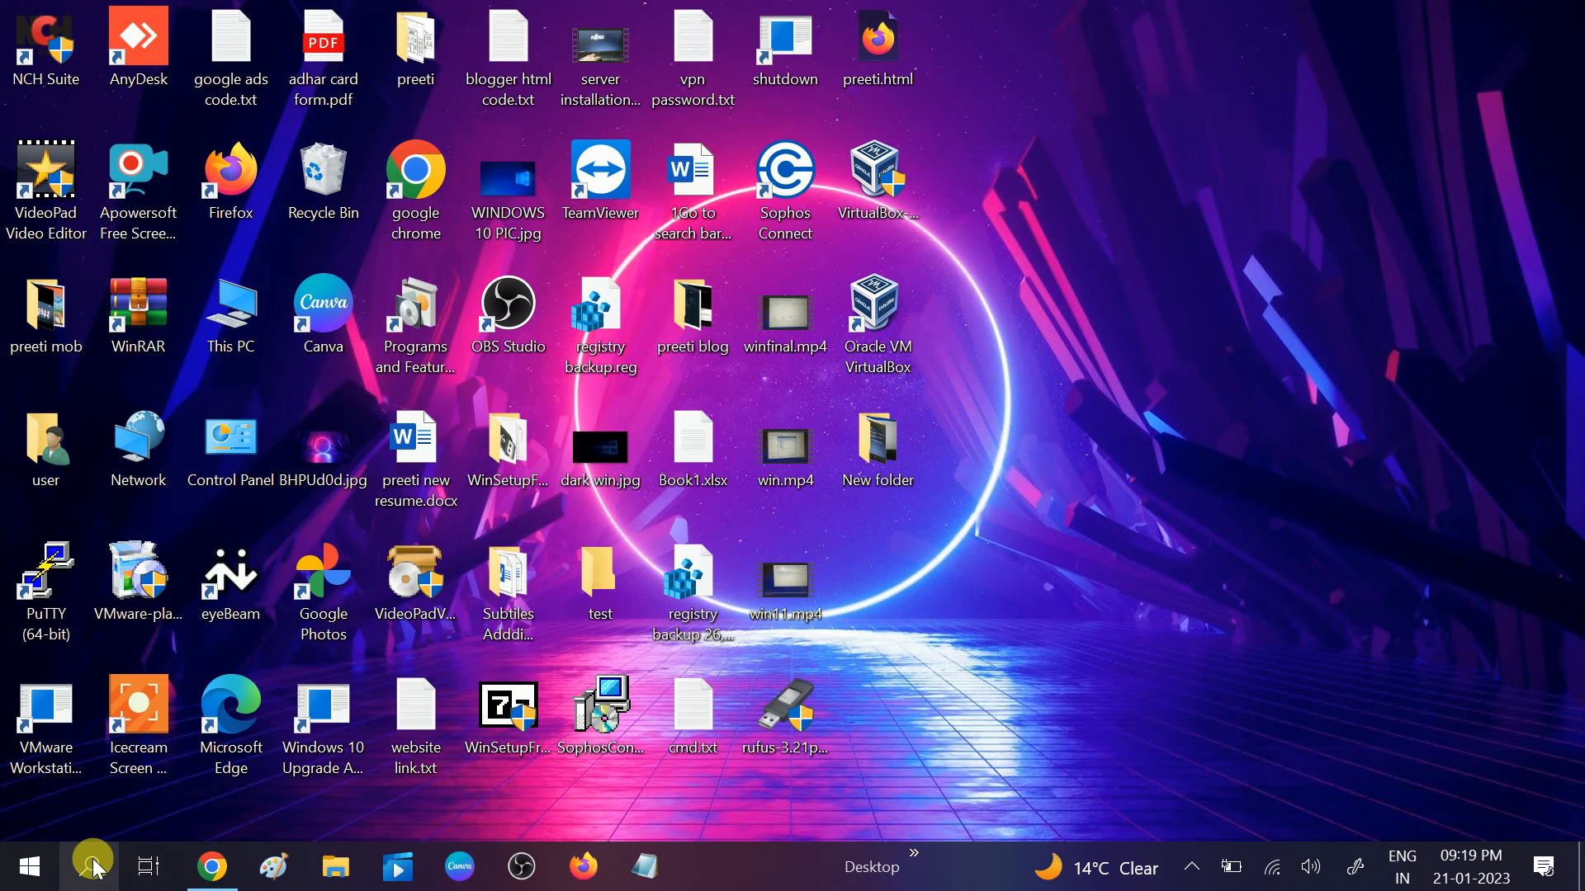
# Search Windows for 'file' and open File Explorer Options from the Settings results.
pyautogui.click(92, 867)
pyautogui.write('file')
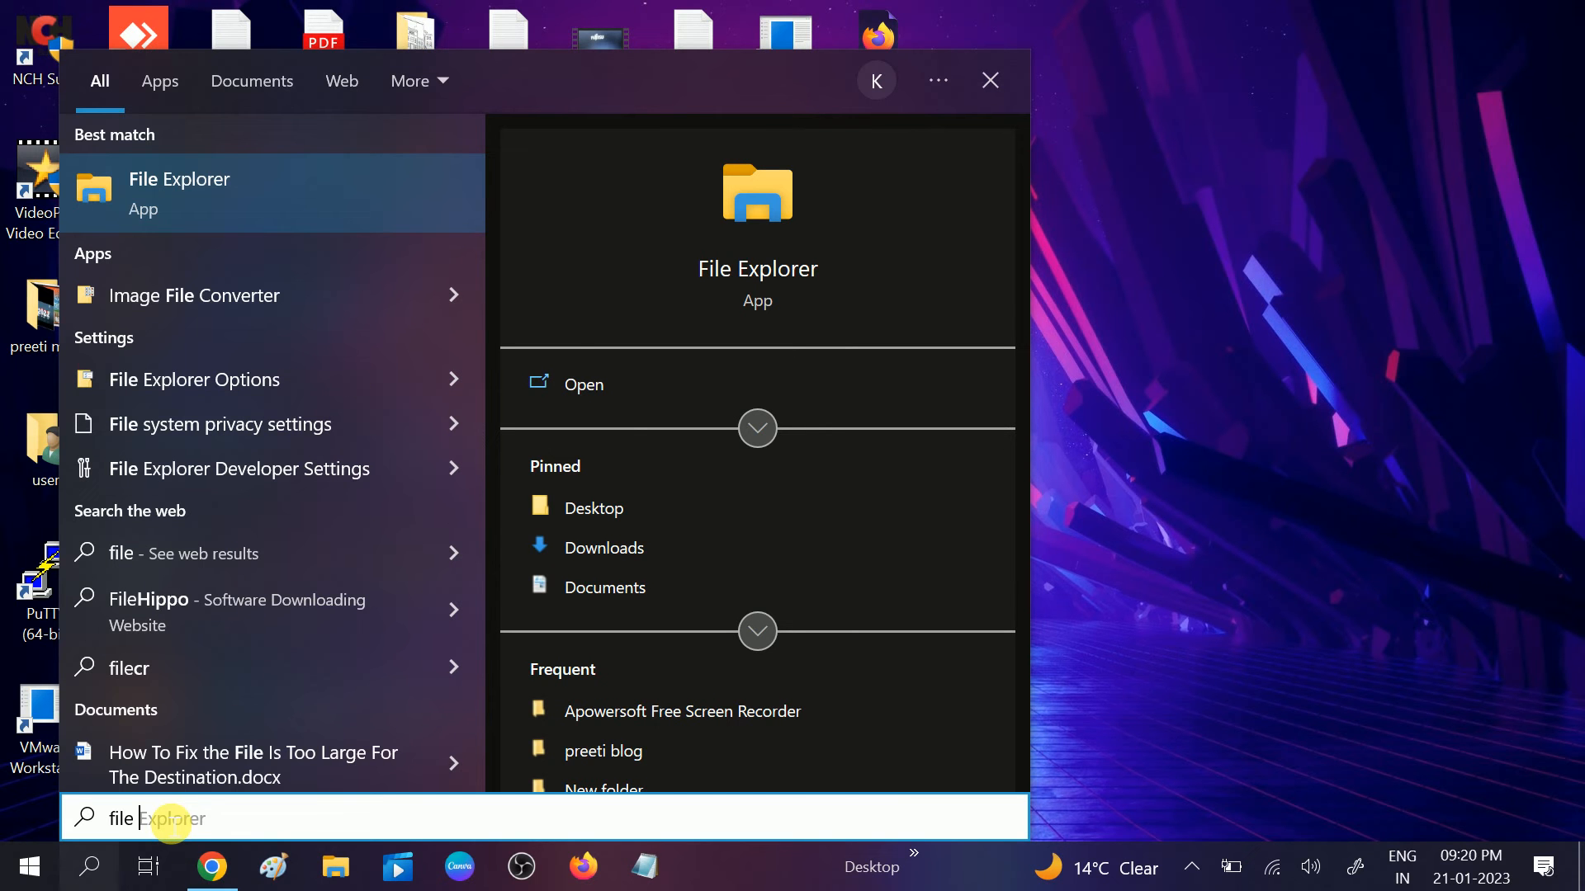
pyautogui.write('and s')
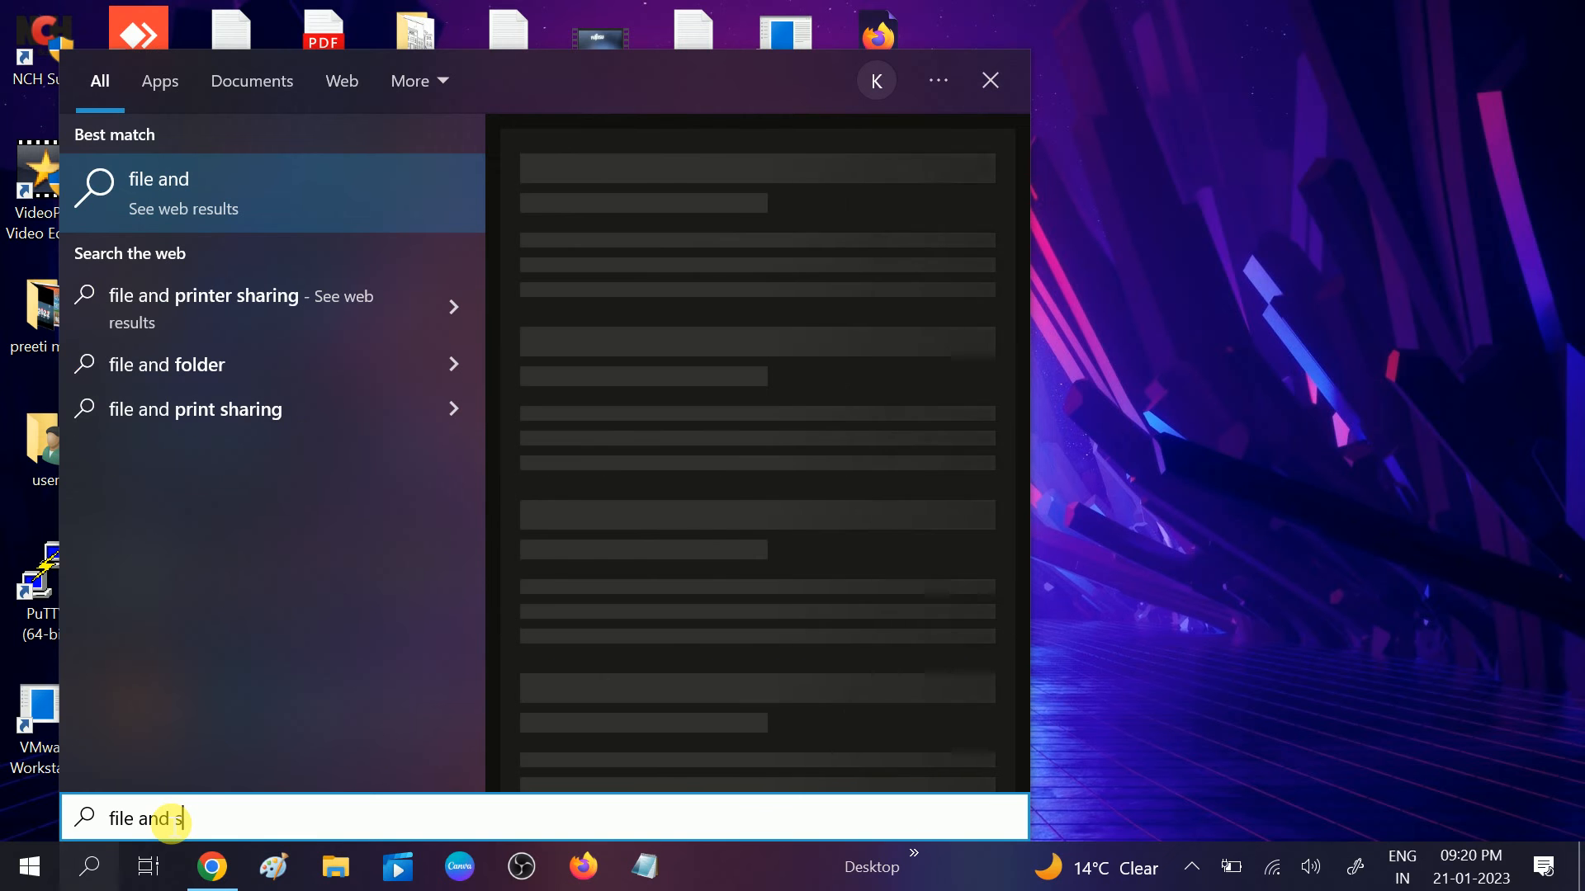
pyautogui.write('torage')
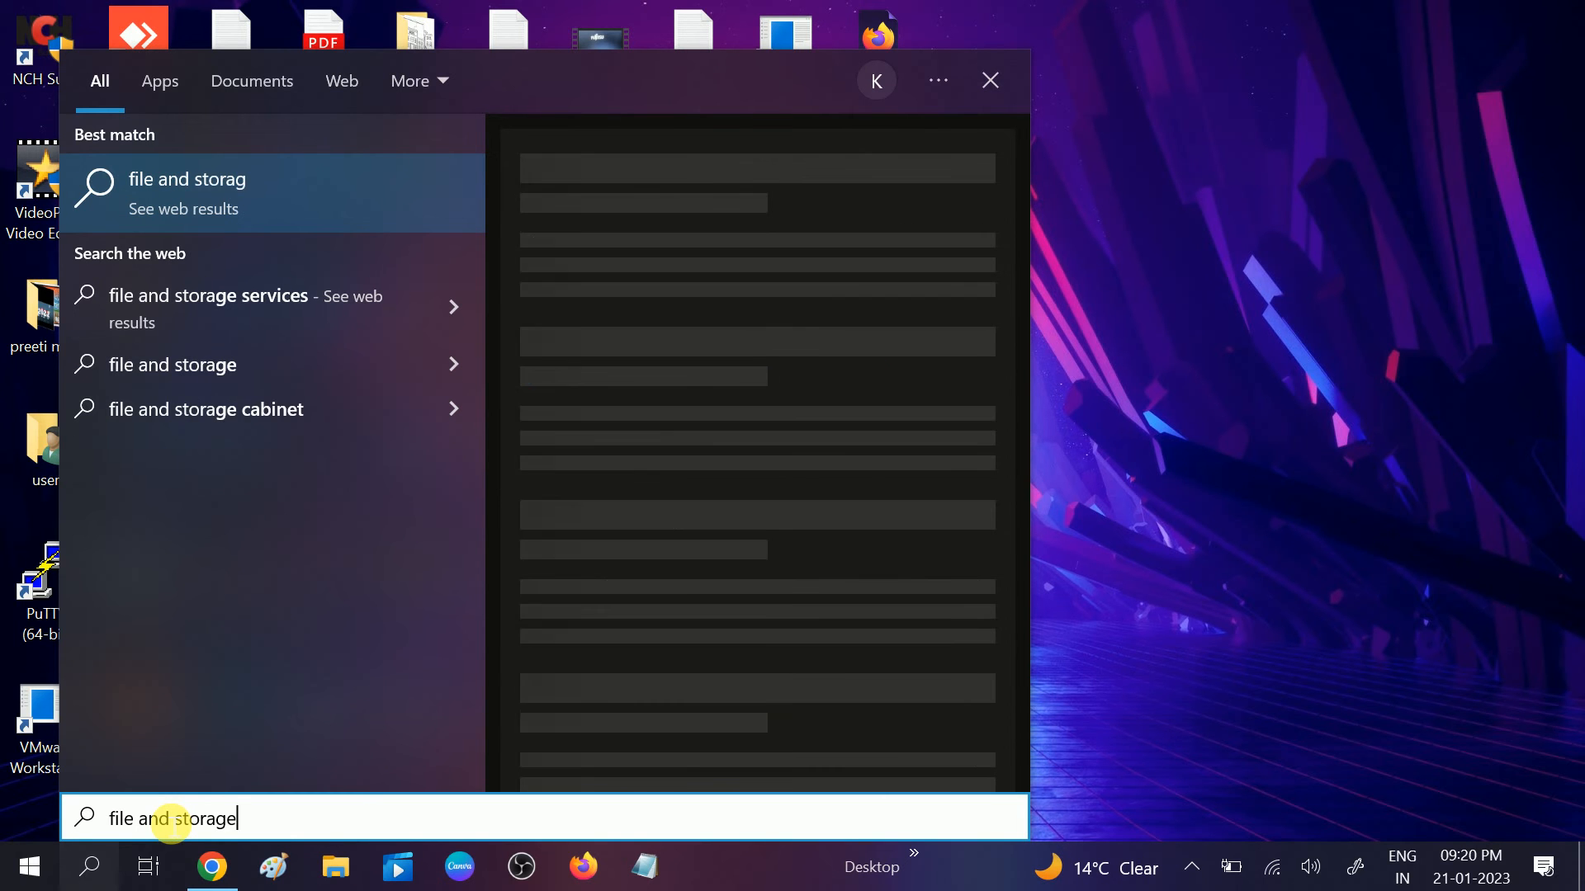
pyautogui.press('Backspace')
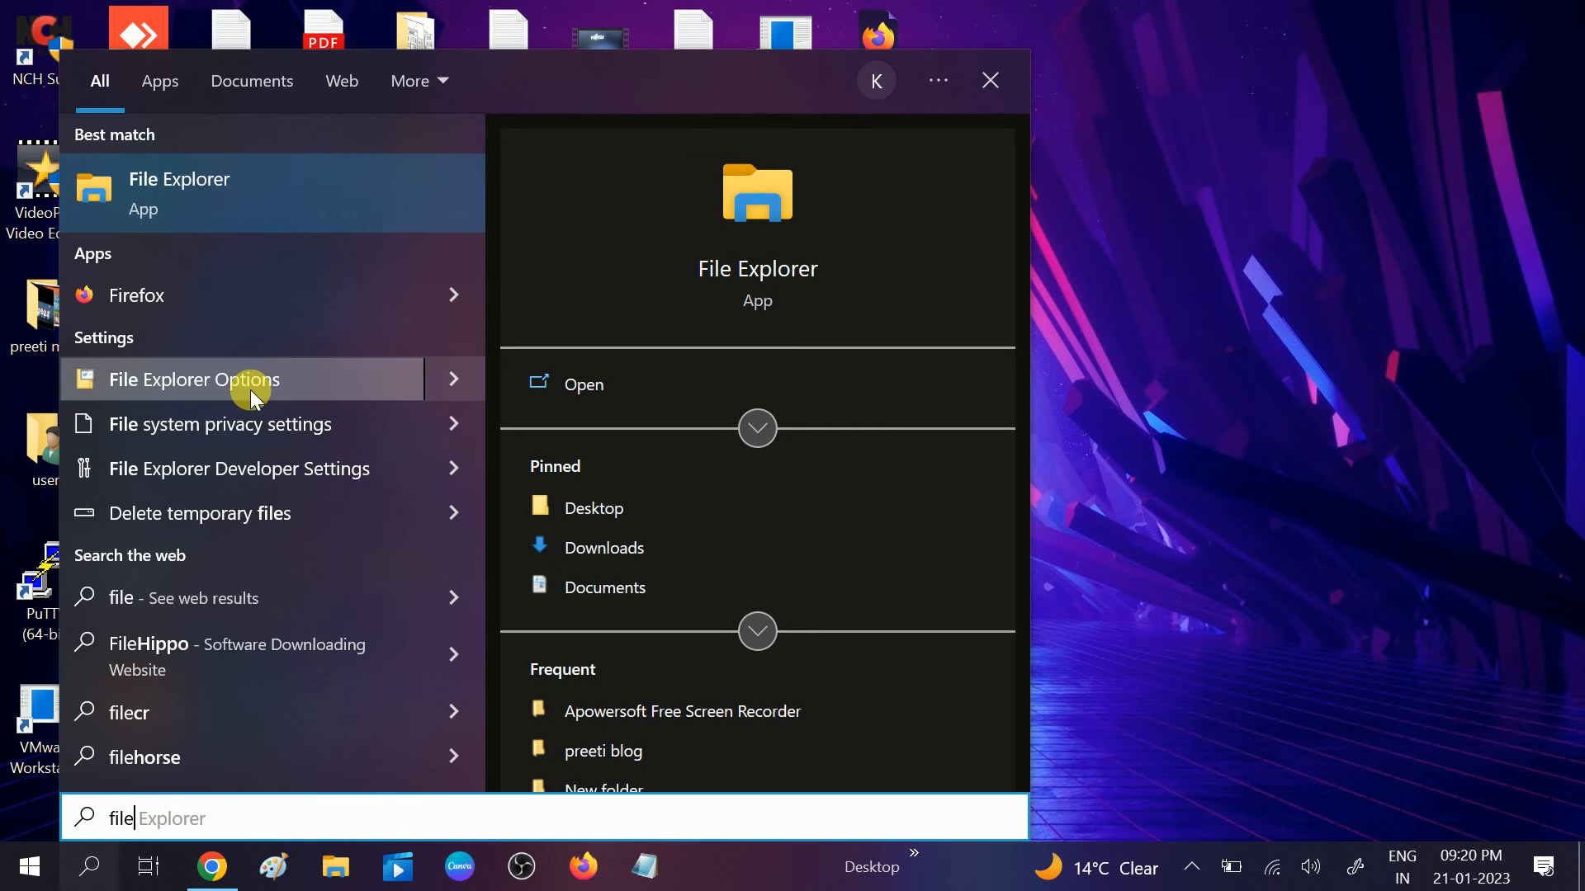
pyautogui.click(220, 380)
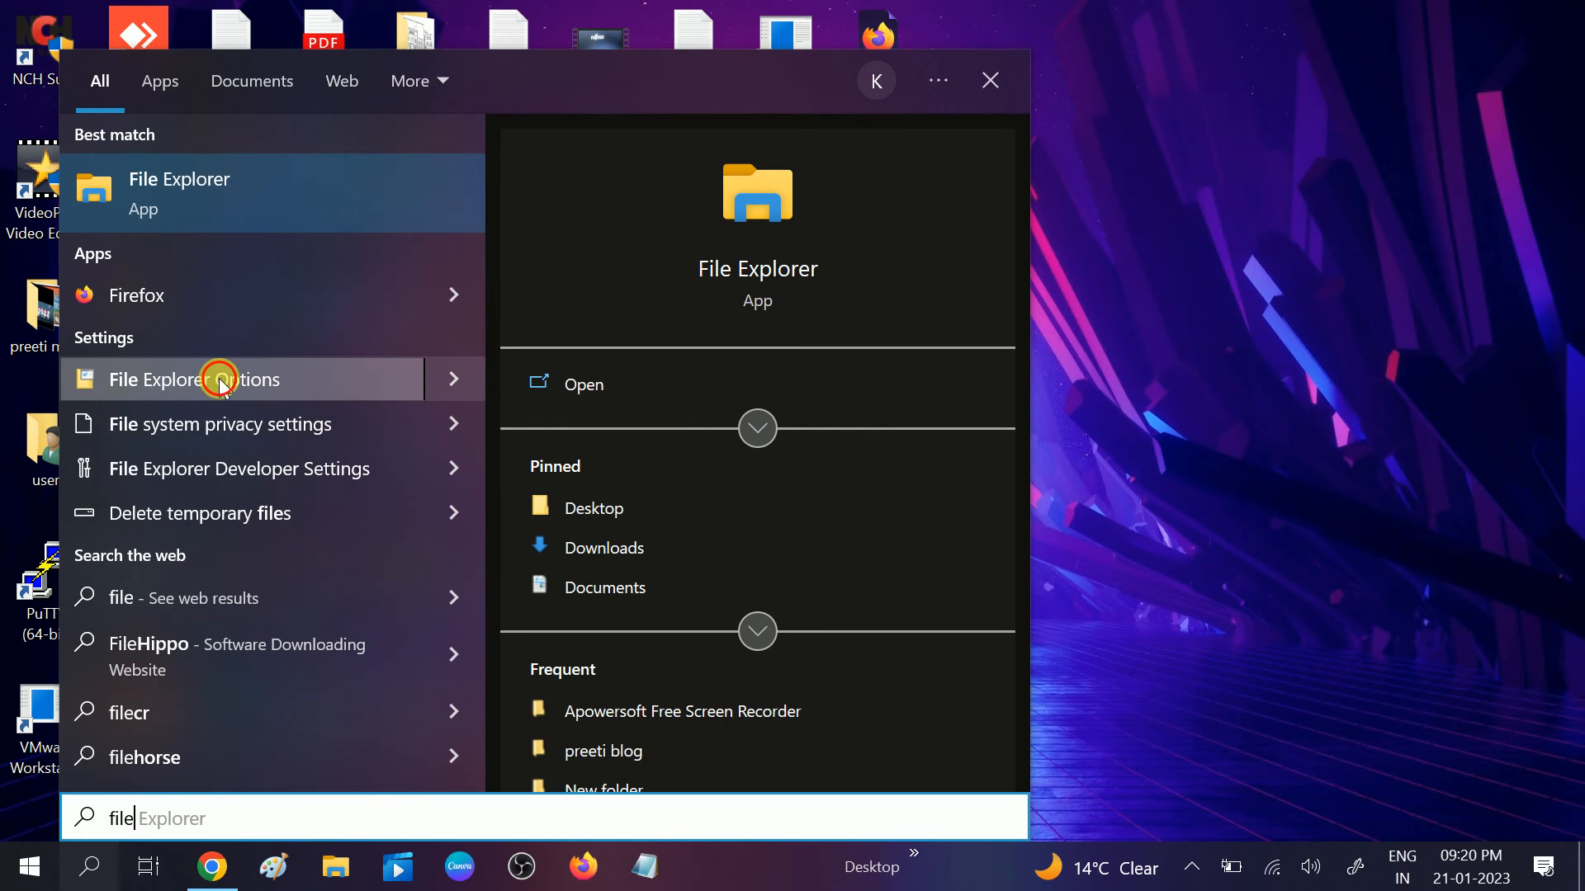
pyautogui.click(193, 379)
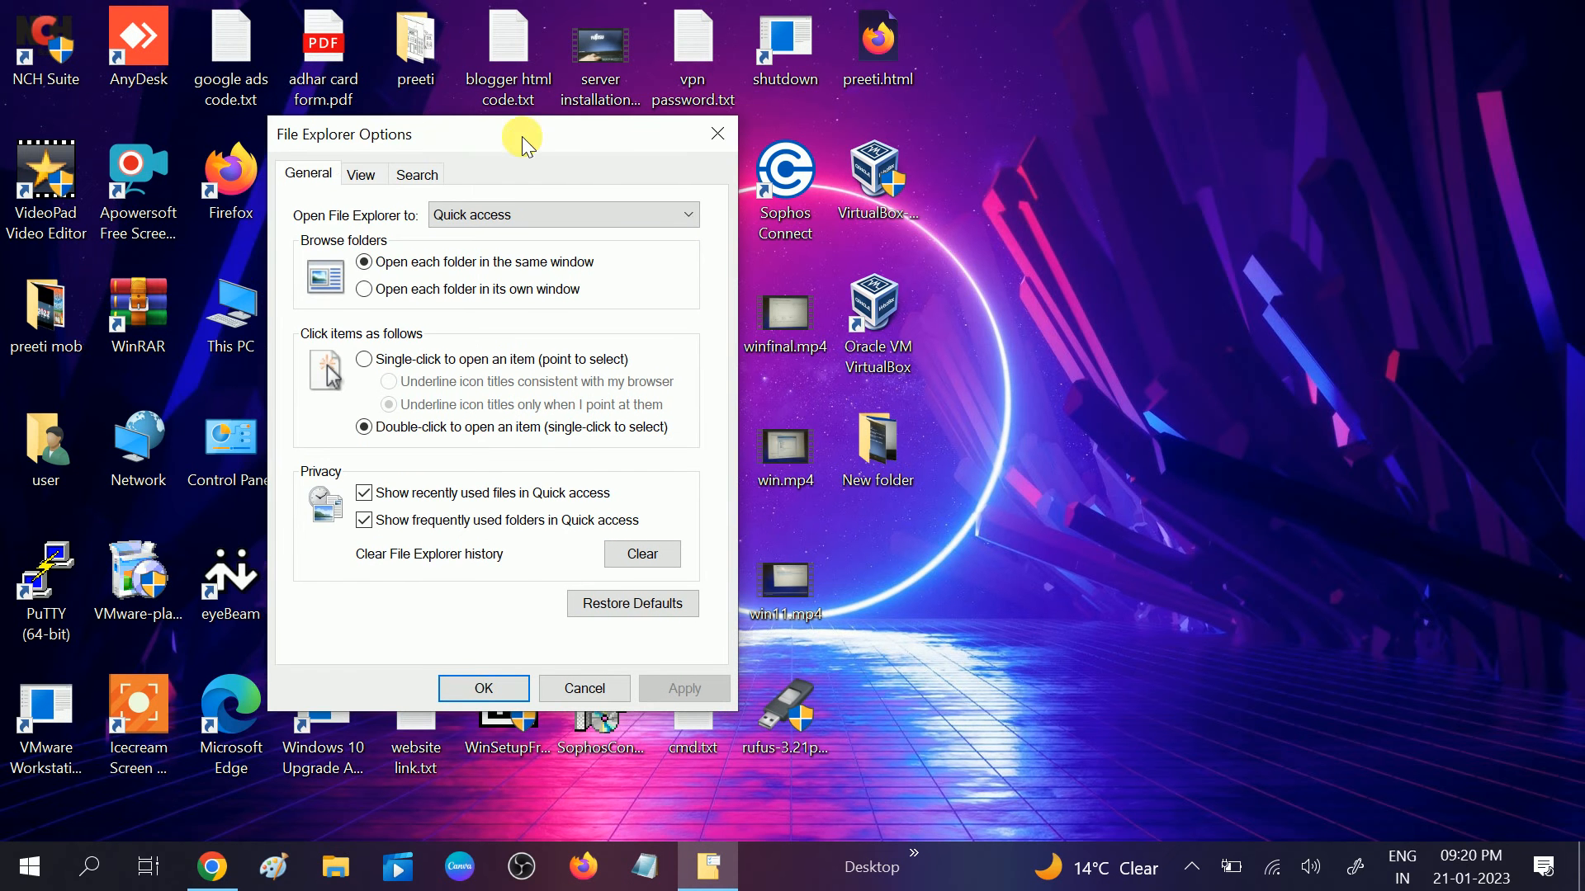
pyautogui.moveTo(394, 138)
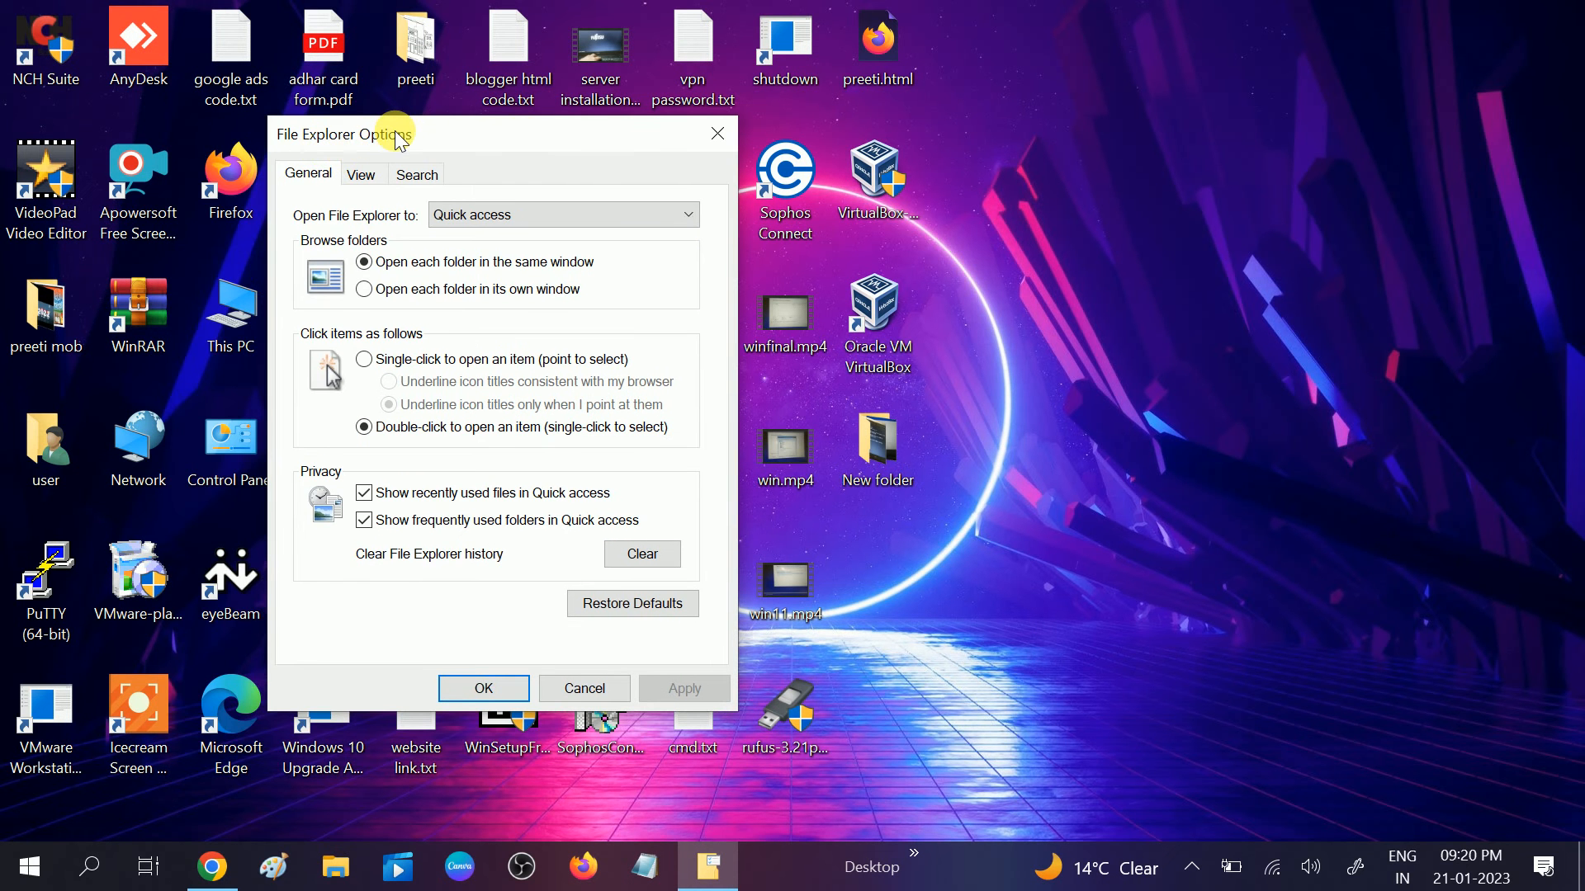
pyautogui.moveTo(395, 168)
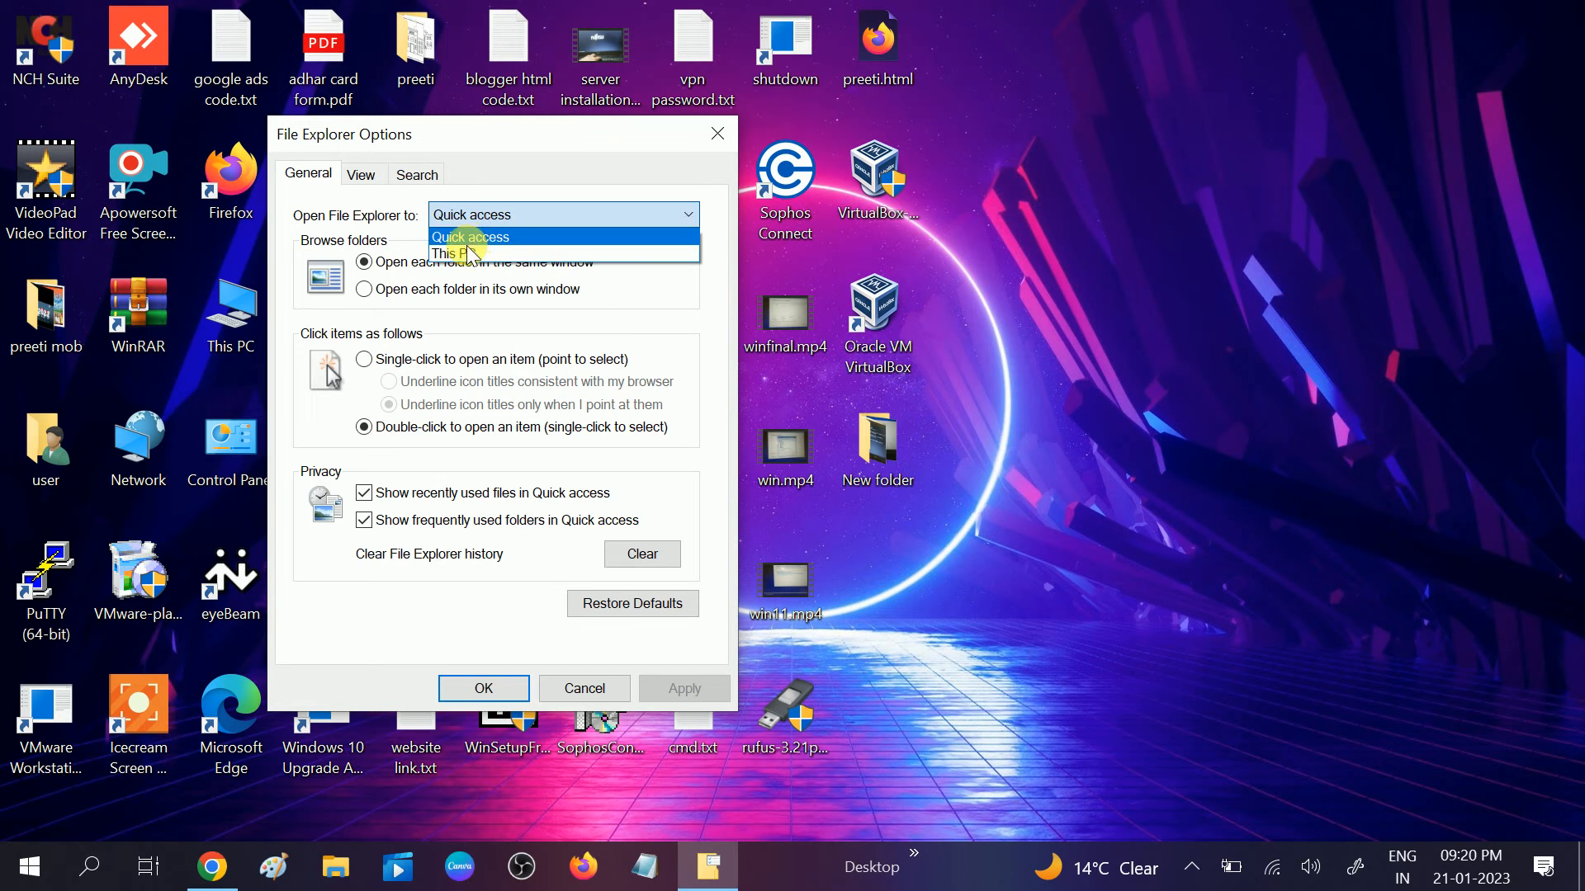
pyautogui.moveTo(466, 252)
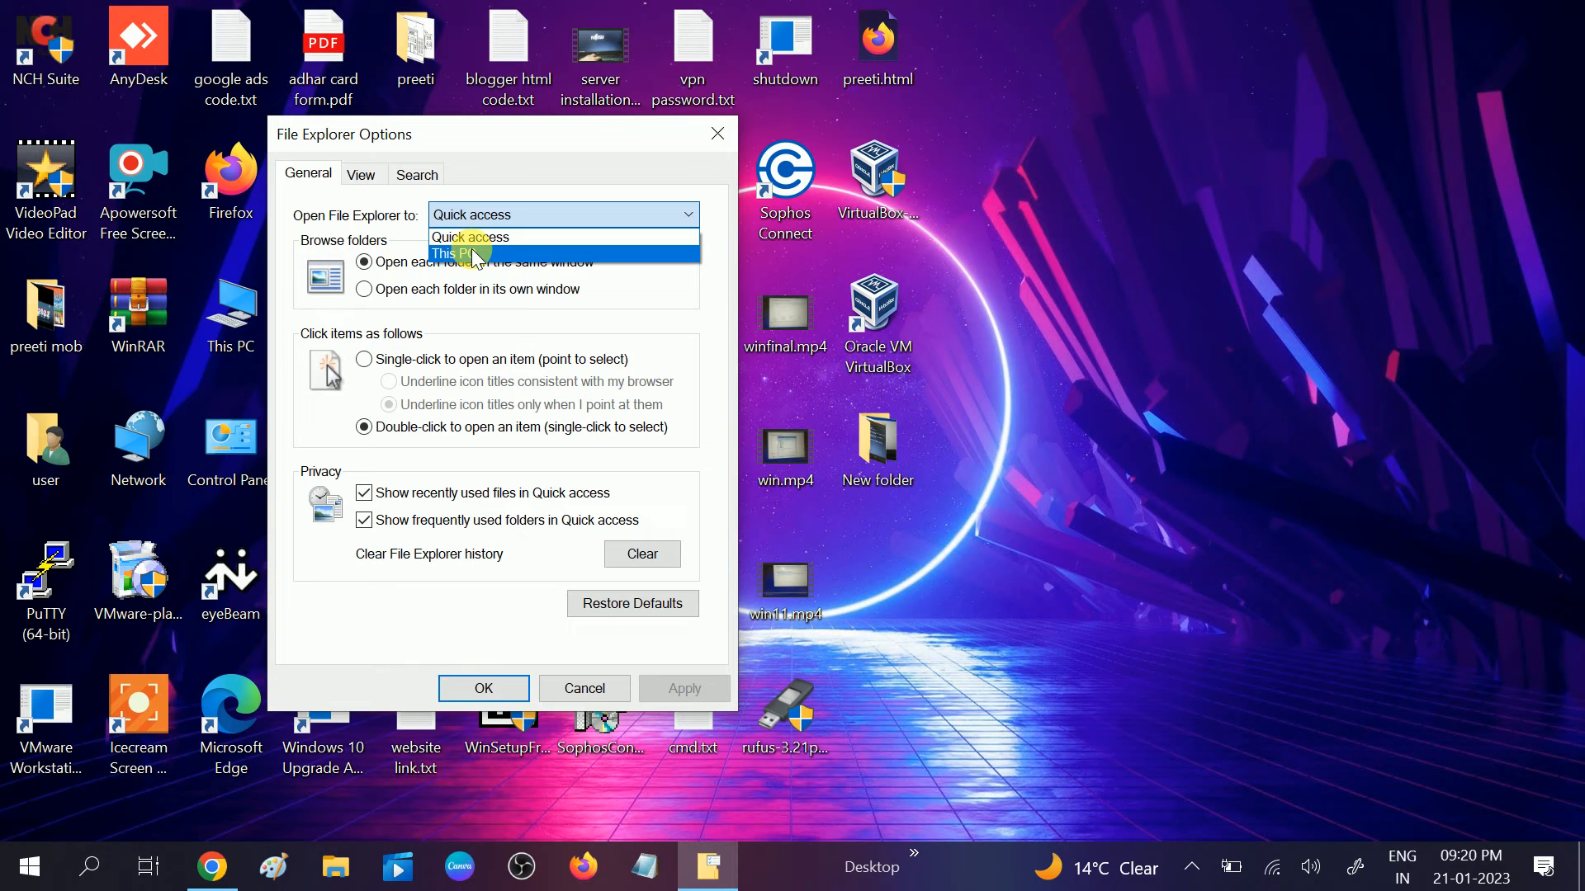
pyautogui.moveTo(485, 259)
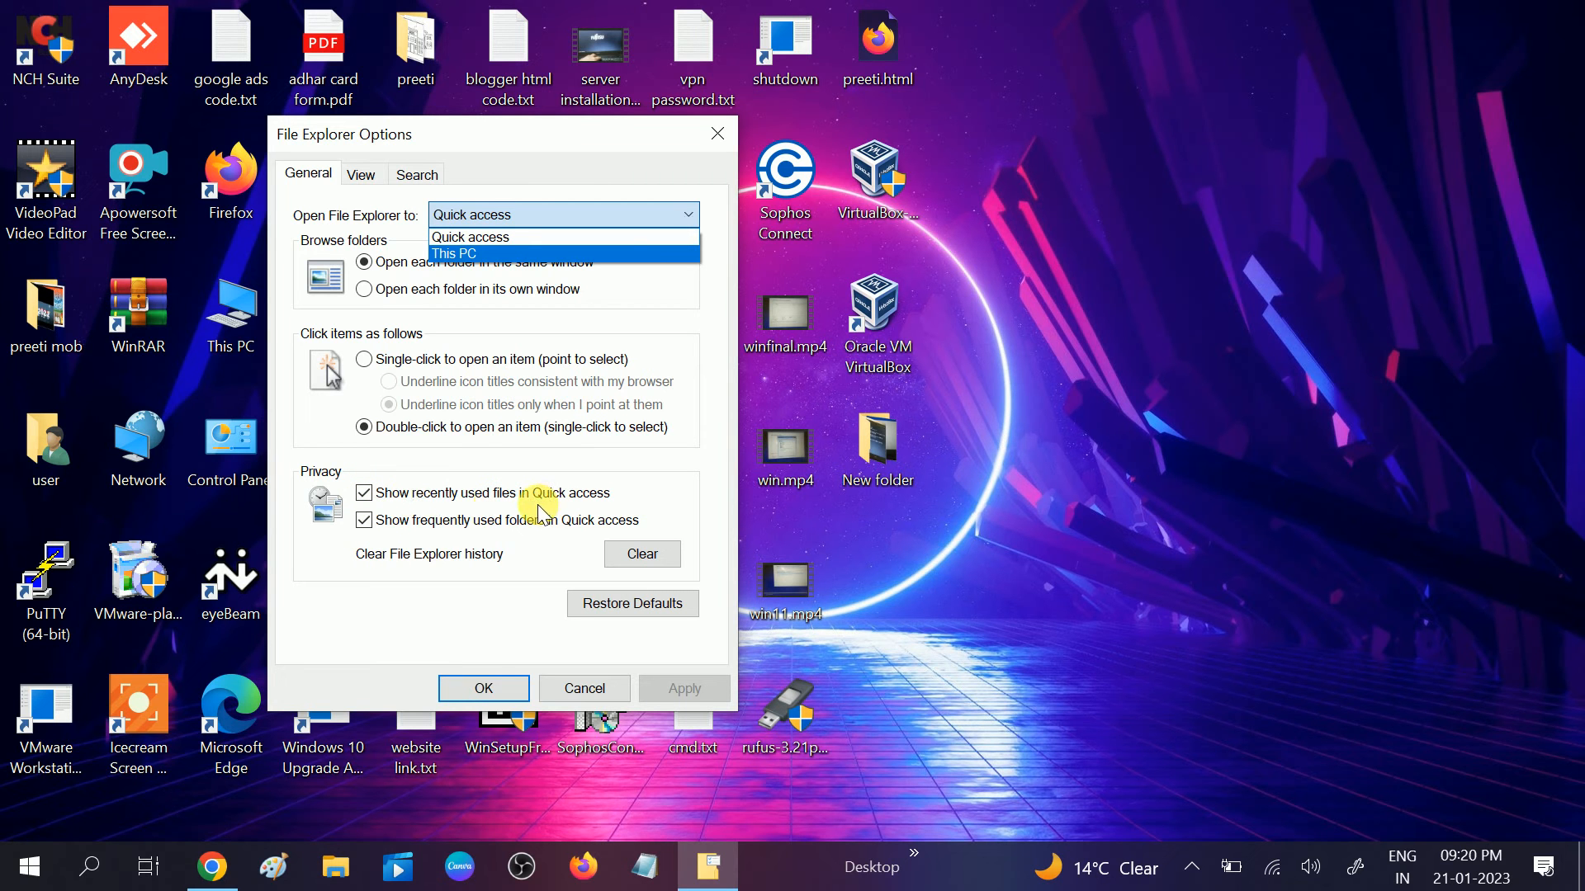
pyautogui.moveTo(507, 522)
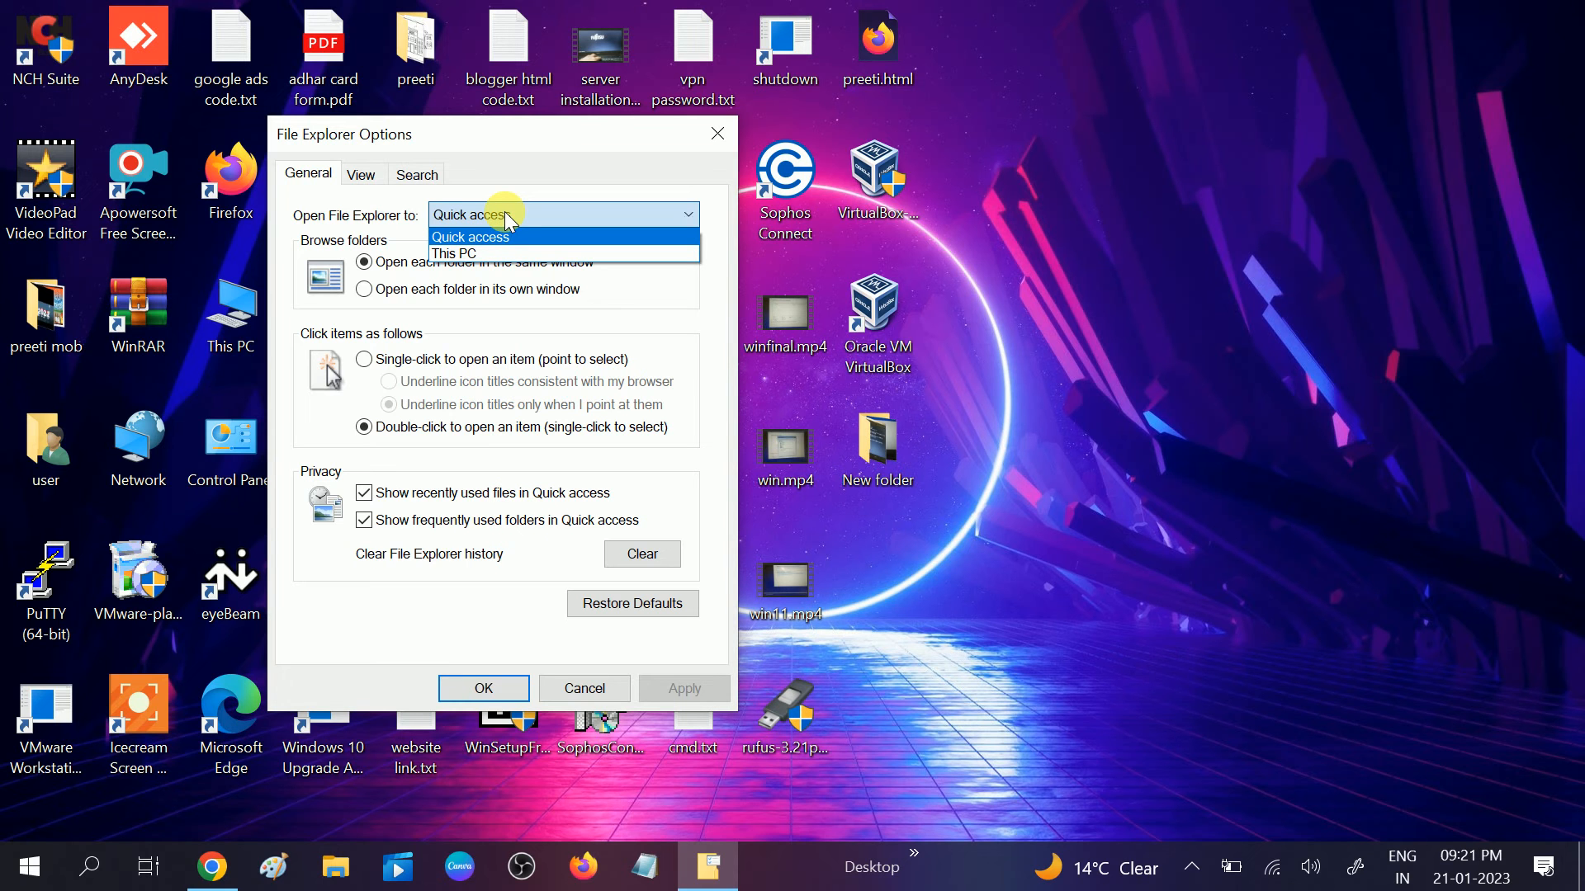
# Keep Quick access as the opening view, review the Search settings, and close File Explorer Options.
pyautogui.click(470, 215)
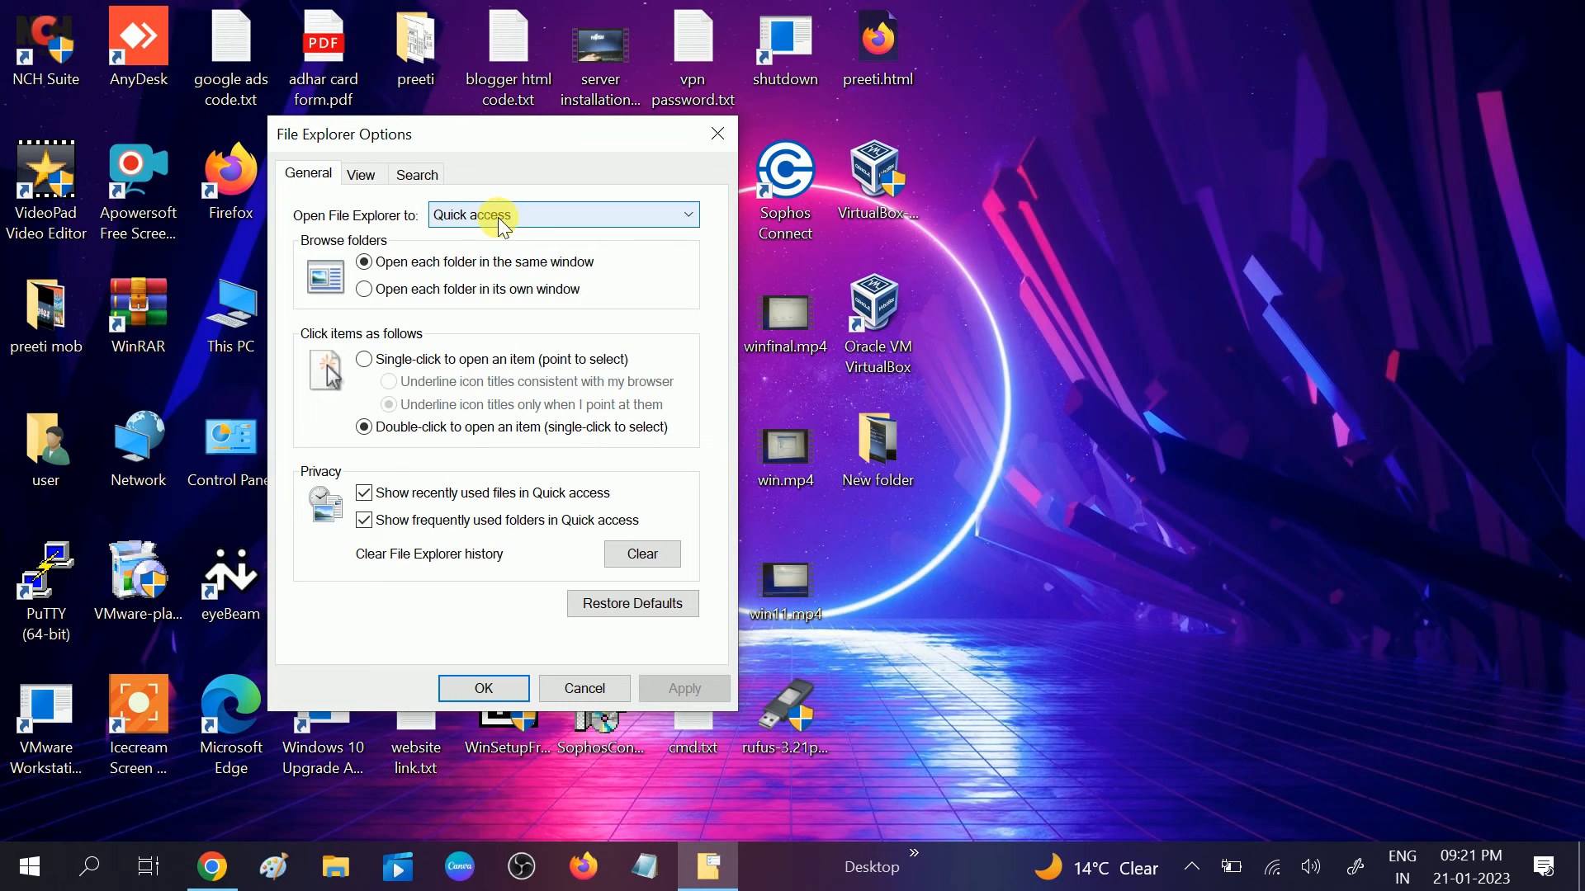
pyautogui.moveTo(543, 220)
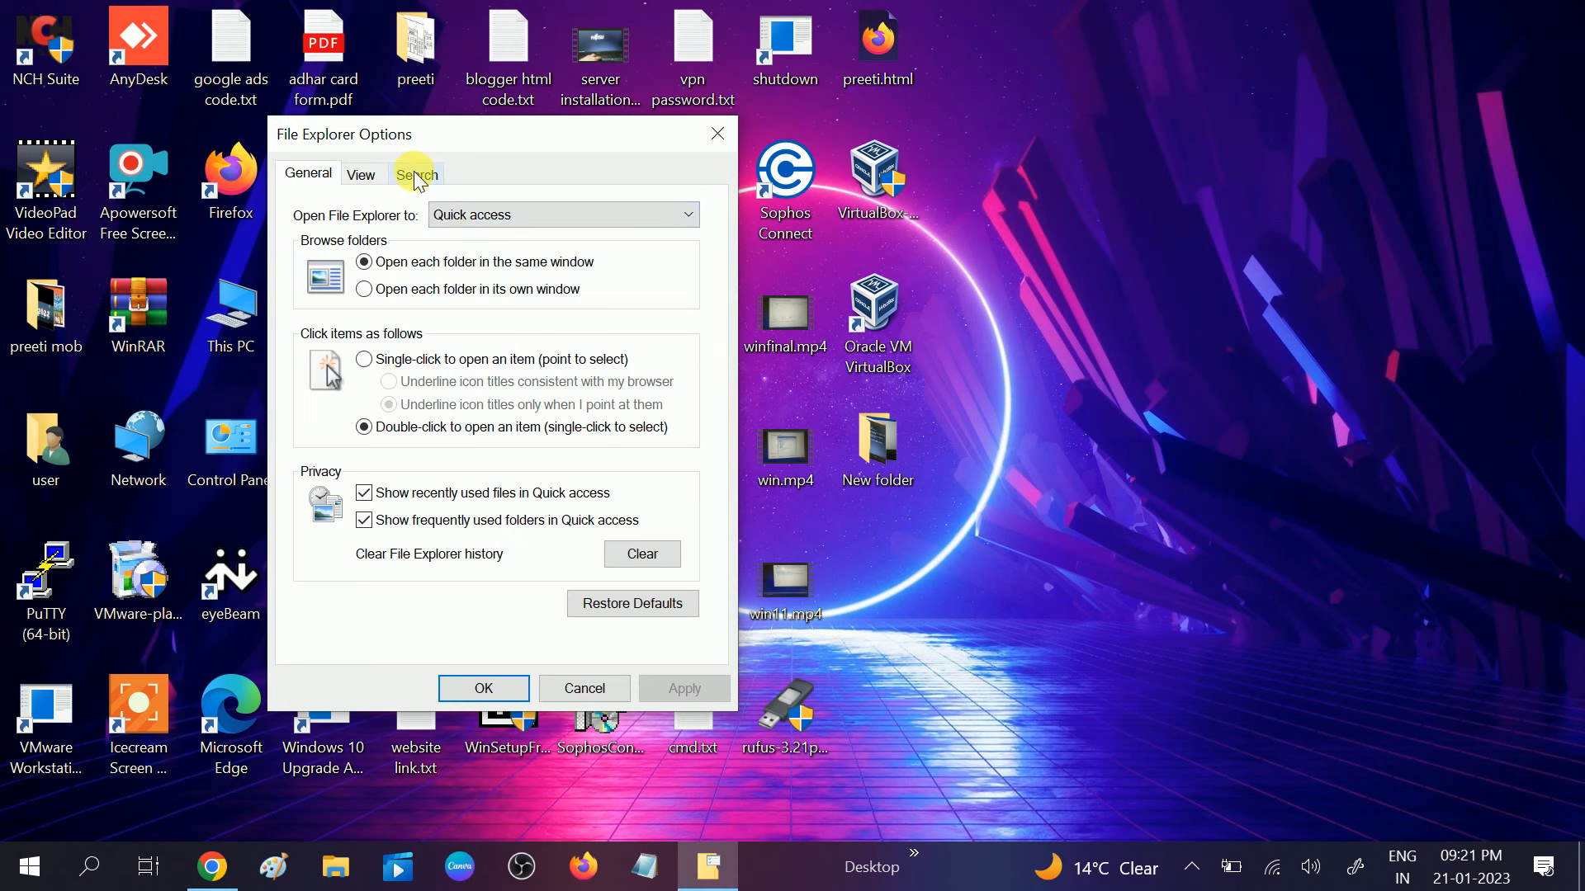
pyautogui.click(416, 174)
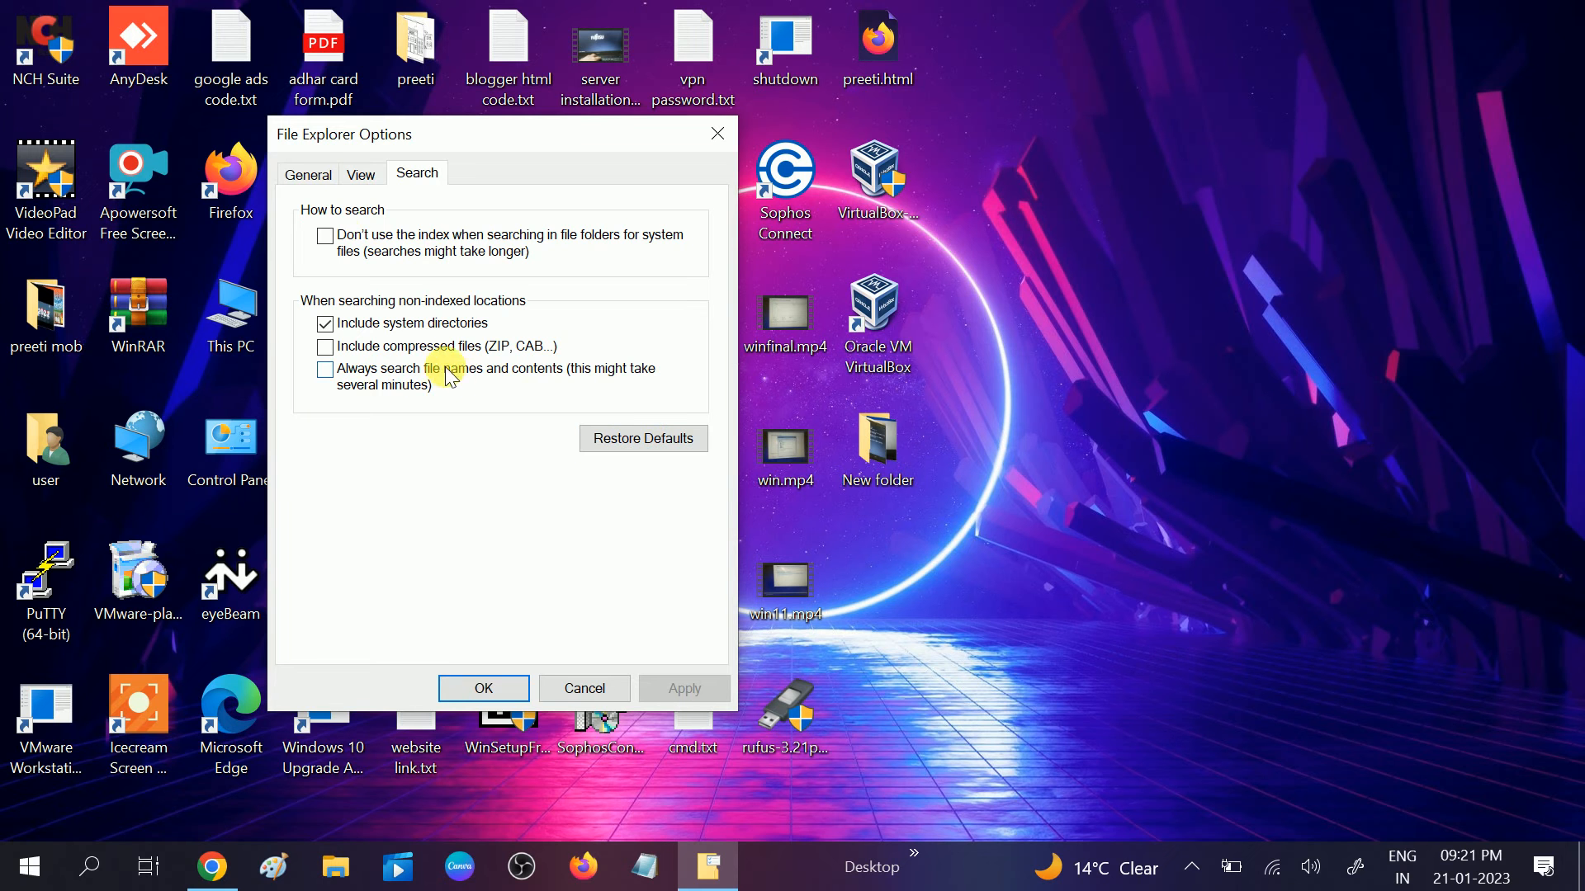
pyautogui.click(307, 173)
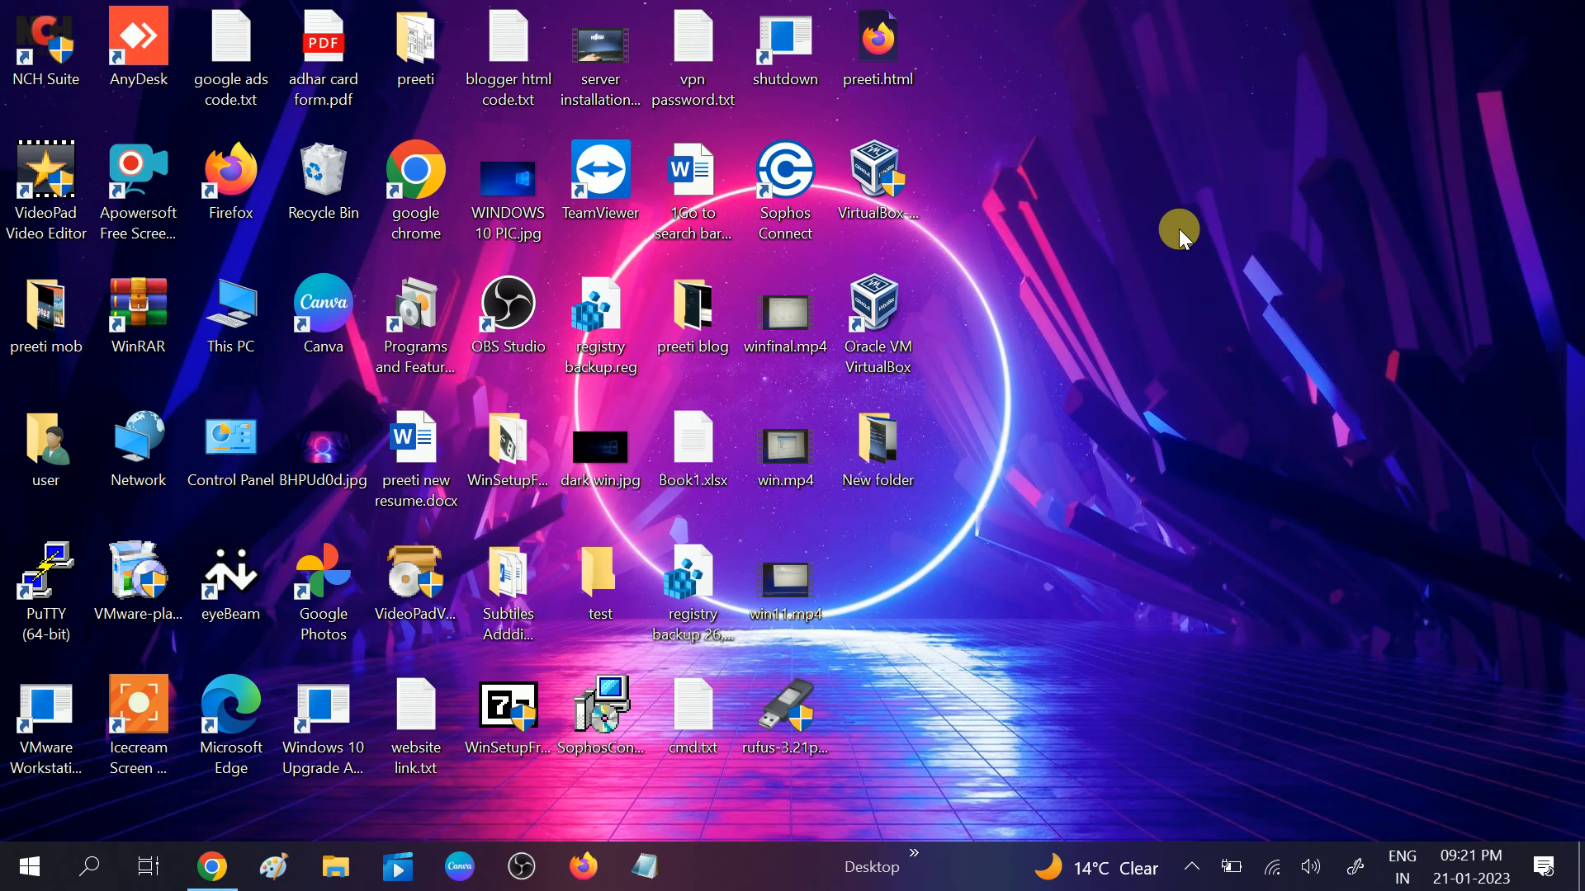
# Start an administrator Command Prompt from search and run sfc /scannow.
pyautogui.rightClick(1179, 229)
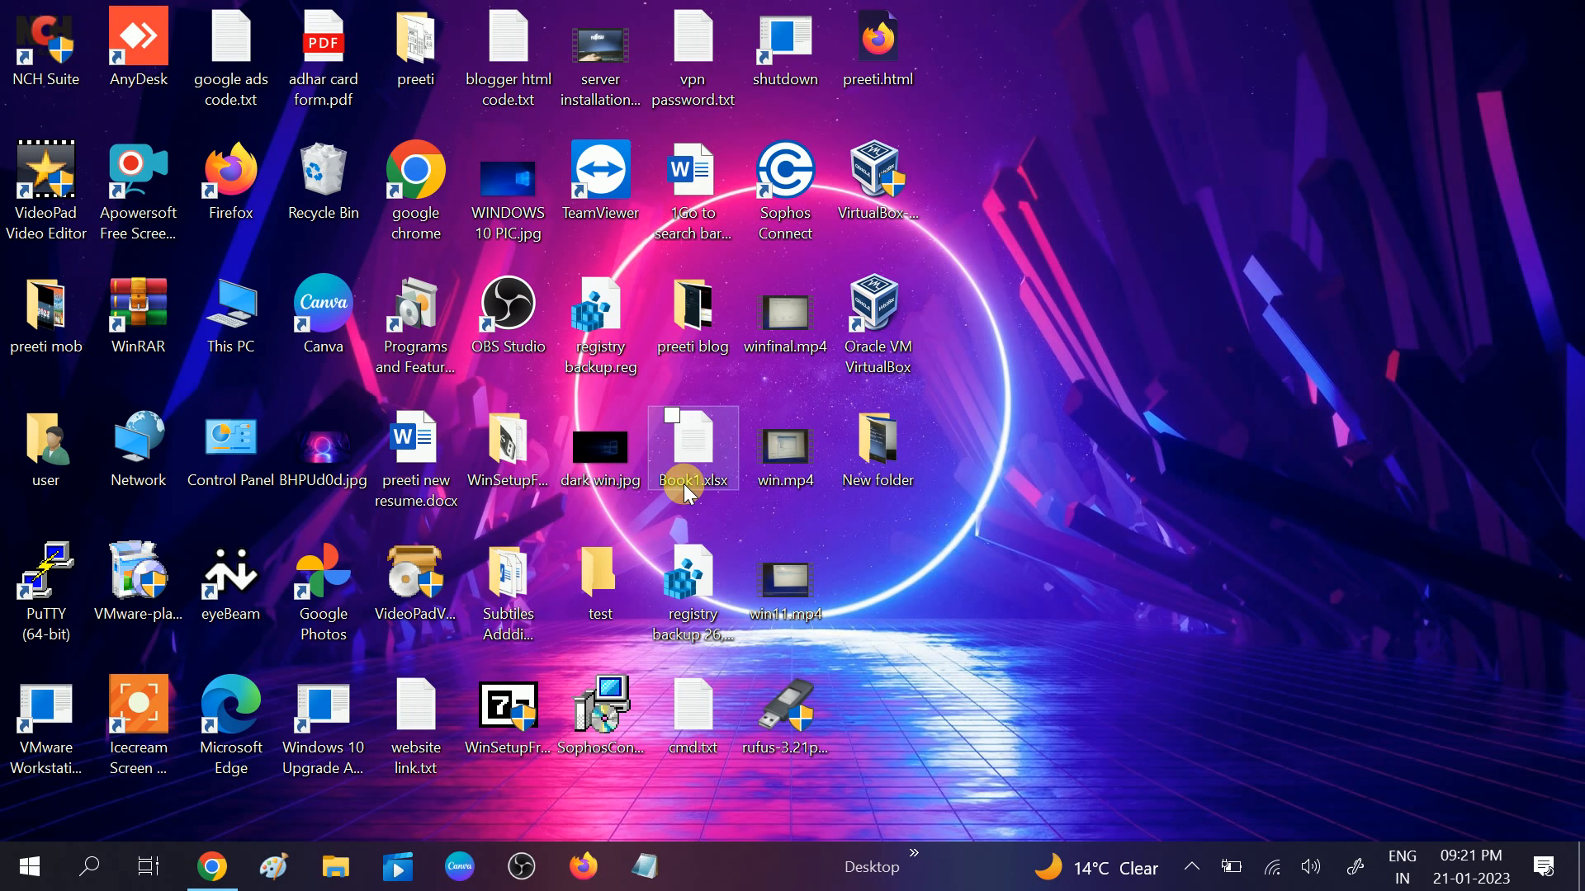
pyautogui.click(88, 867)
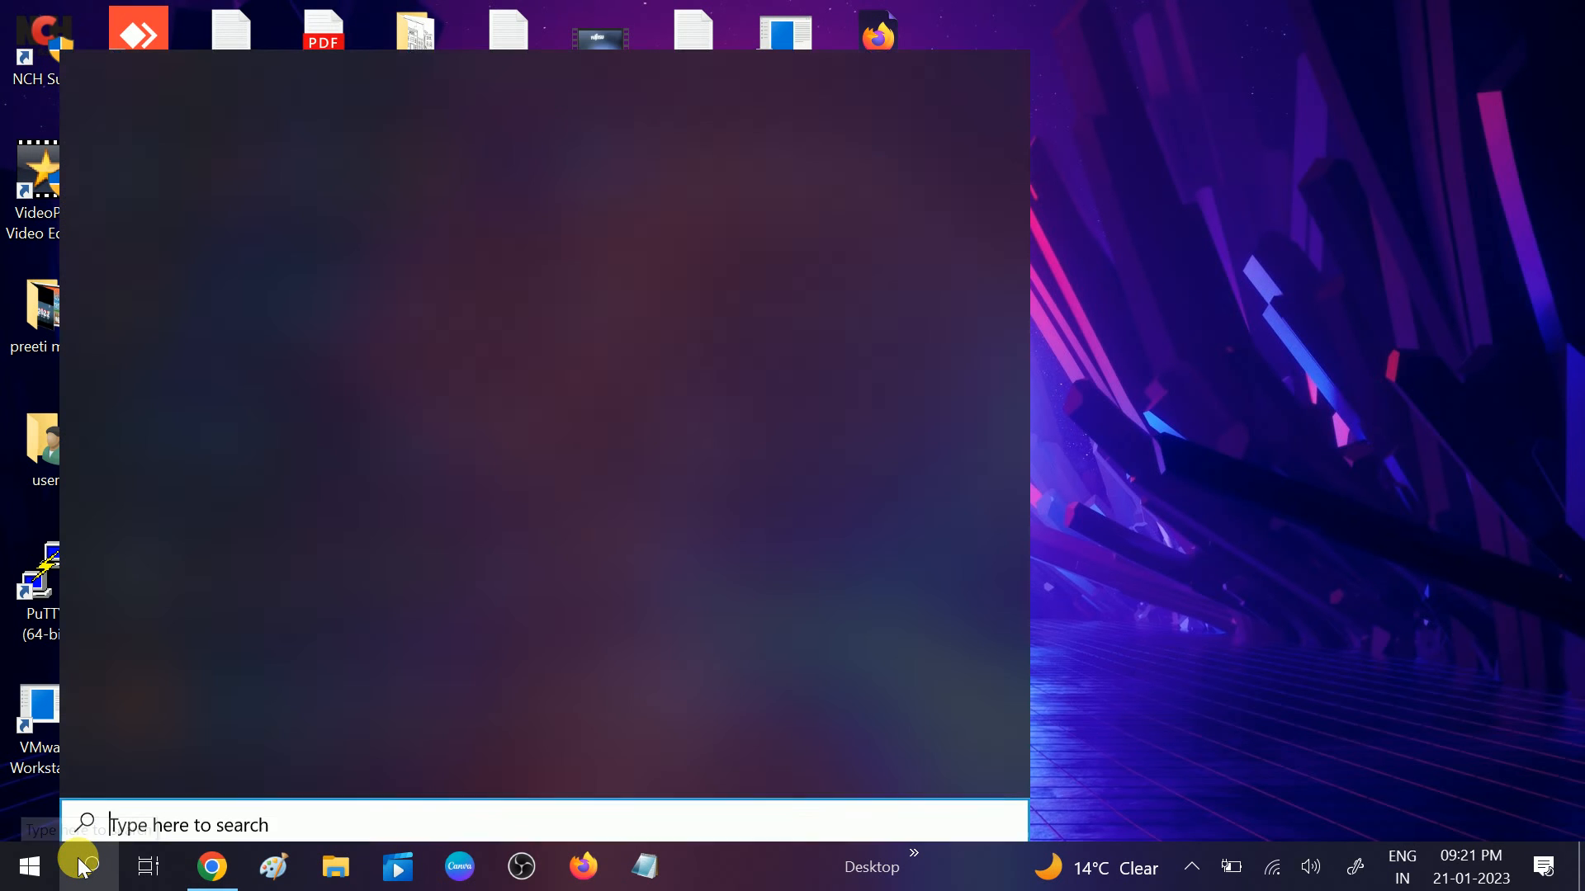
pyautogui.write('cmd')
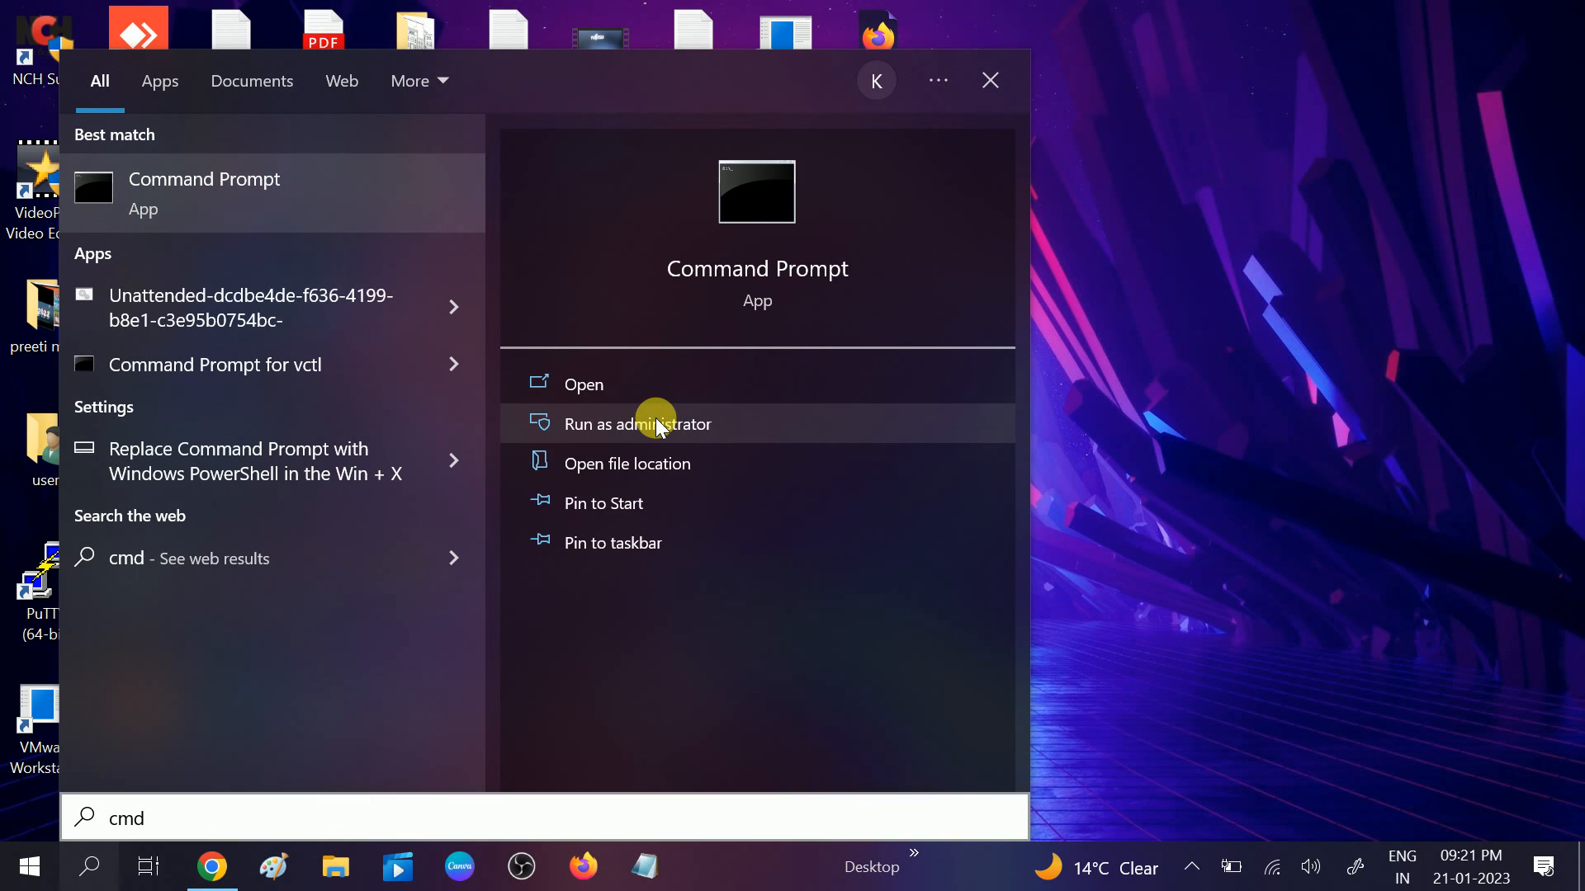
pyautogui.click(639, 424)
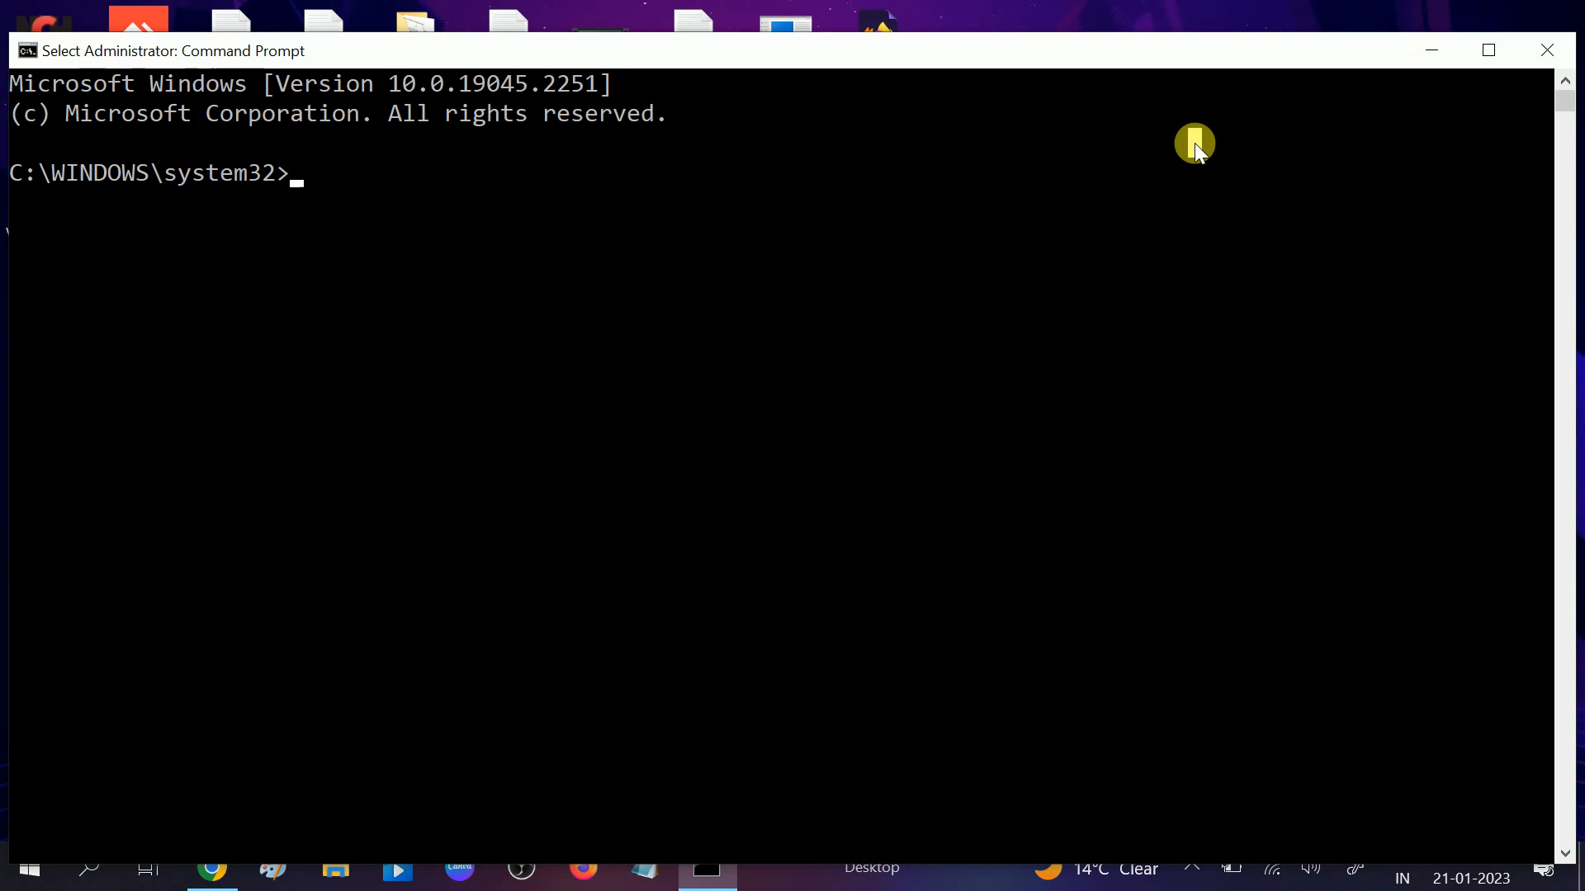
pyautogui.moveTo(1133, 151)
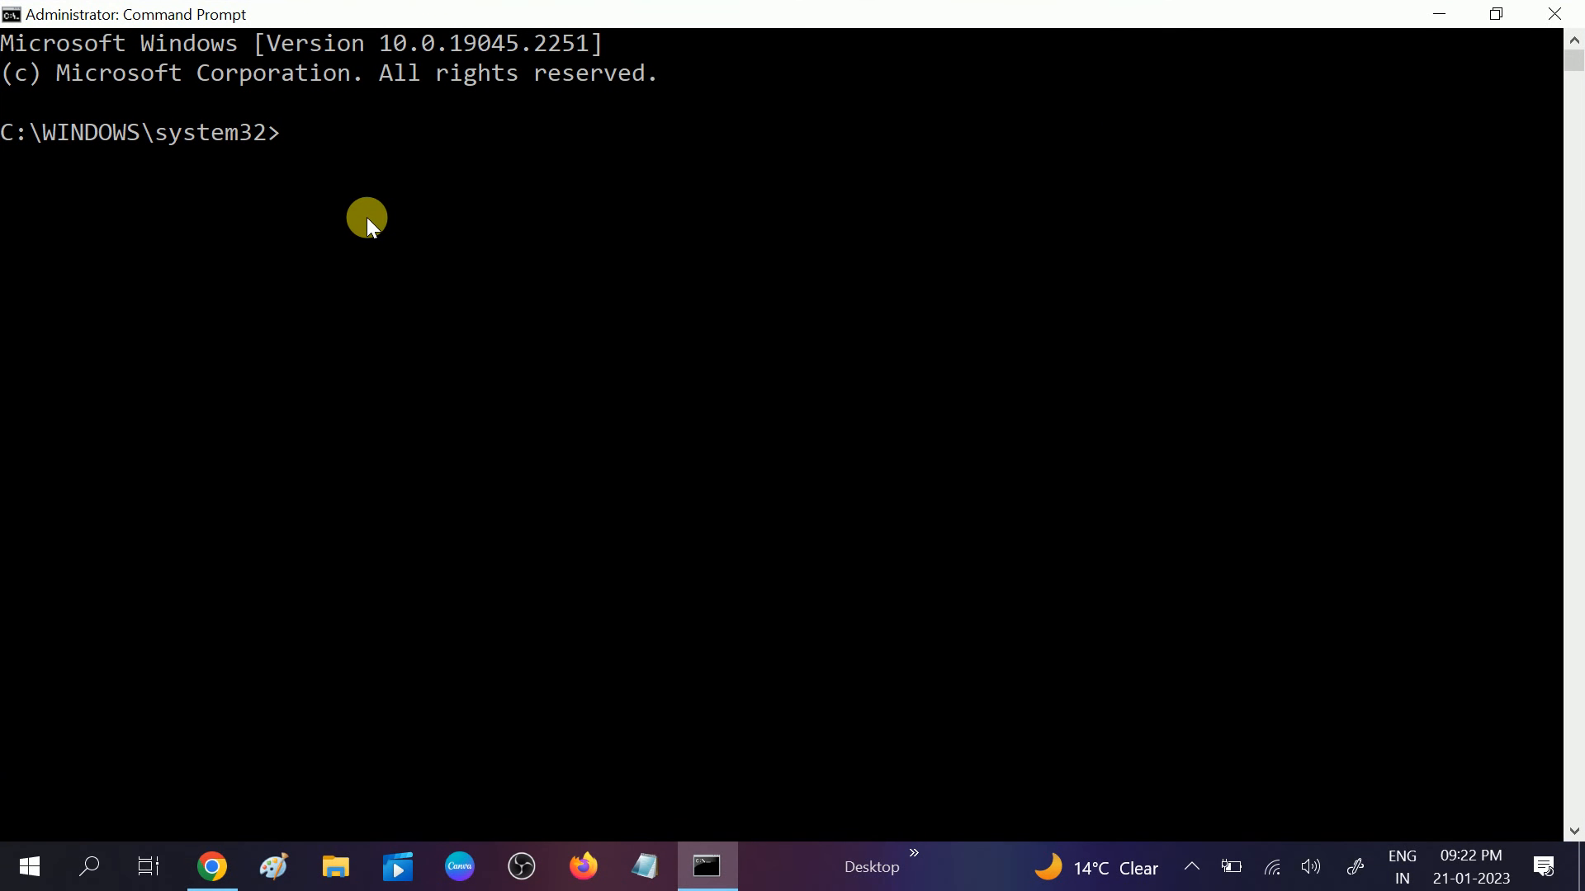
pyautogui.write('sfc /sc')
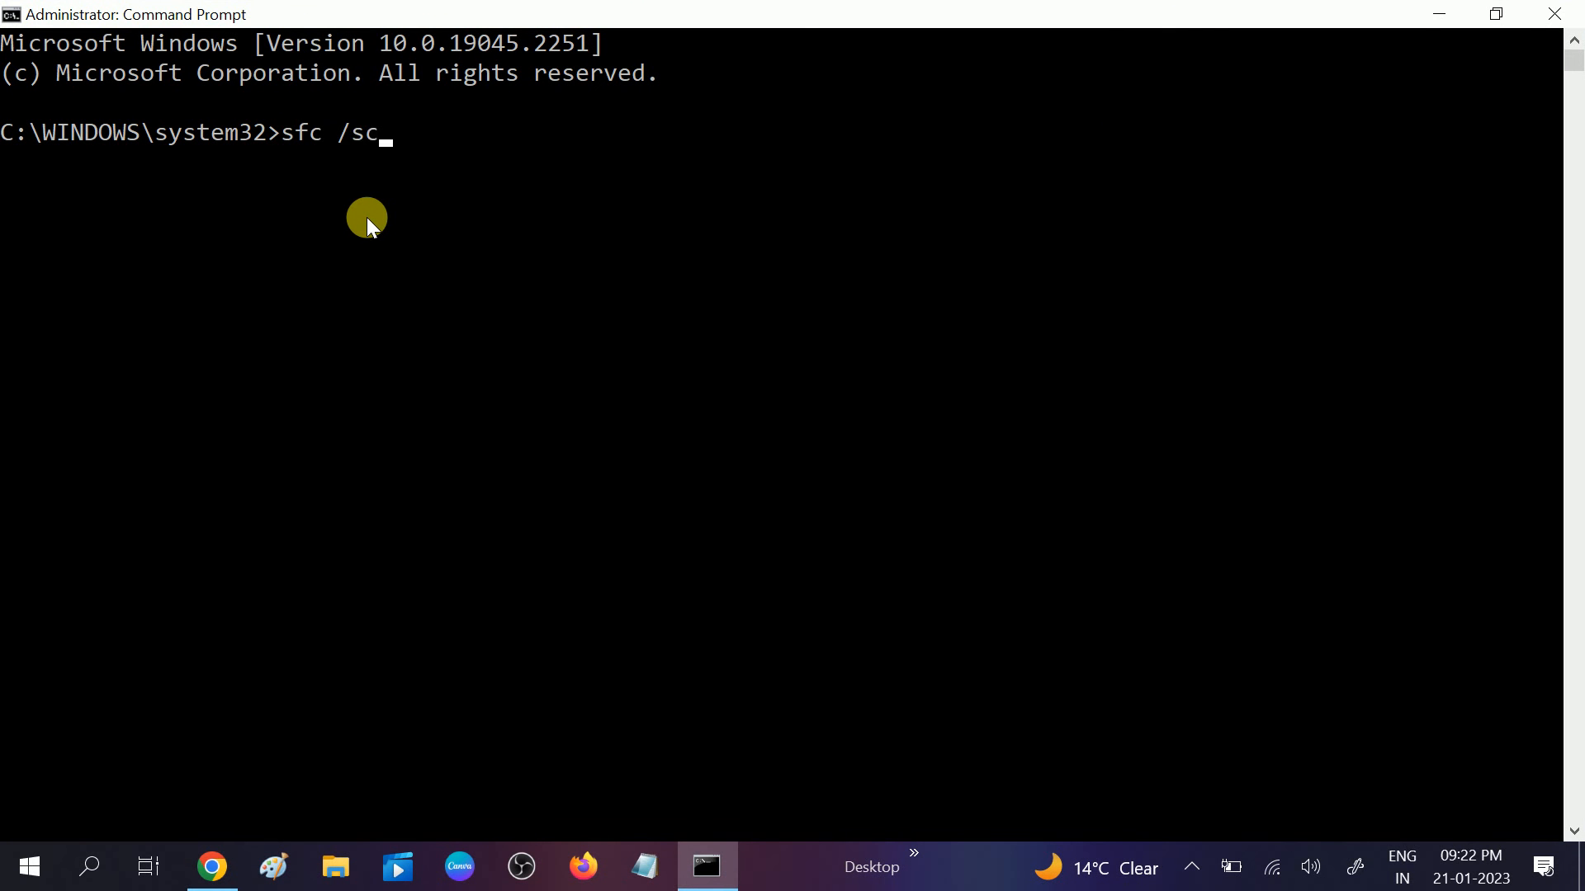
pyautogui.write('annow')
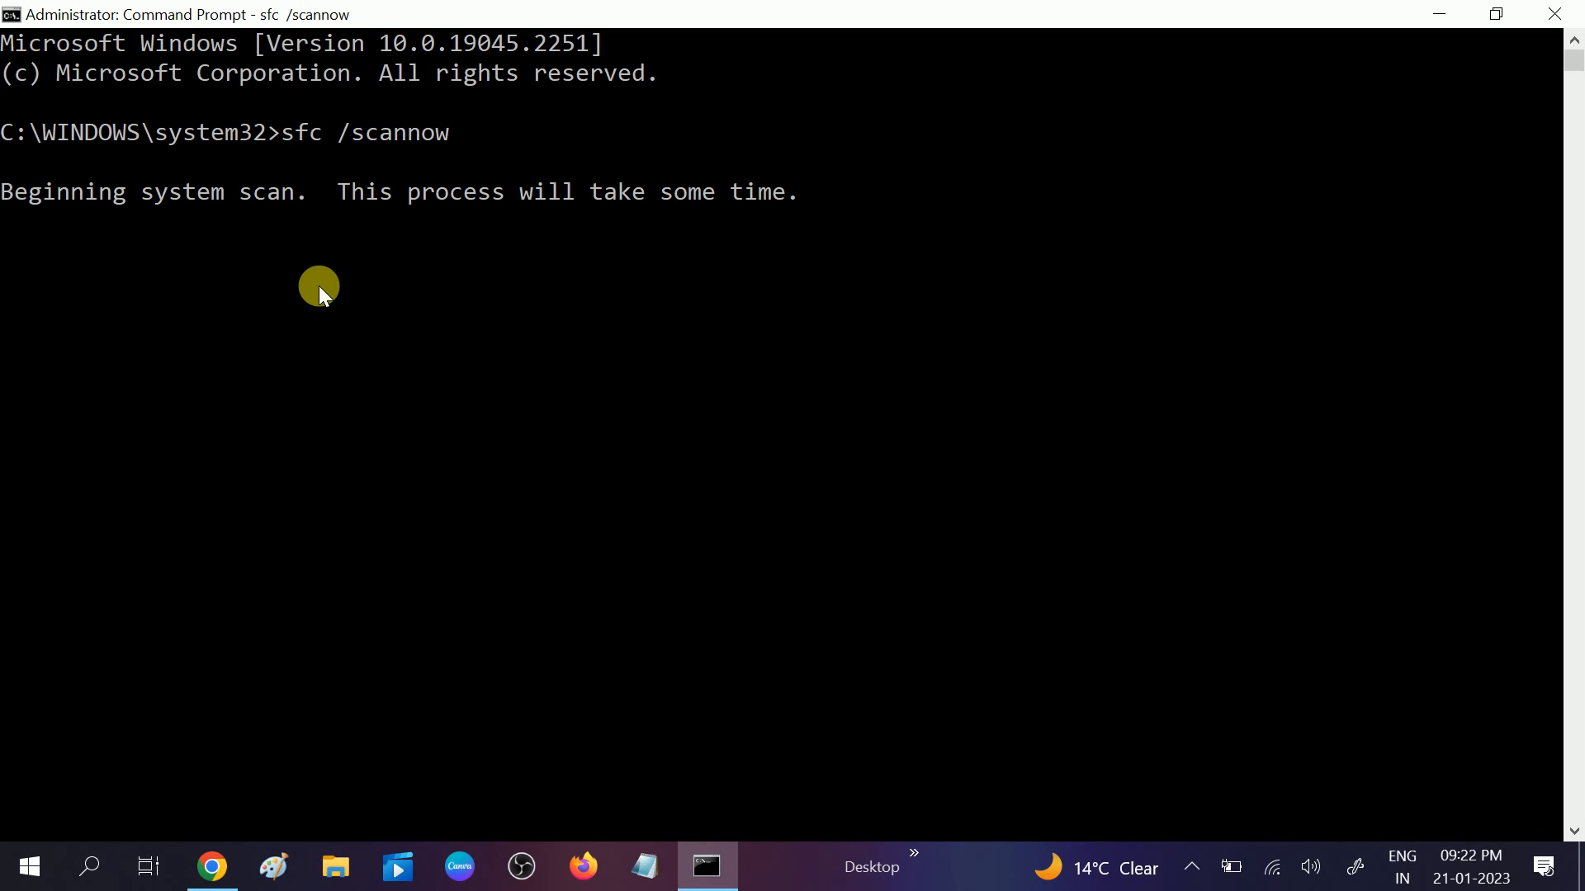
pyautogui.moveTo(308, 224)
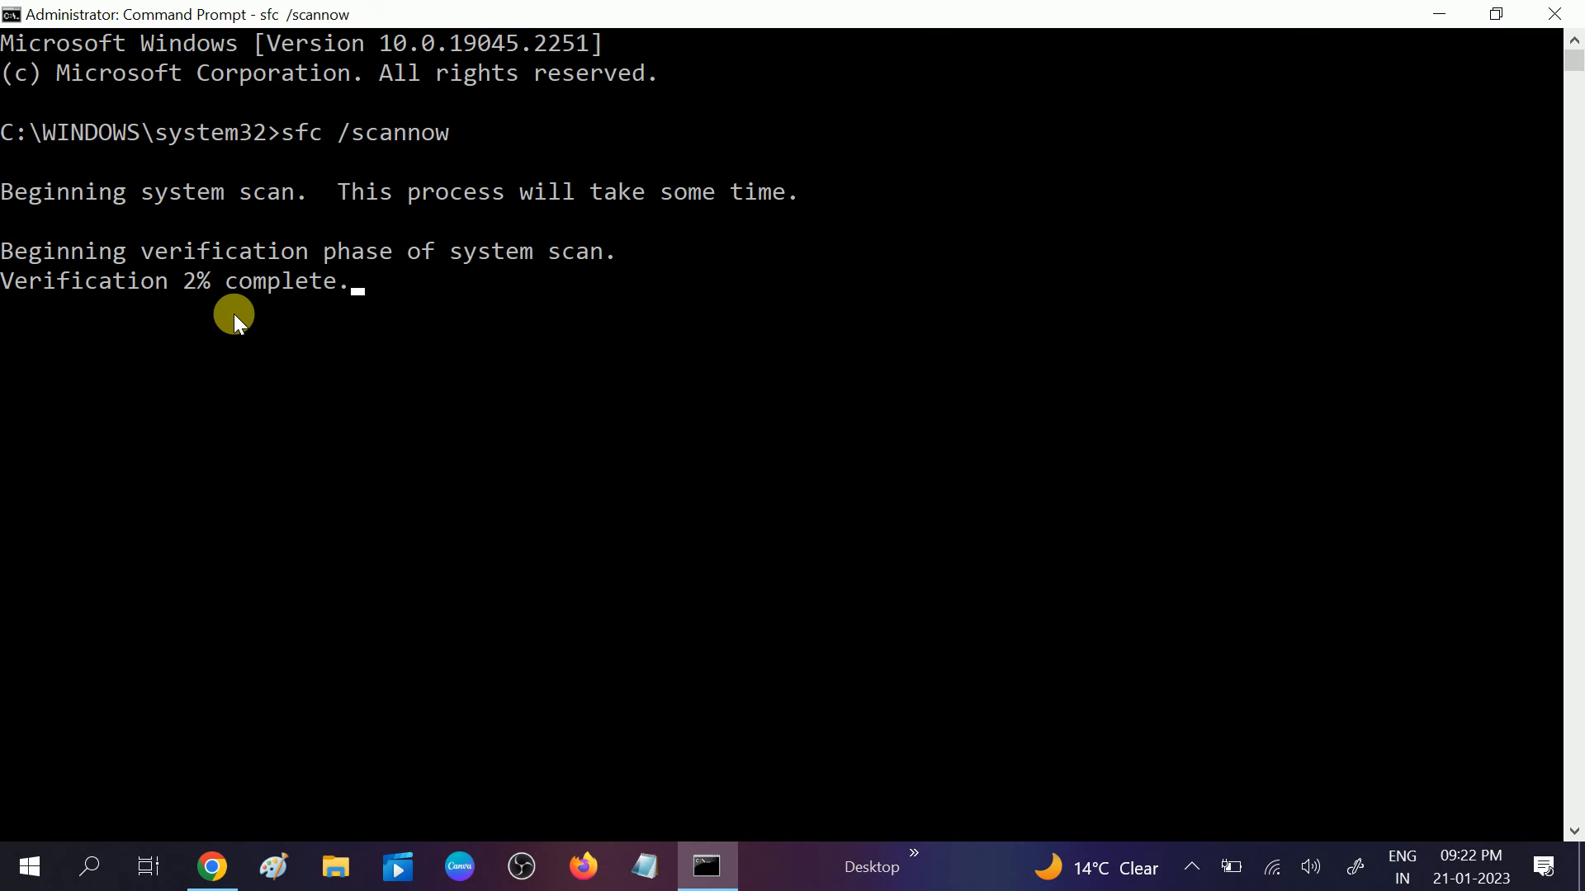
pyautogui.moveTo(1179, 106)
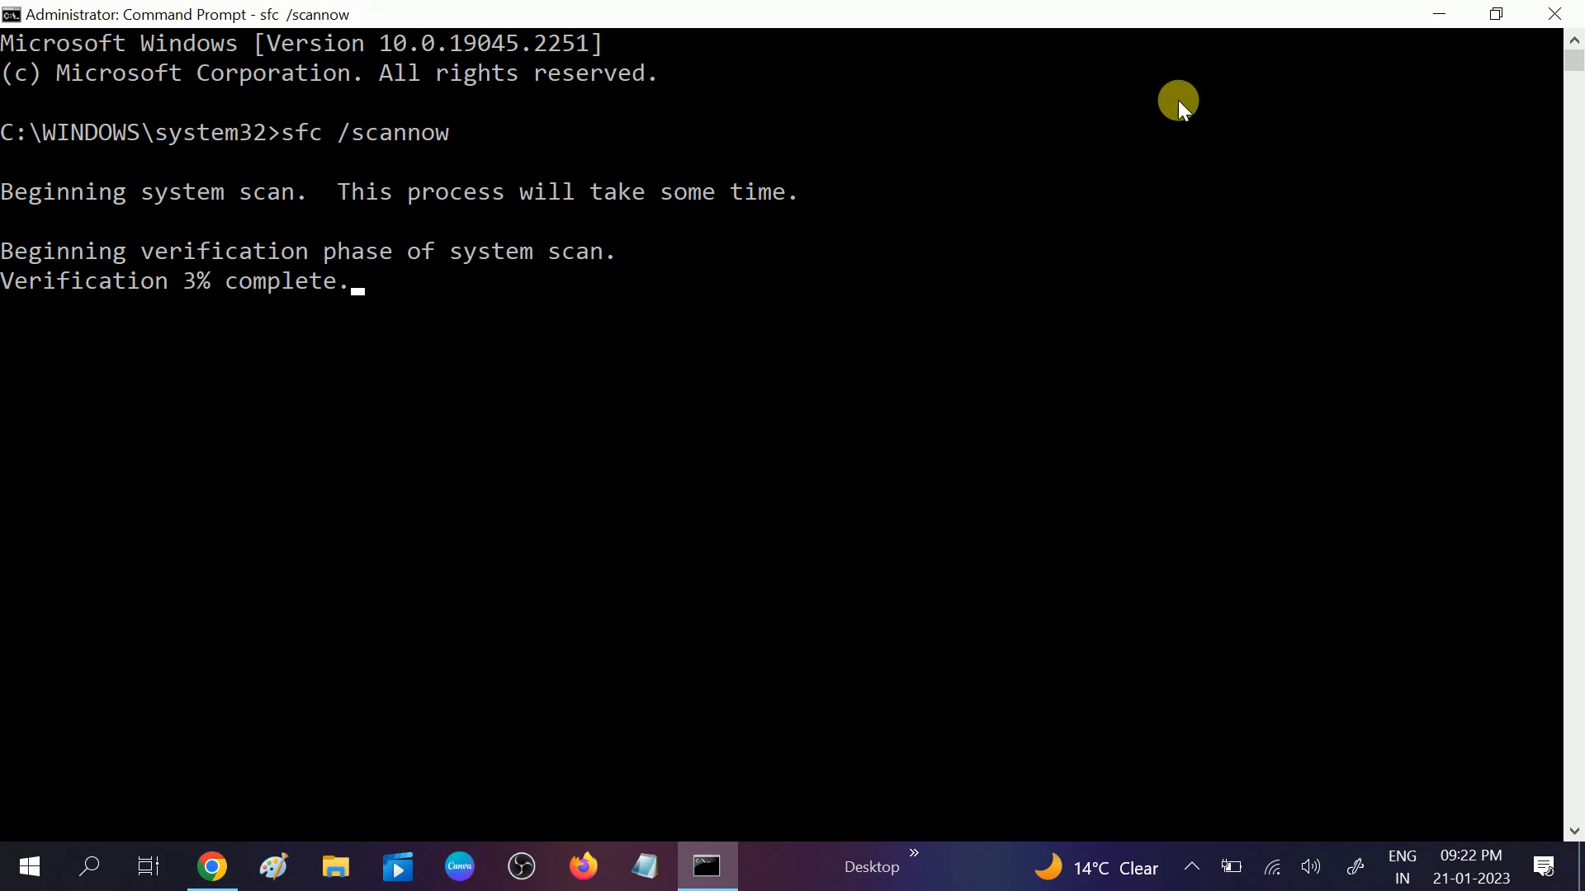
pyautogui.moveTo(1111, 190)
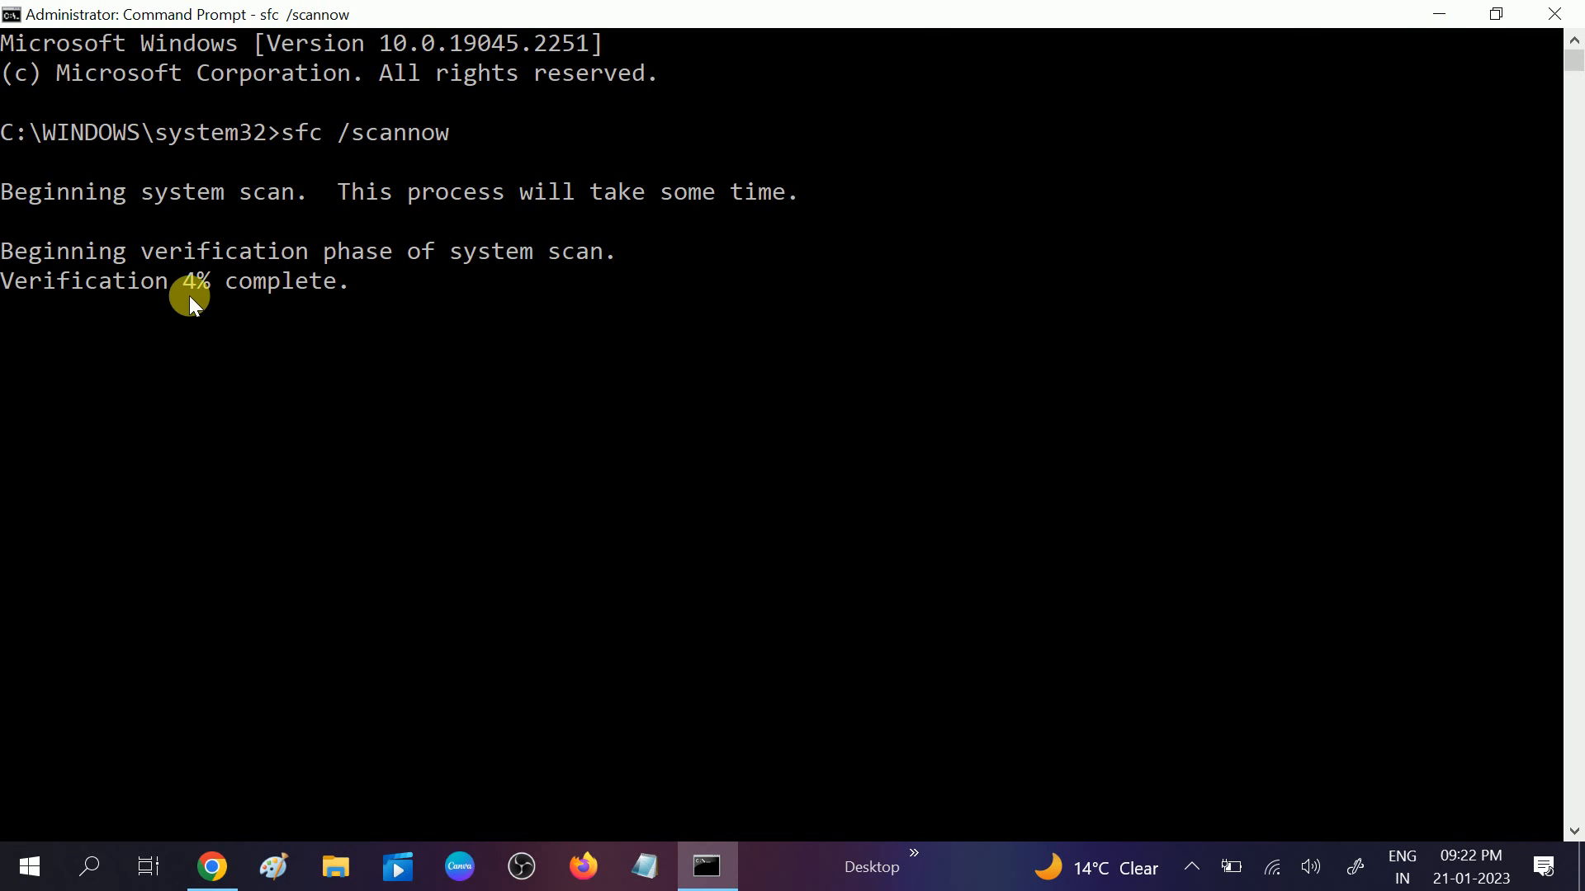
pyautogui.moveTo(10, 642)
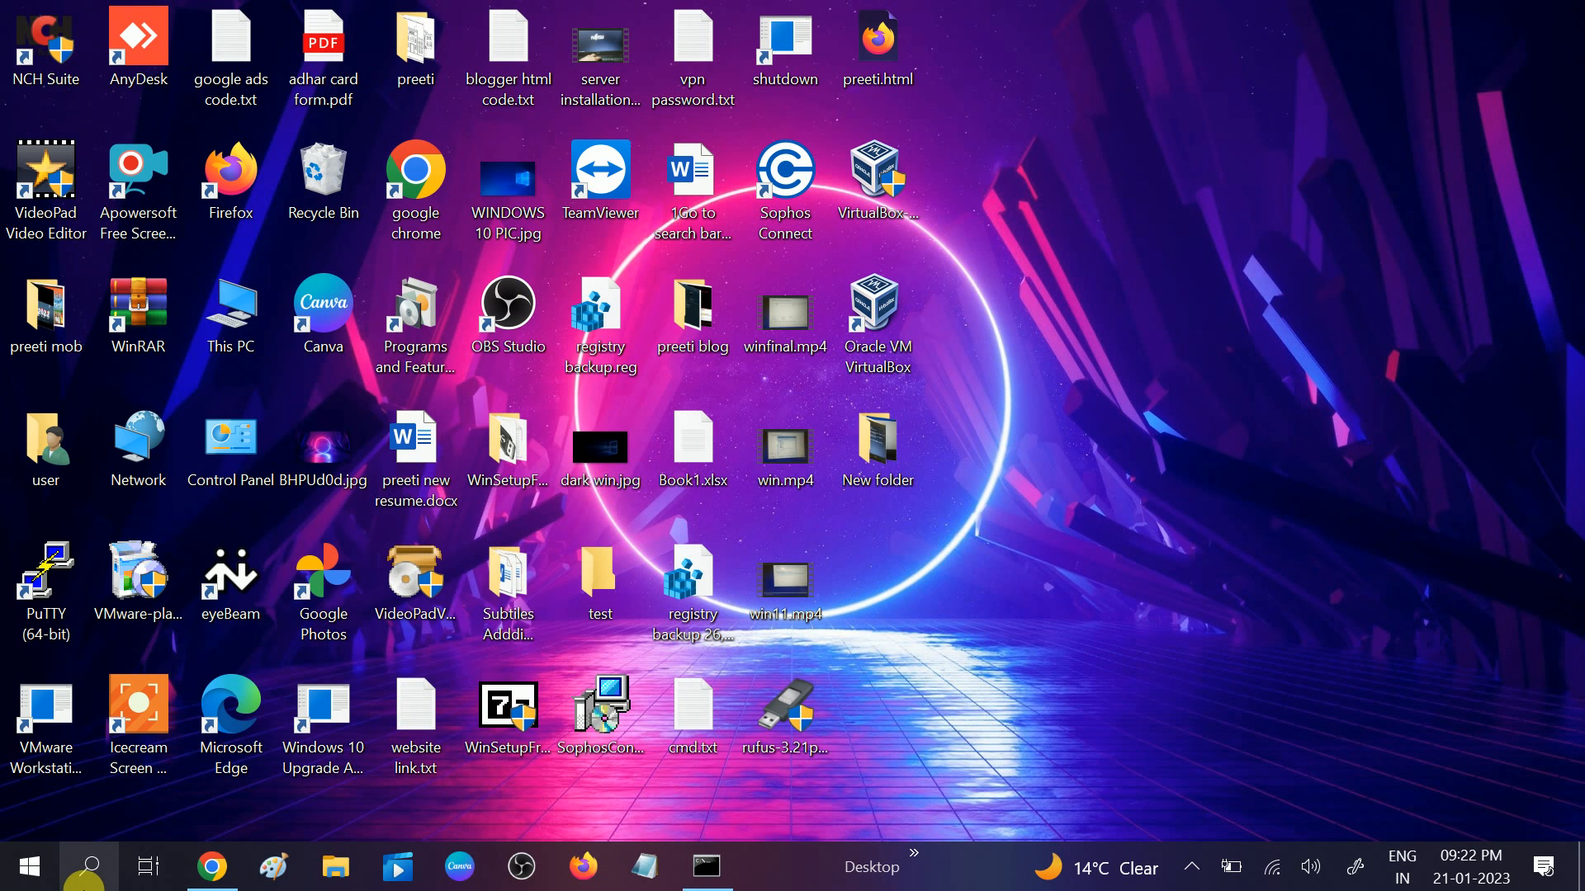
# Launch Command Prompt as administrator from search and maximize it.
pyautogui.write('cmd')
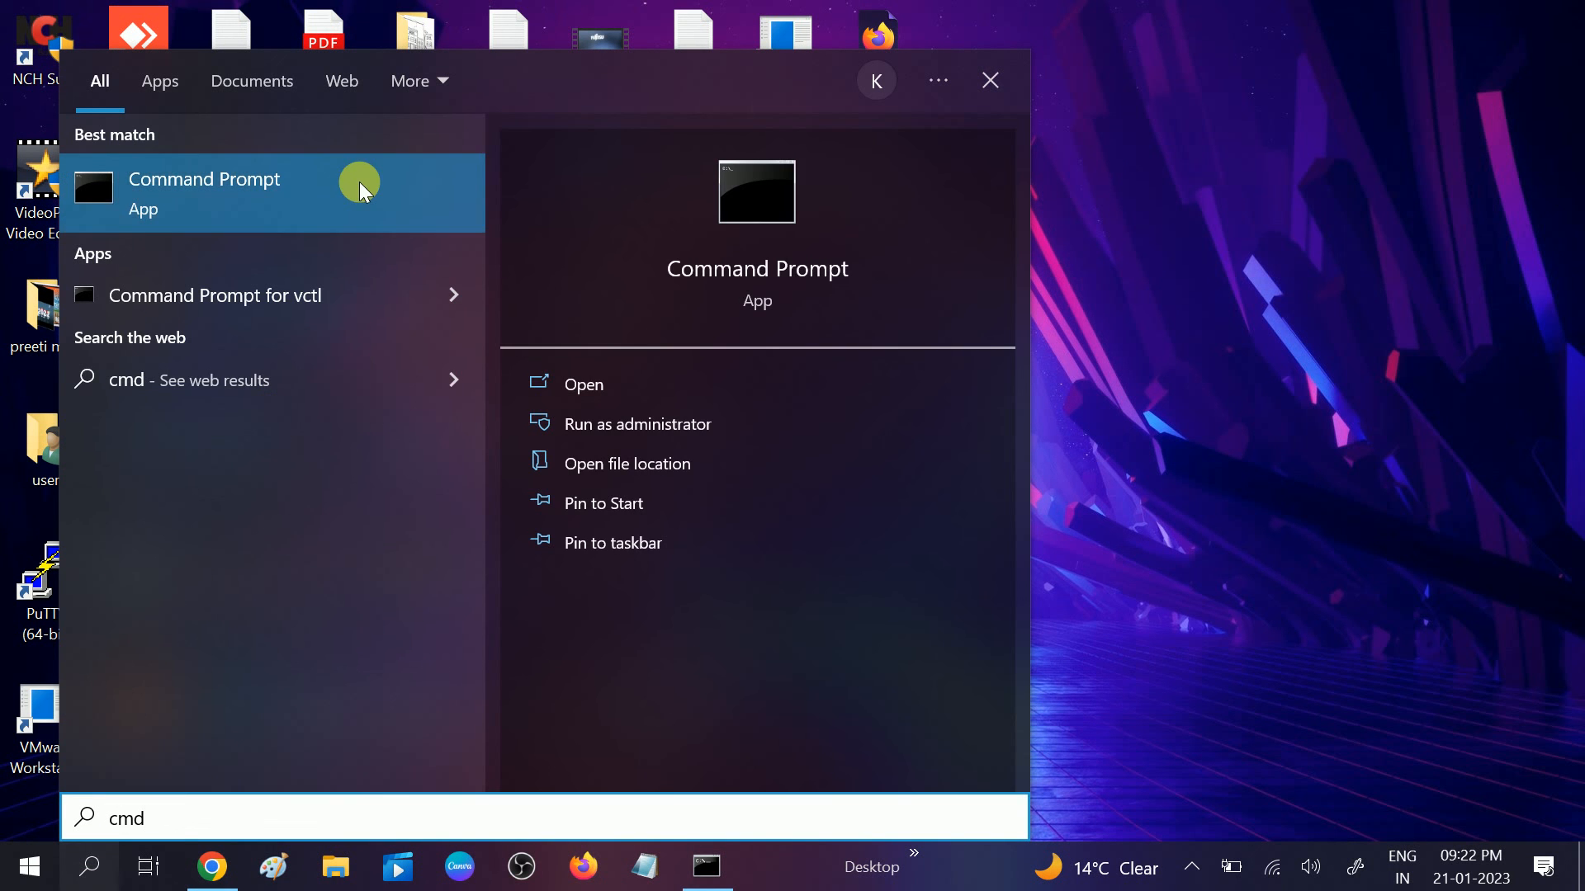
pyautogui.rightClick(204, 192)
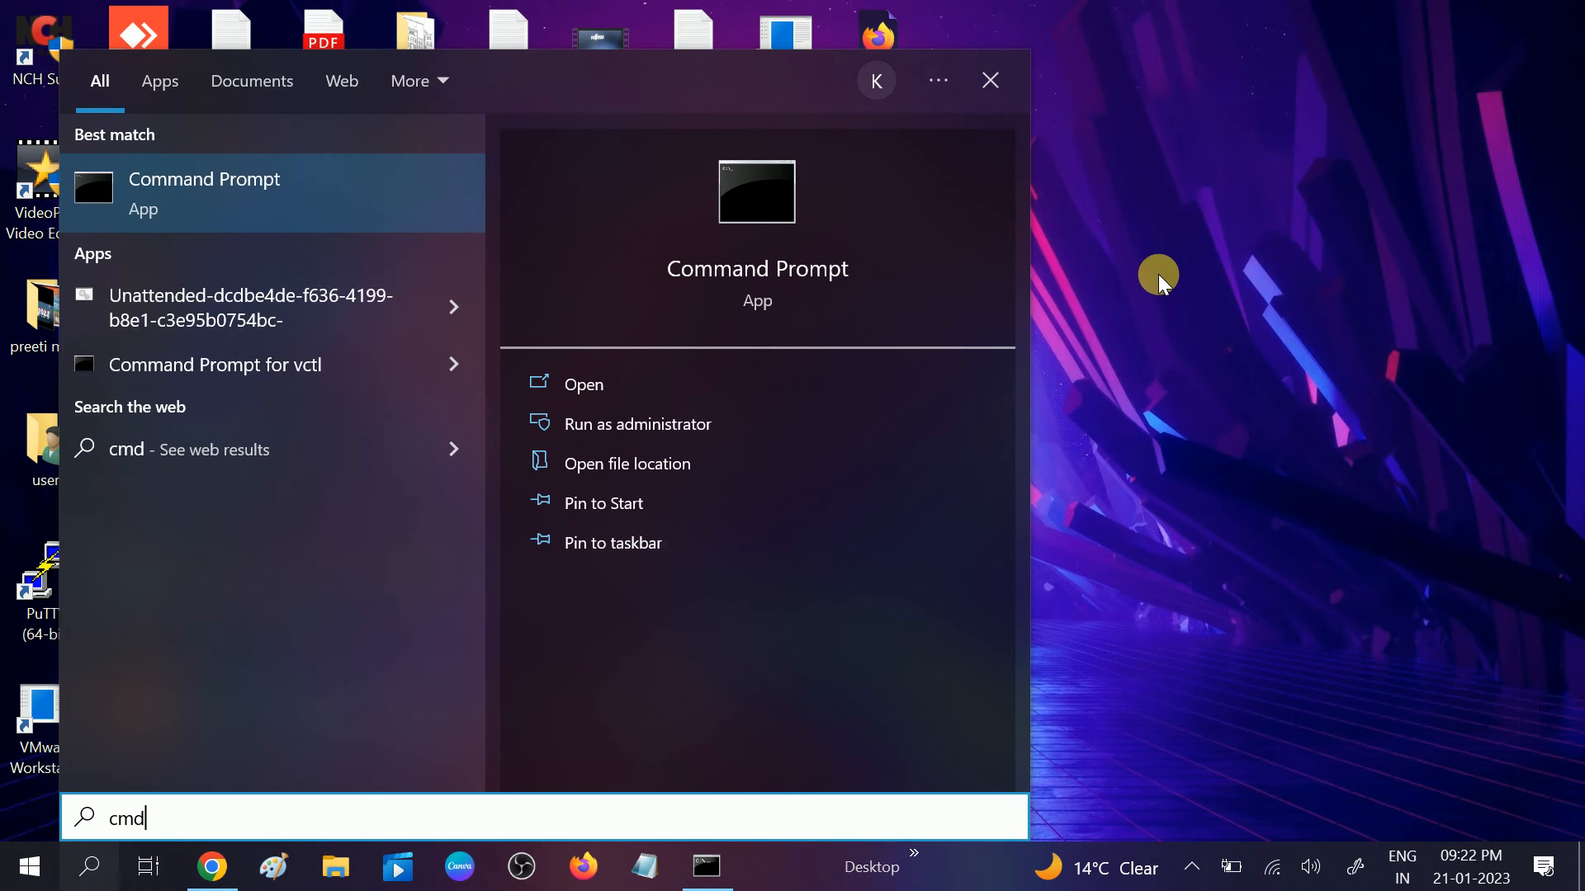
pyautogui.click(637, 425)
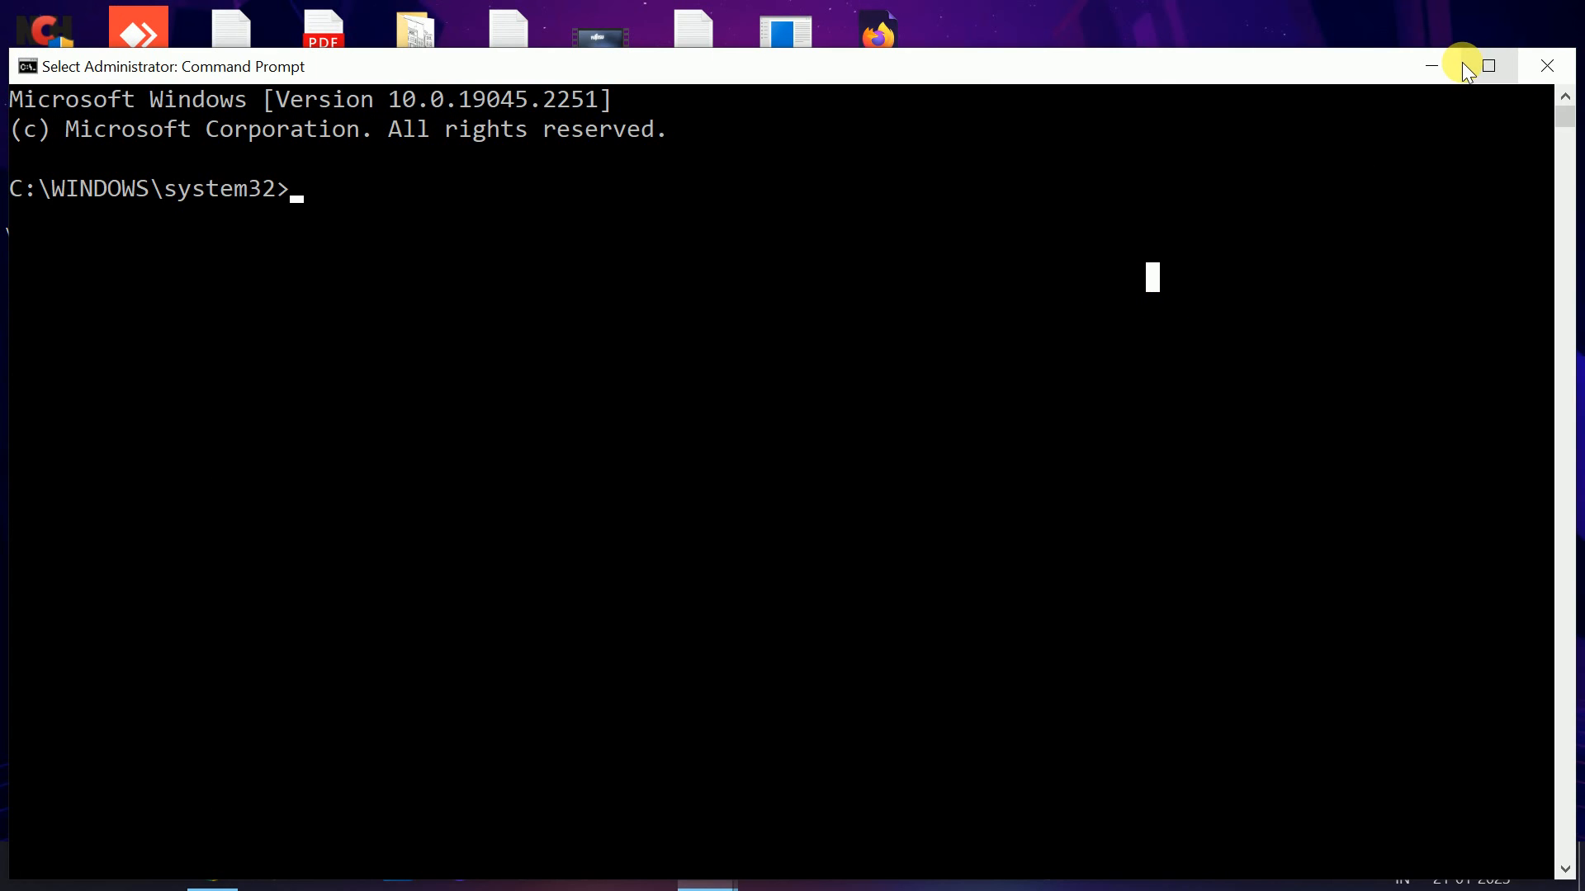
pyautogui.click(1486, 66)
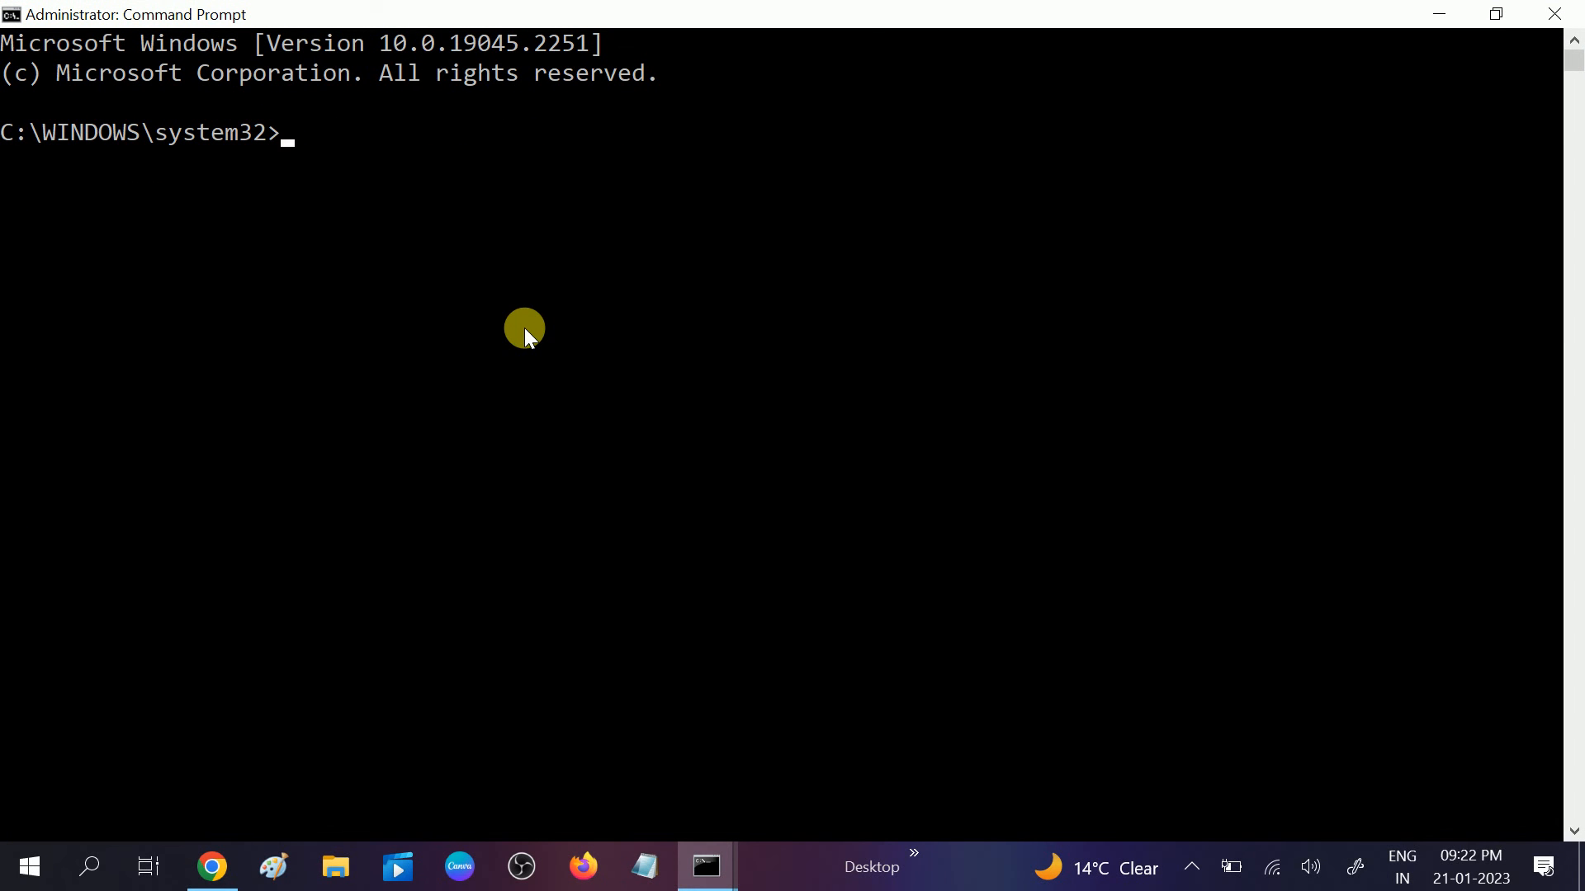
# Run chkdsk /f /r and answer n to scheduling the check at the next restart.
pyautogui.write('chk')
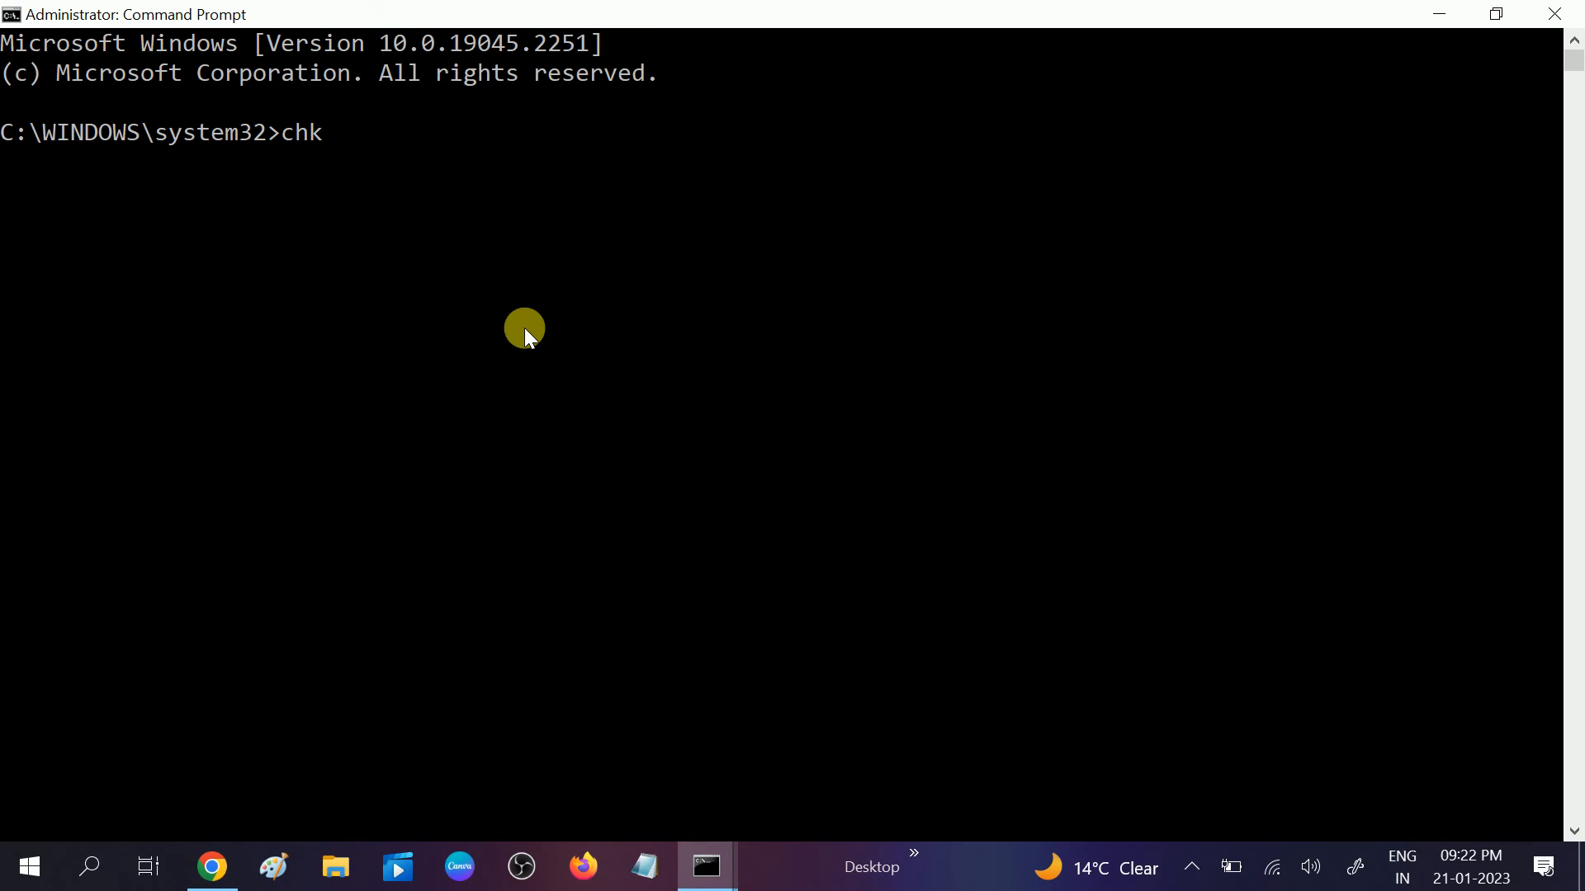
pyautogui.write('dsk /f')
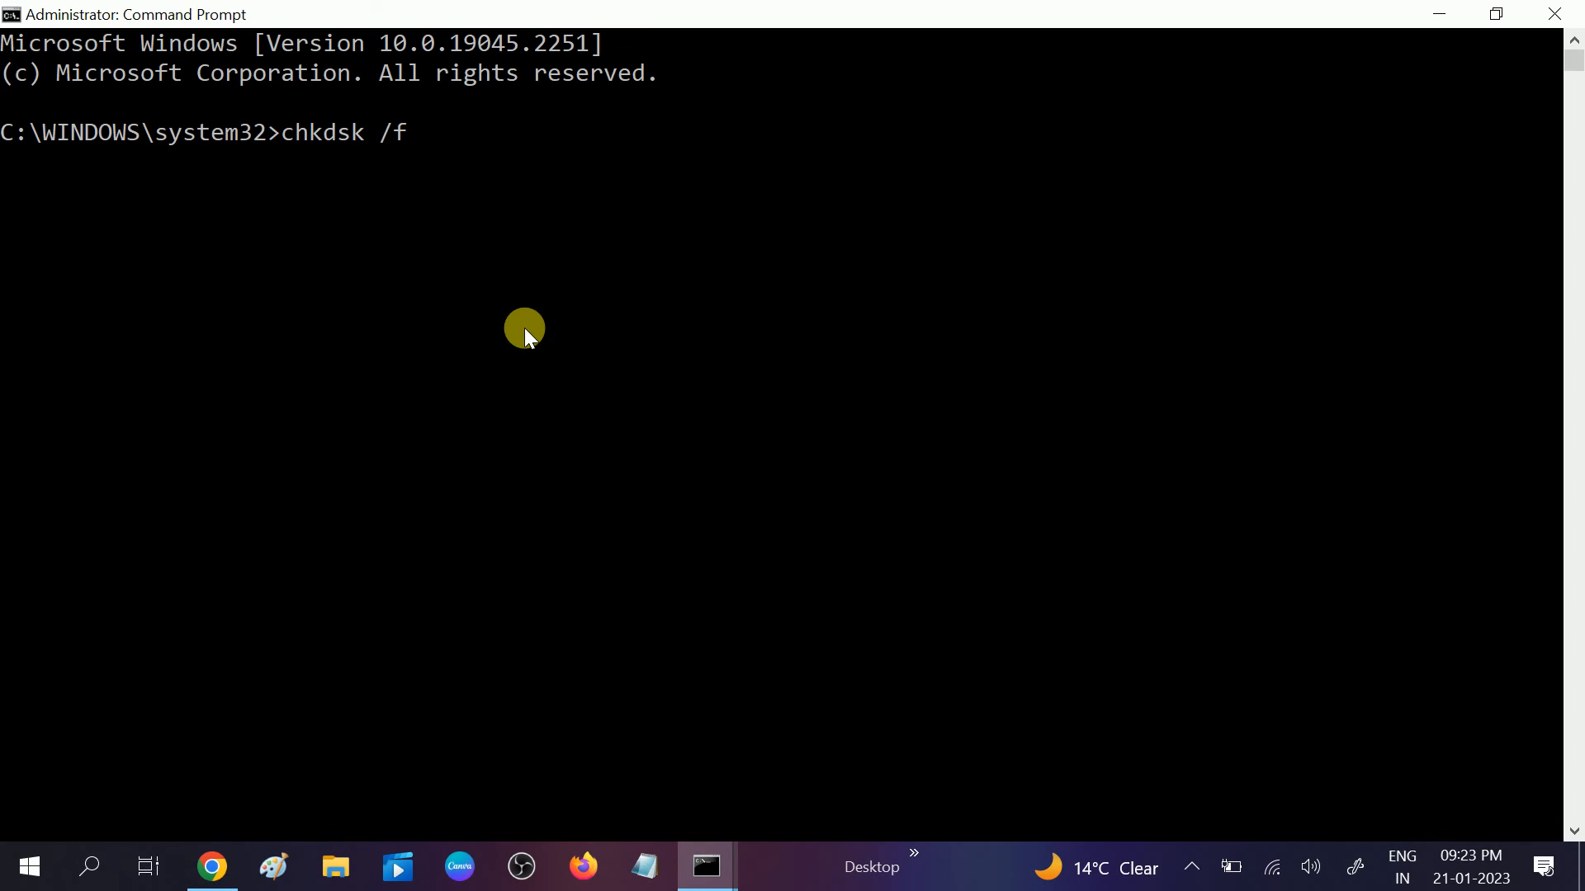
pyautogui.write('/r')
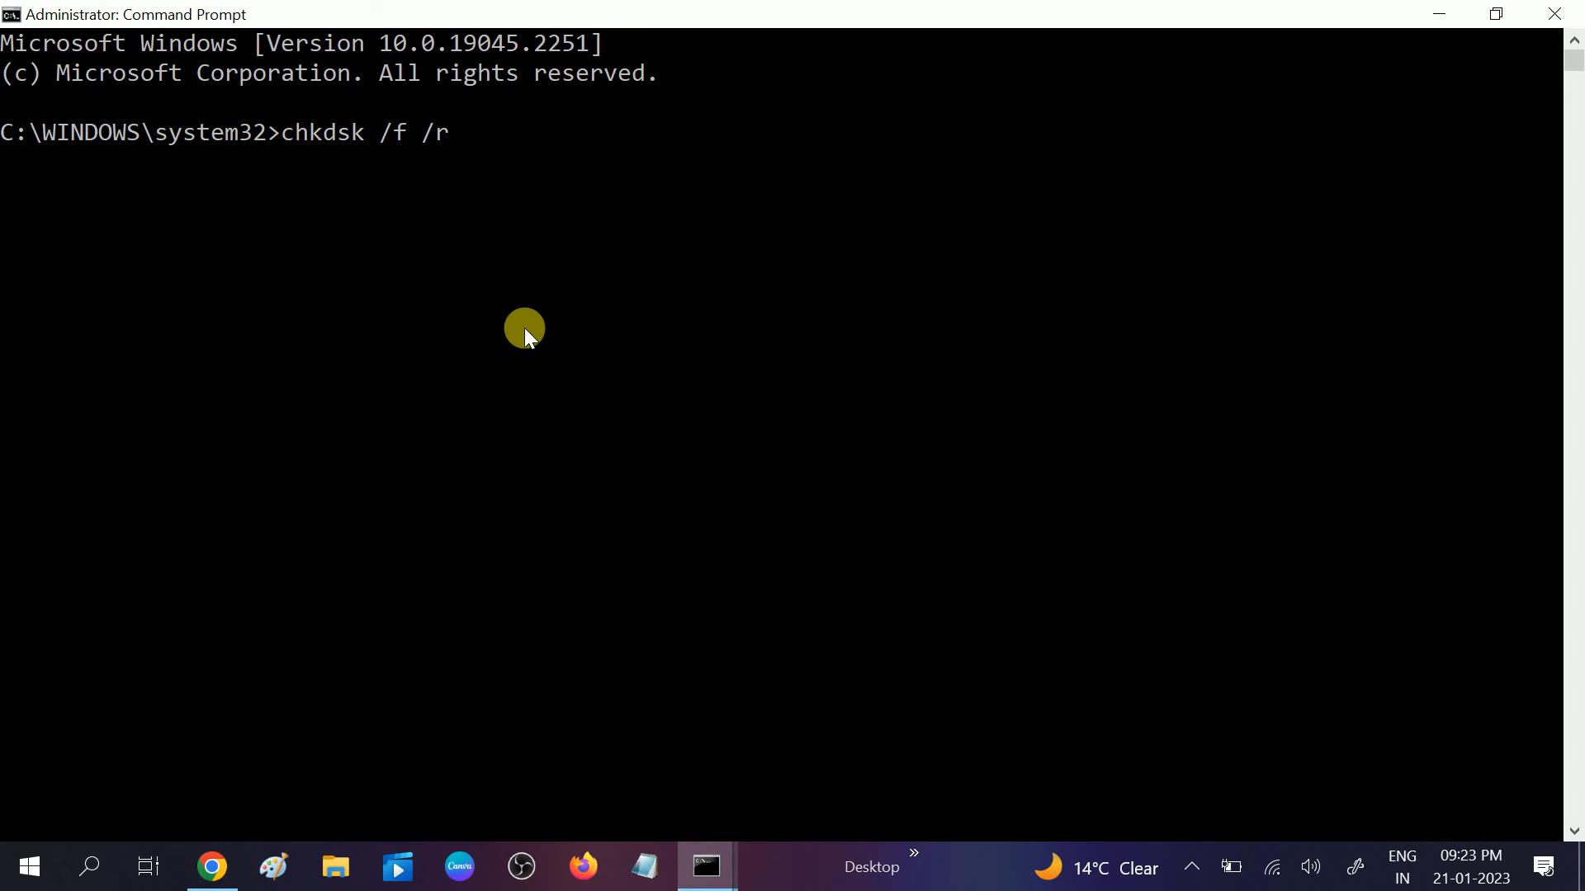
pyautogui.moveTo(446, 162)
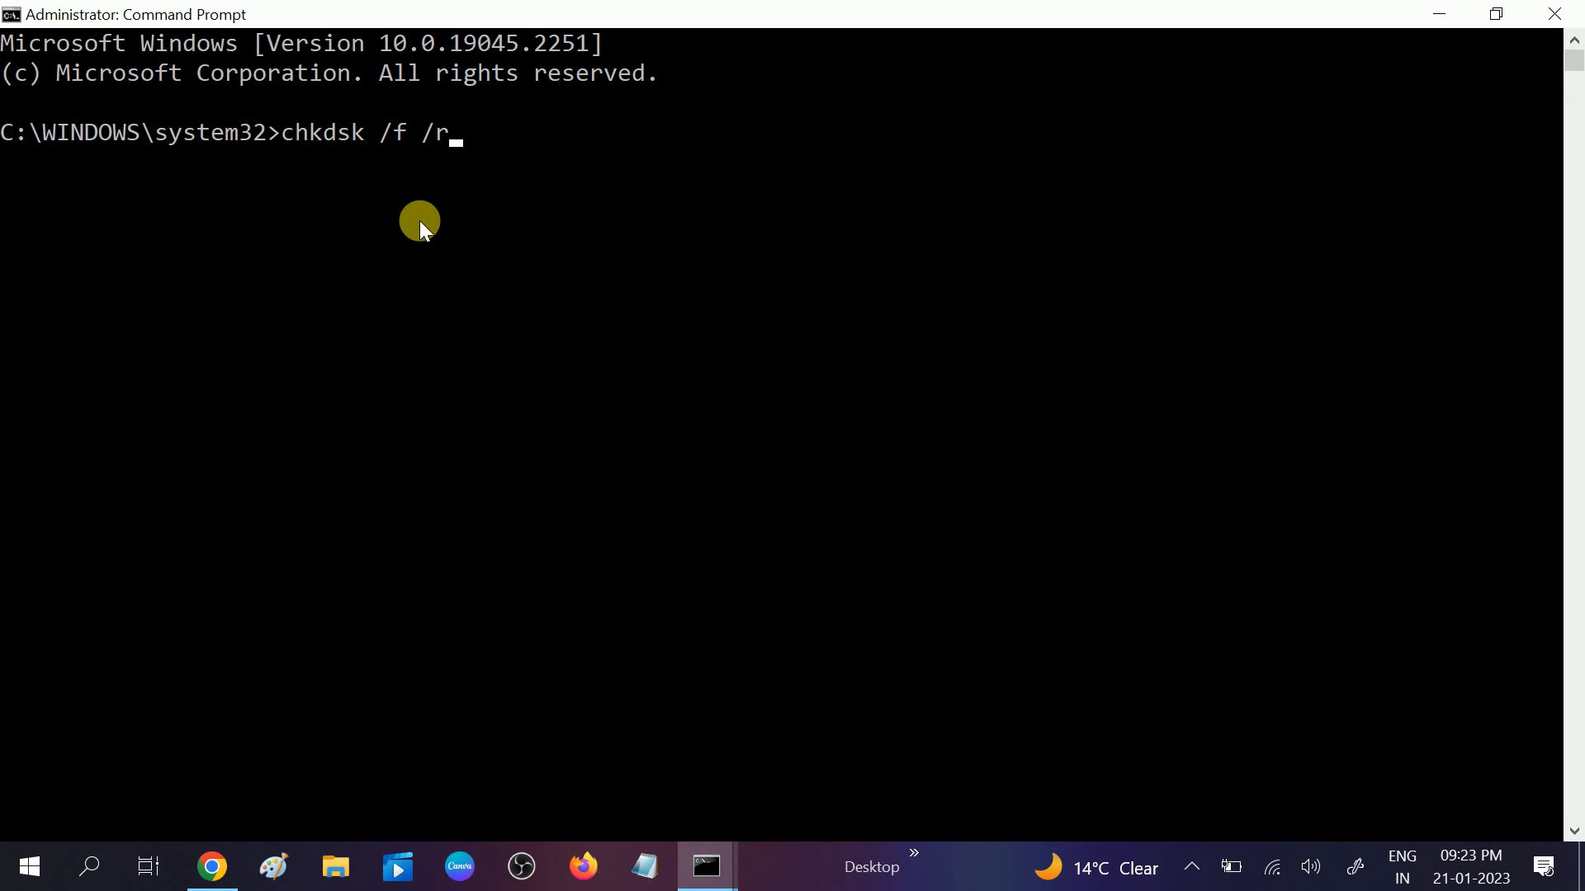
pyautogui.moveTo(424, 241)
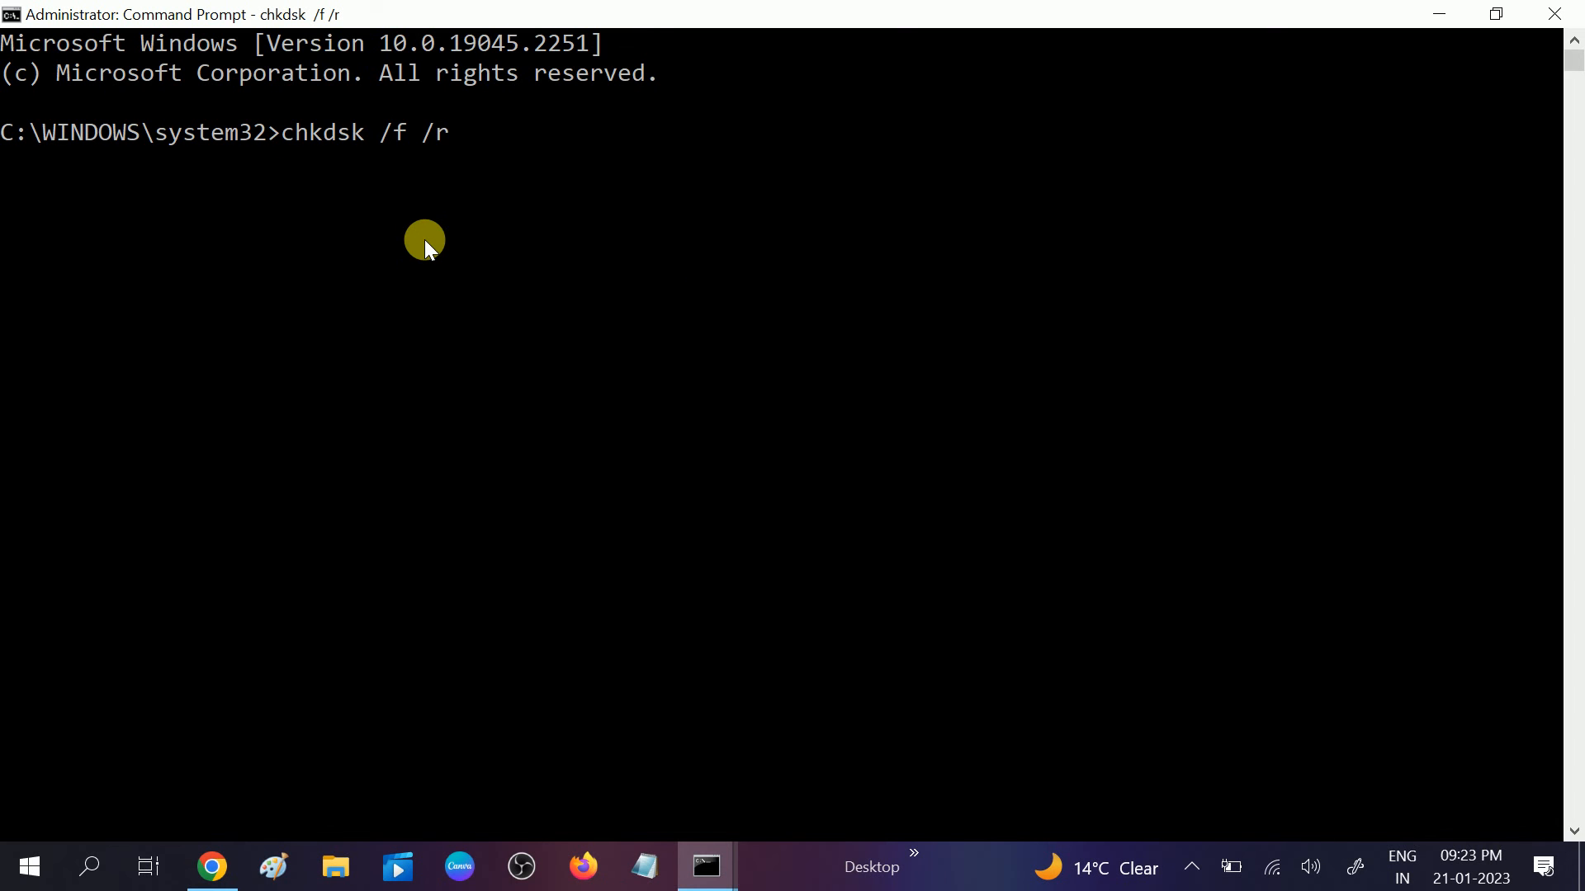
pyautogui.press('enter')
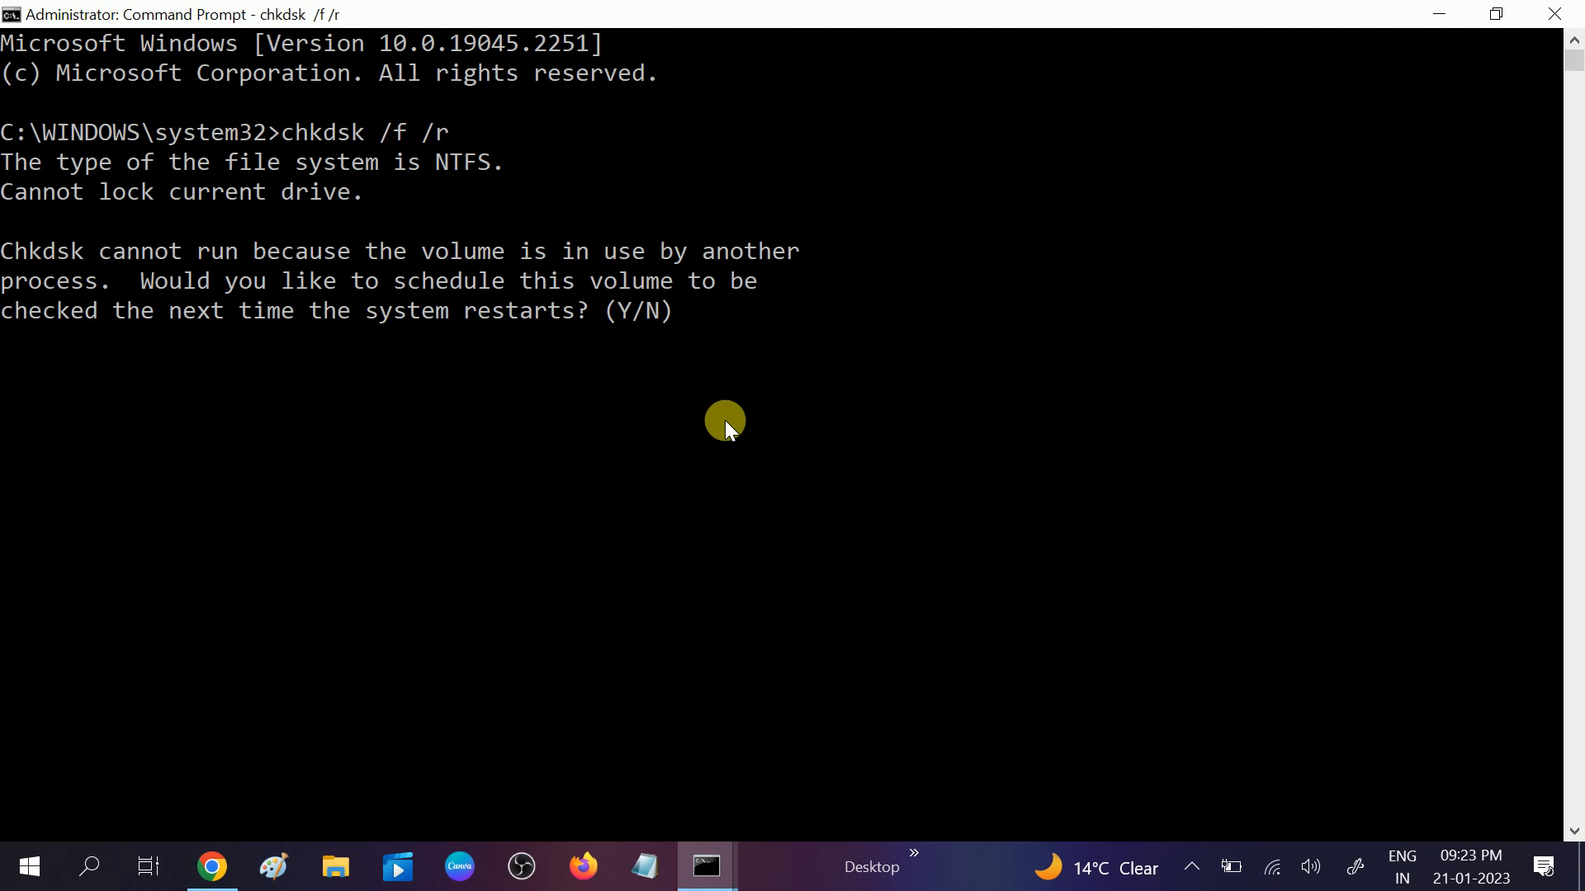
pyautogui.write('y')
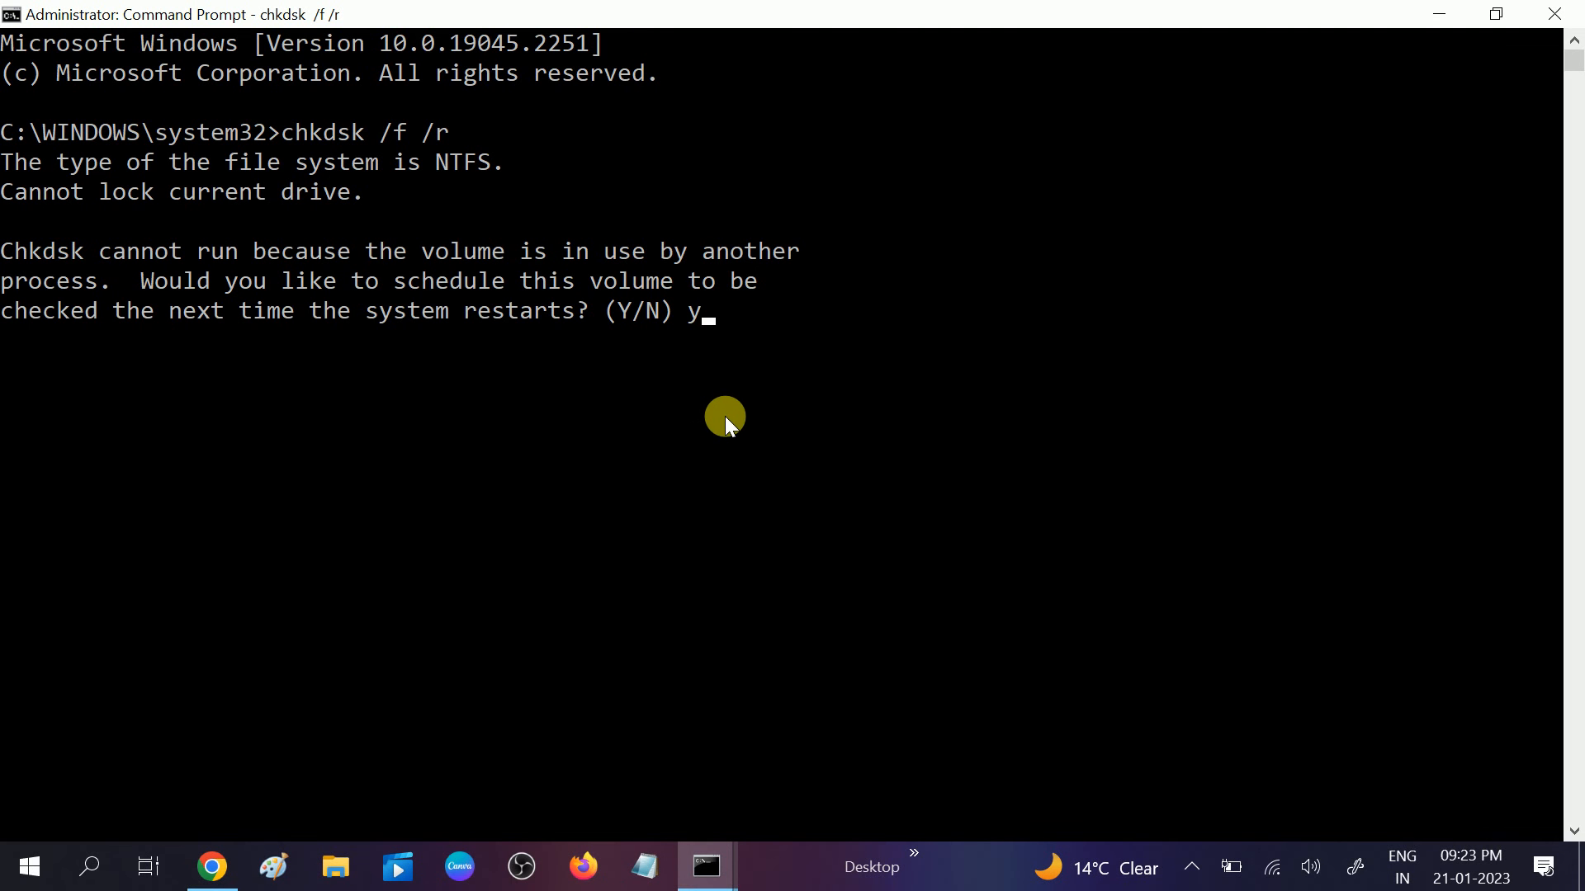
pyautogui.press('backspace')
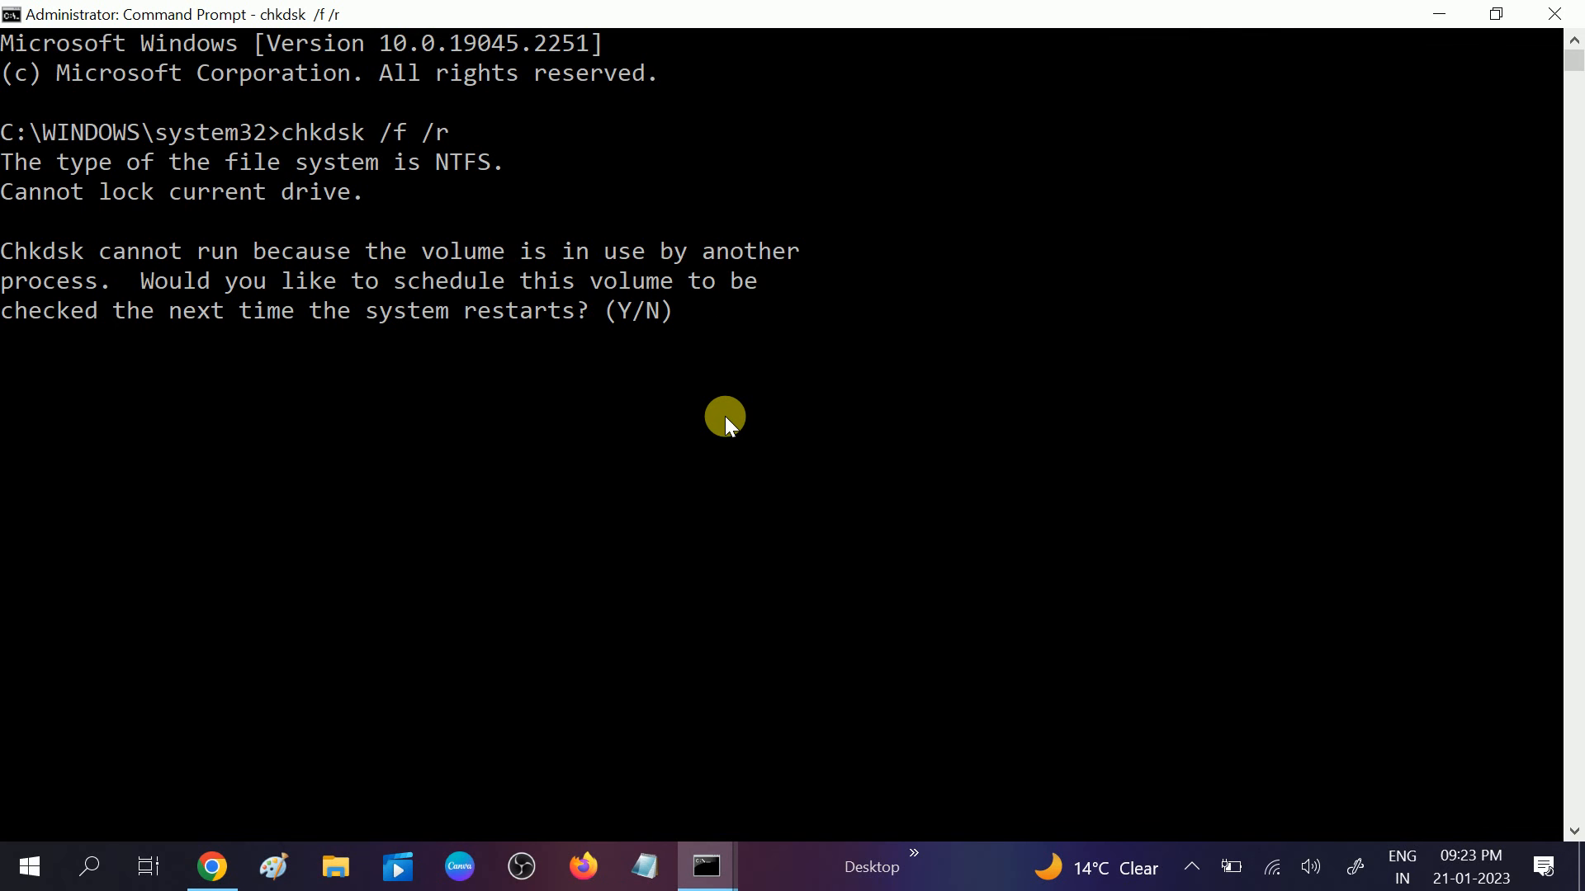
pyautogui.write('n')
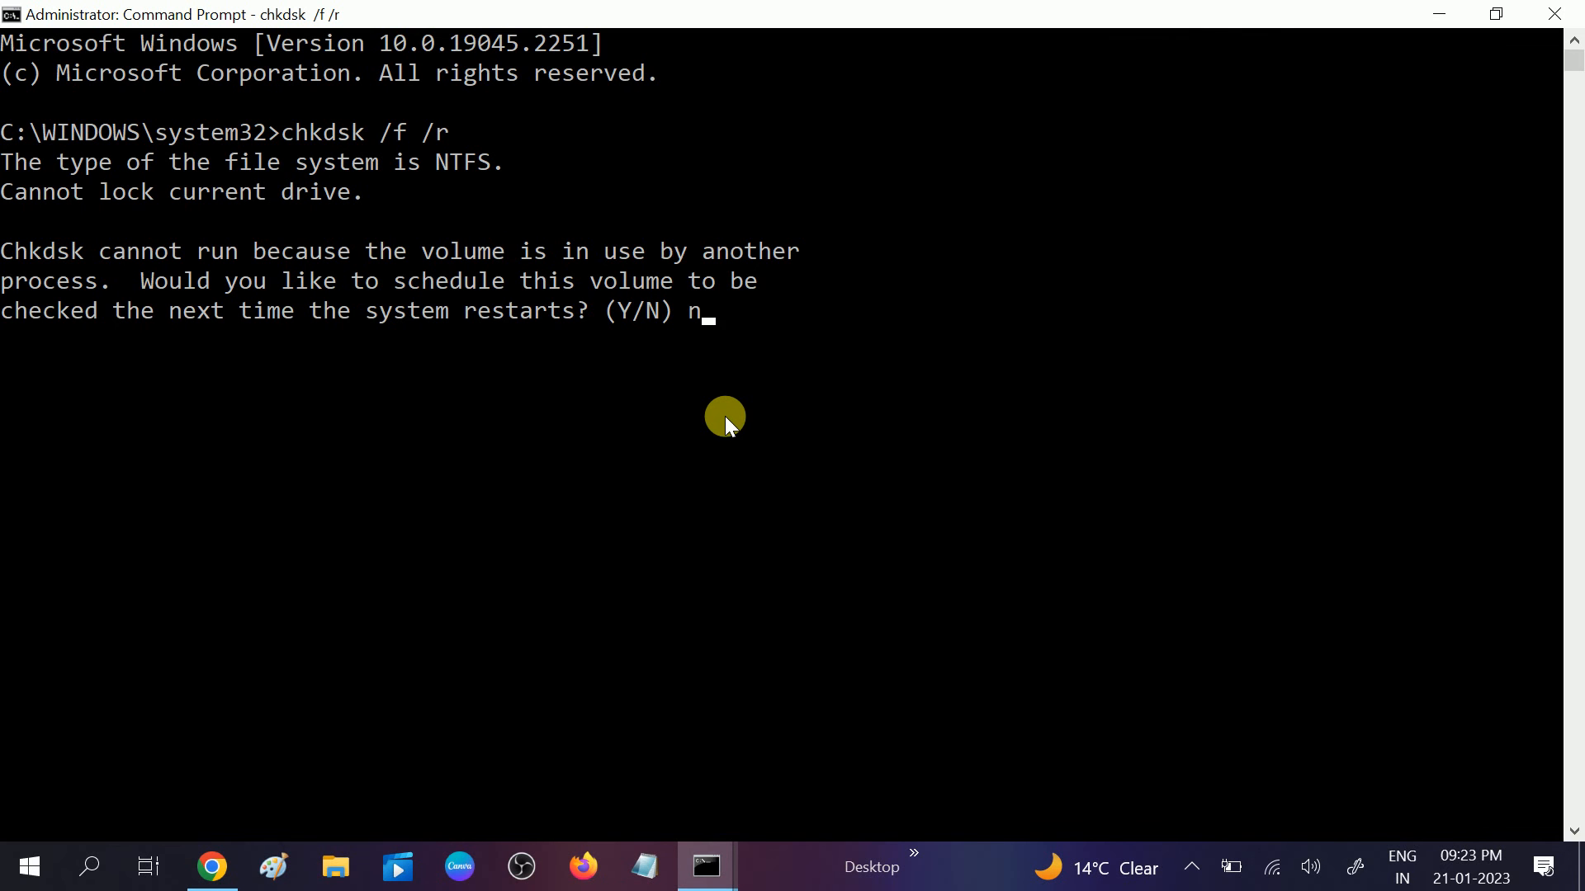
pyautogui.press('enter')
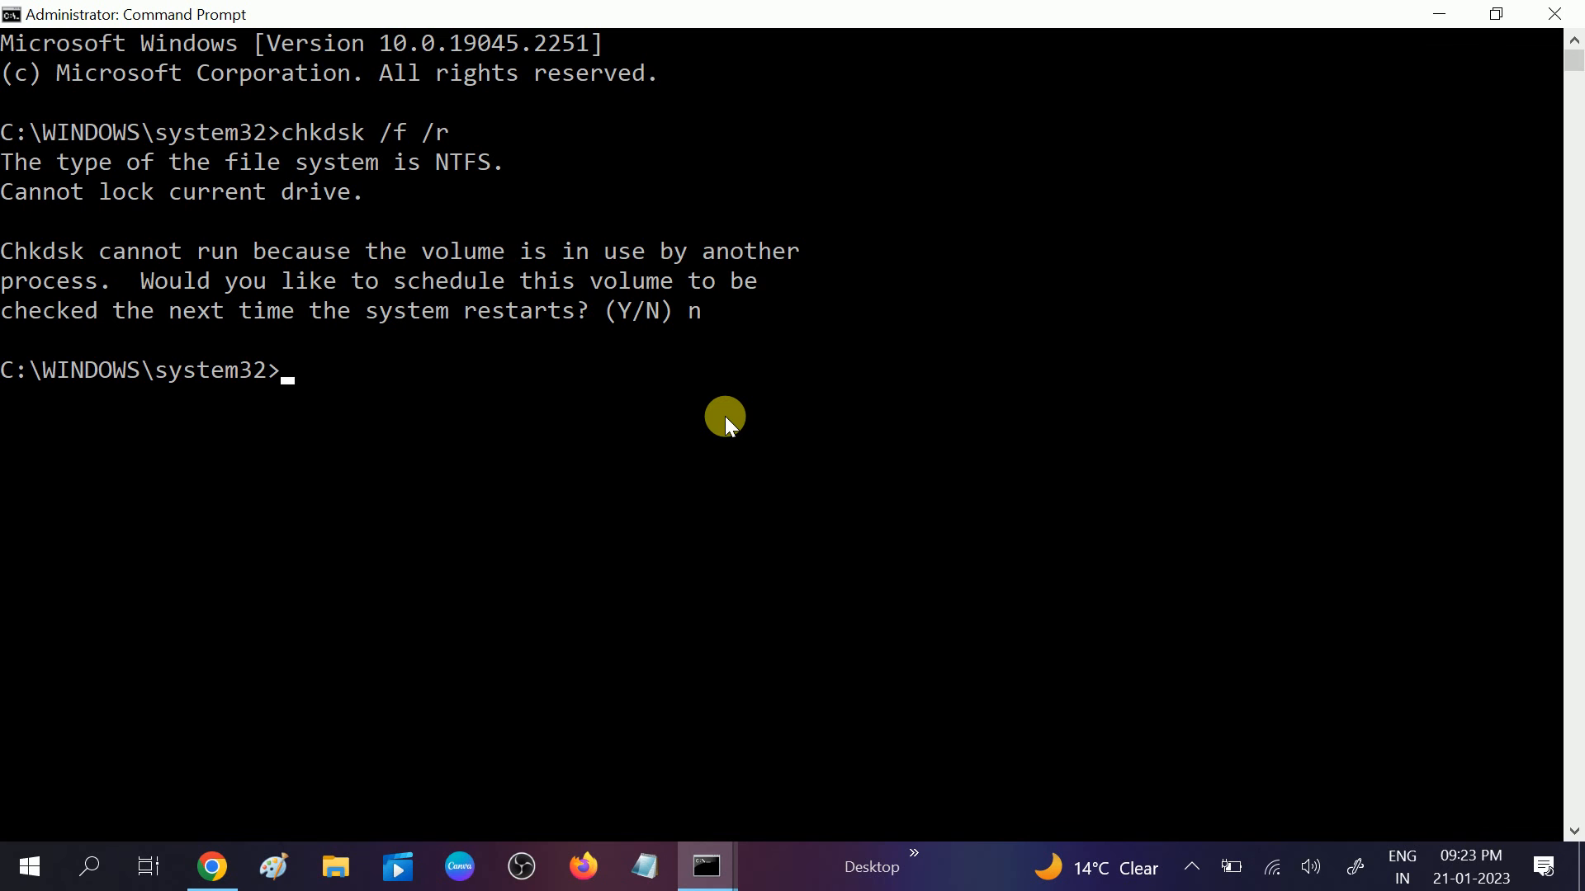
pyautogui.moveTo(481, 412)
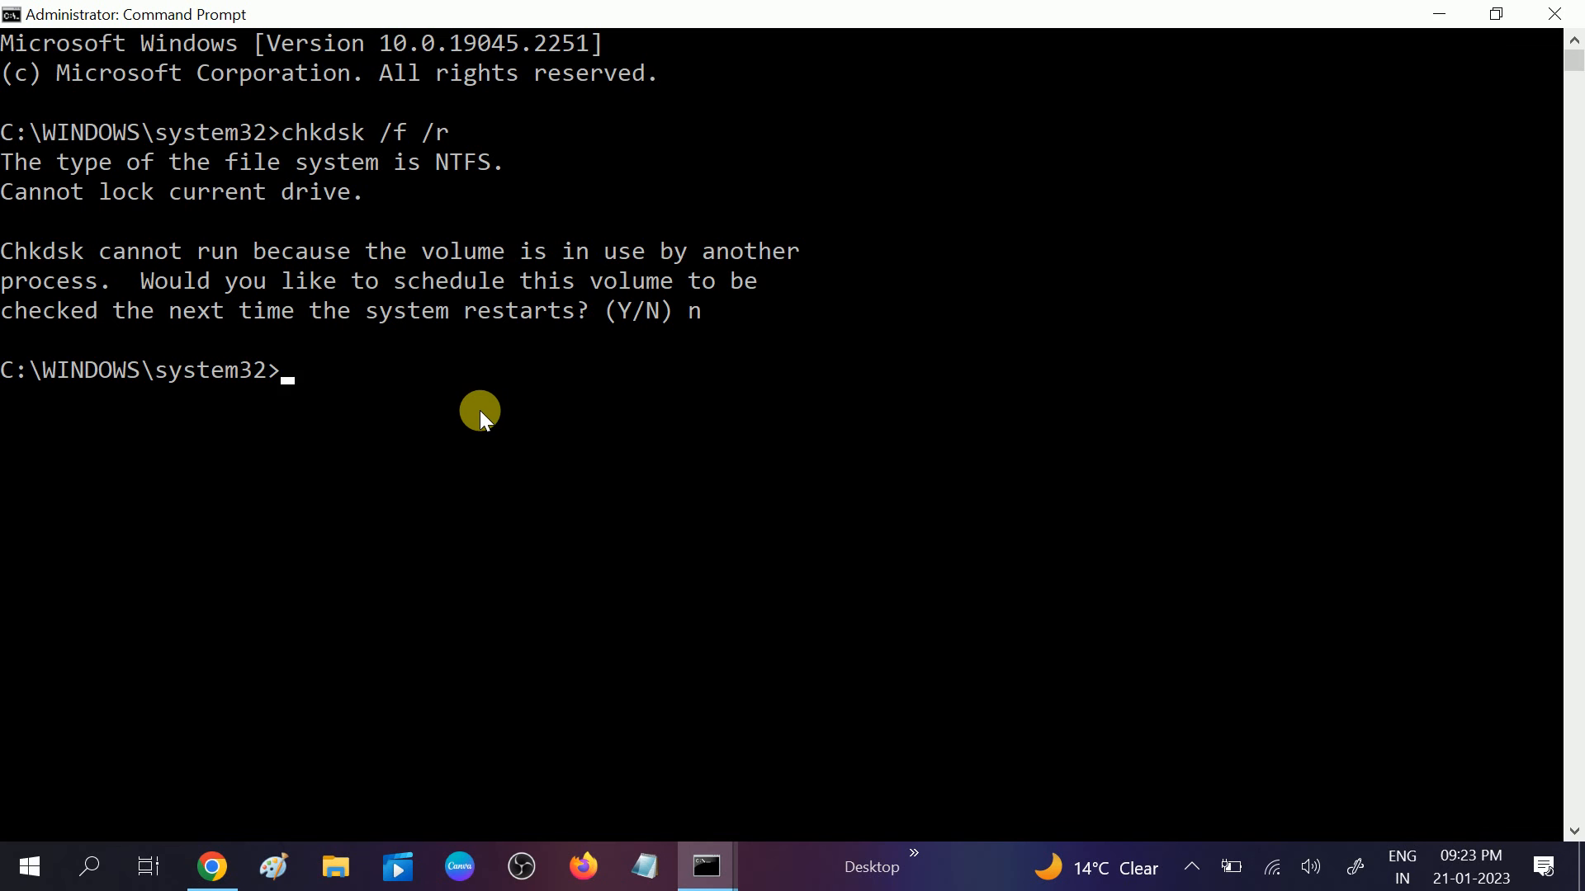
pyautogui.moveTo(1560, 14)
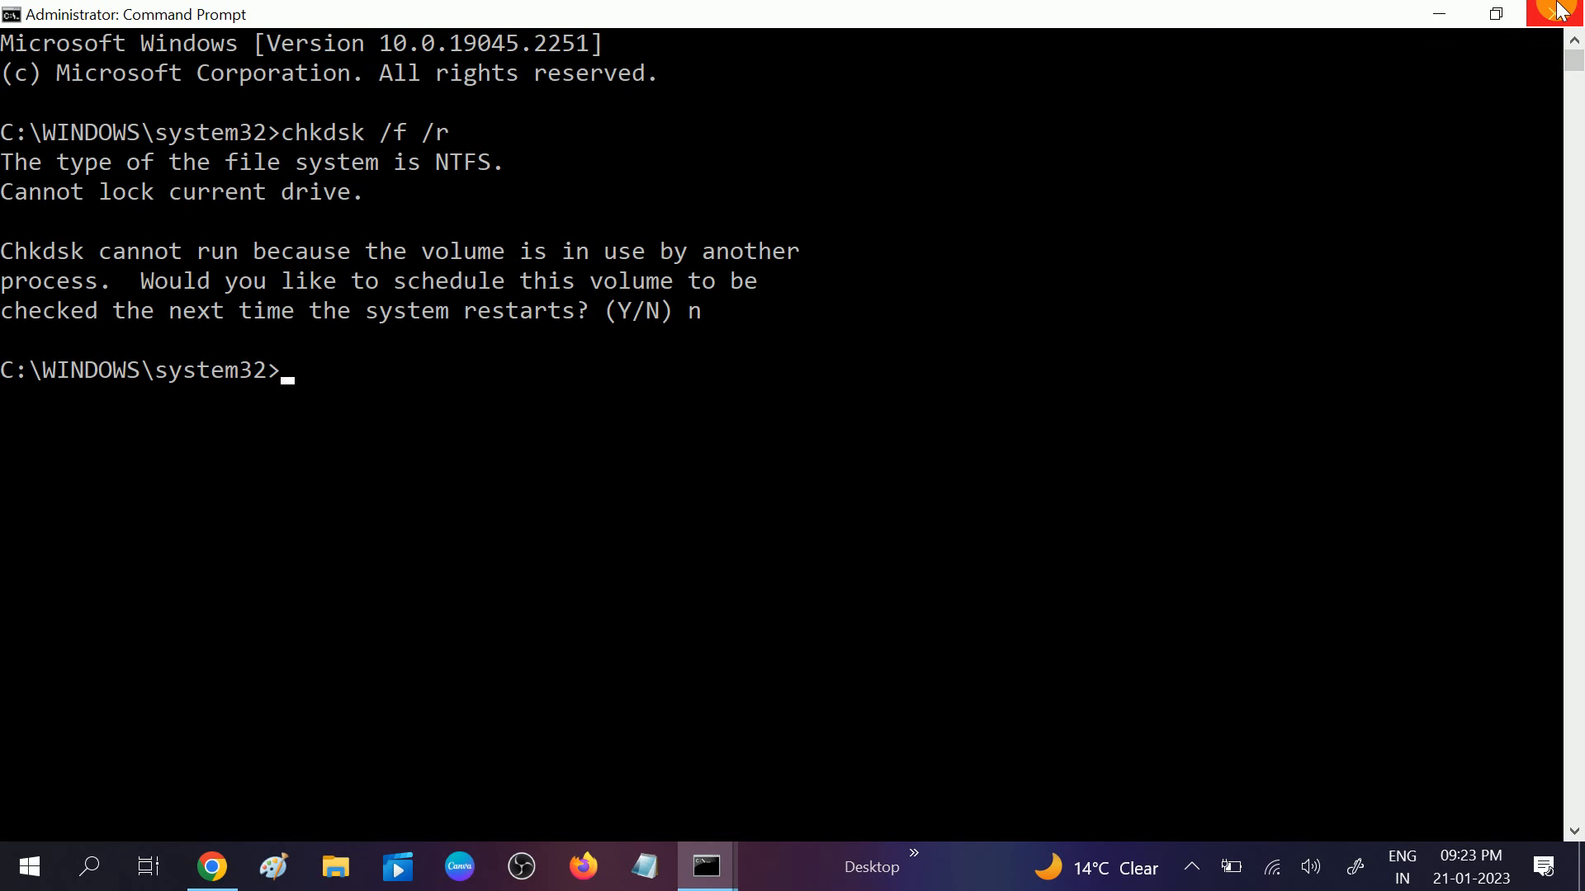